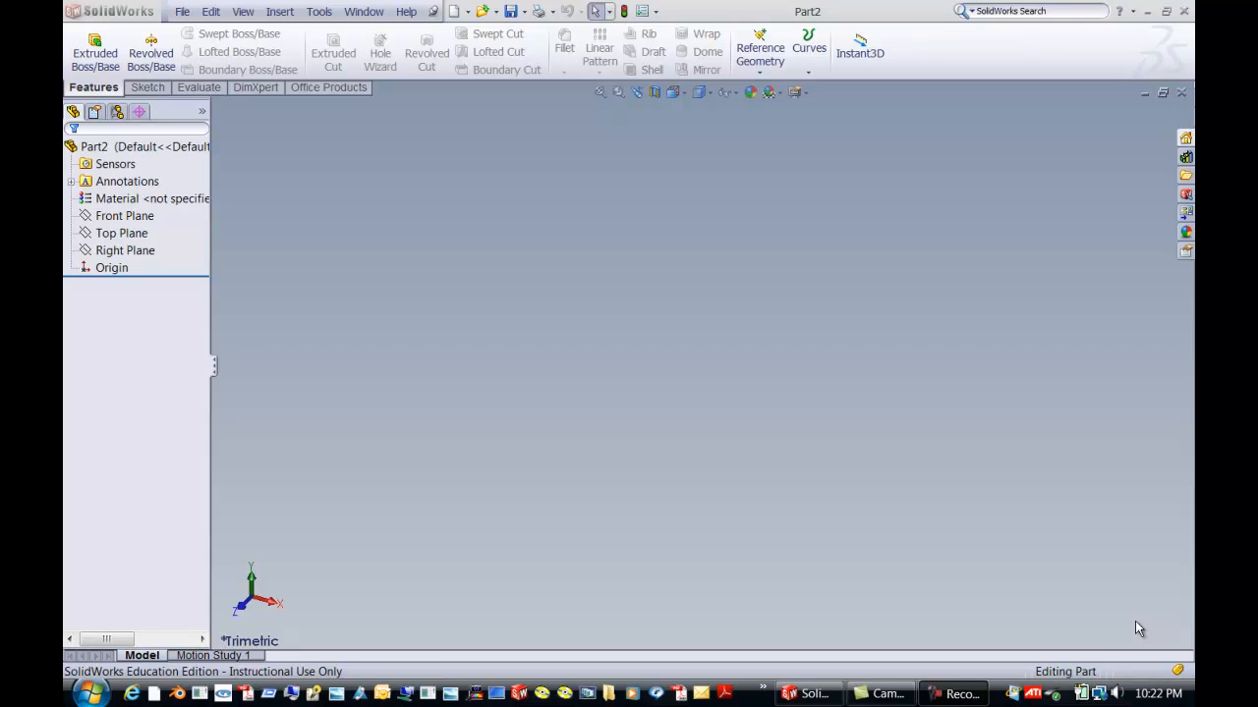
pyautogui.moveTo(971, 555)
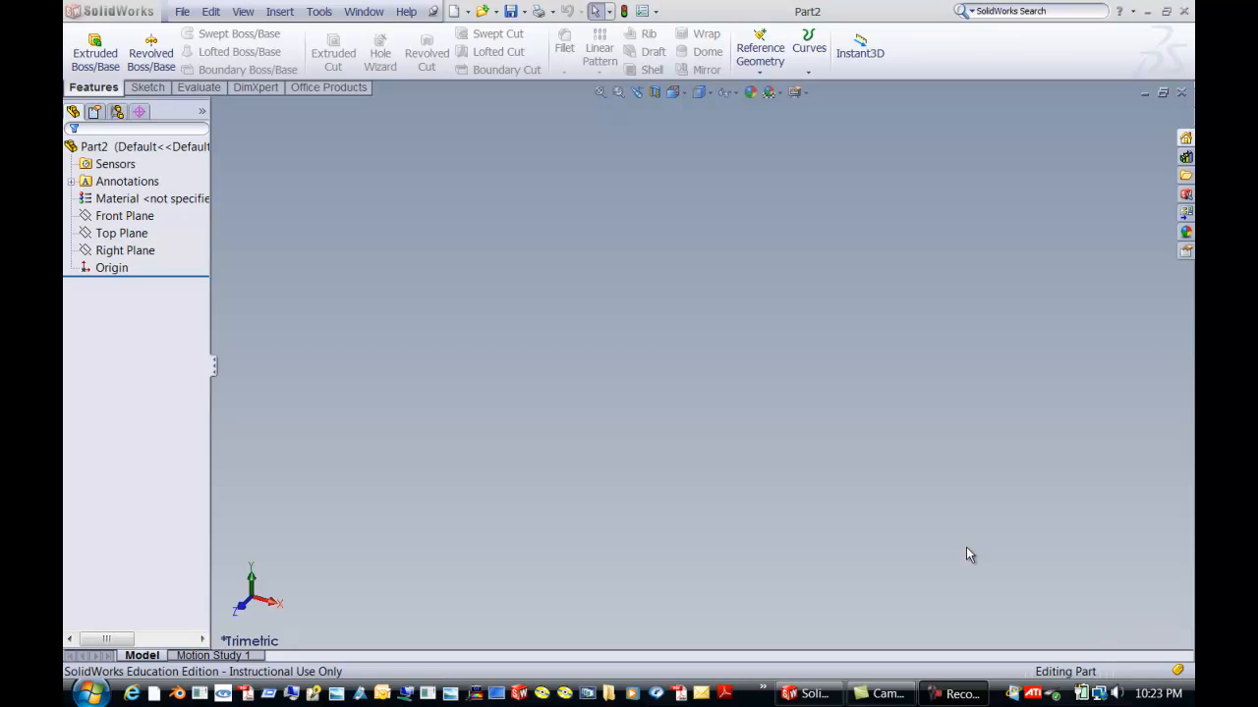
pyautogui.moveTo(865, 318)
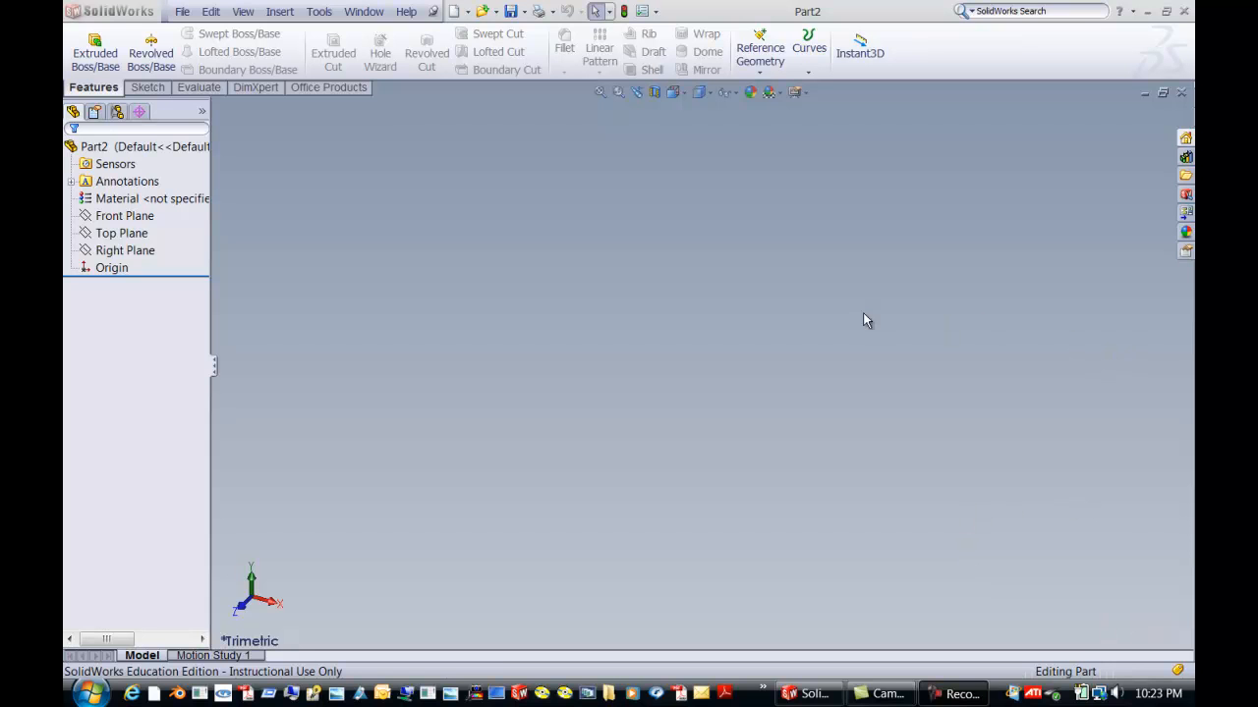
pyautogui.moveTo(966, 301)
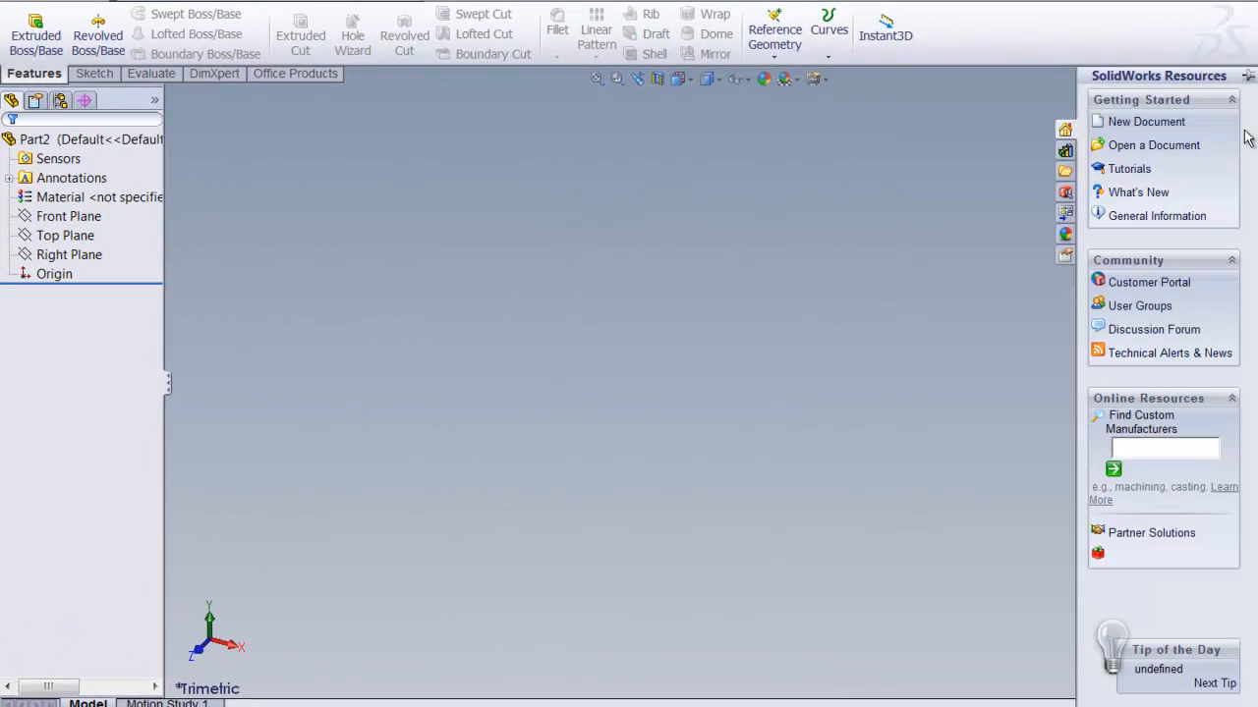
pyautogui.moveTo(1187, 120)
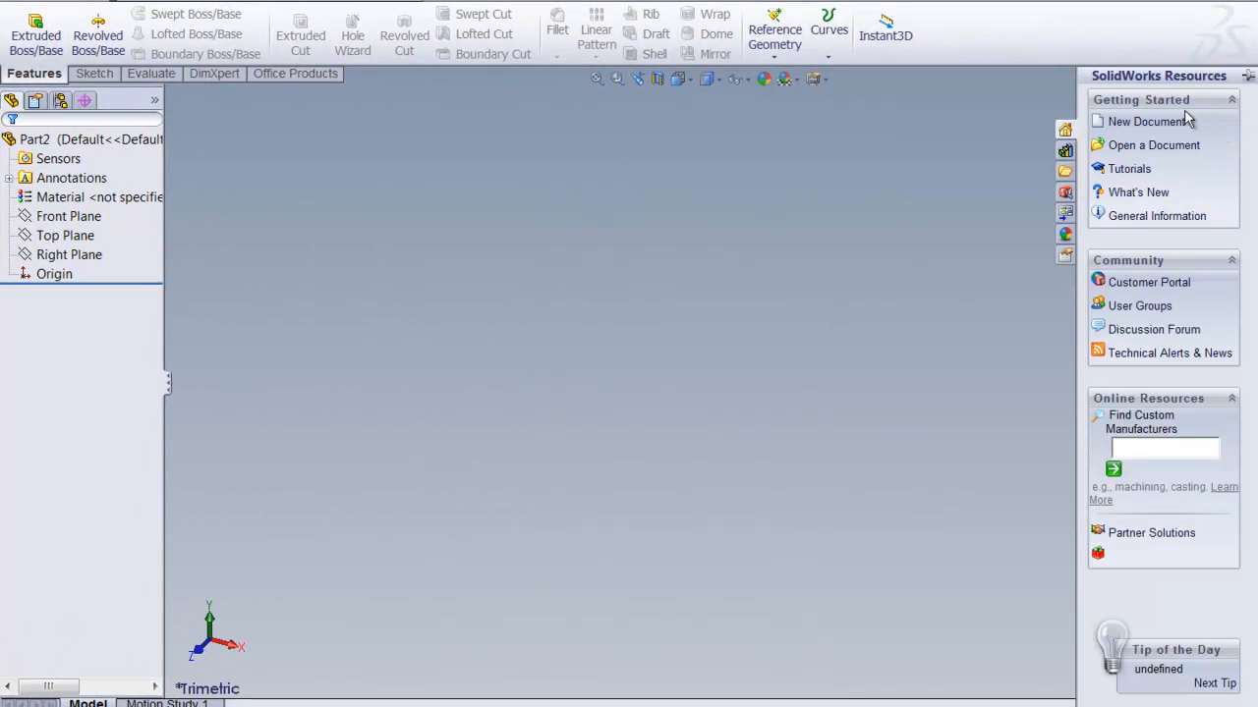
pyautogui.moveTo(1168, 175)
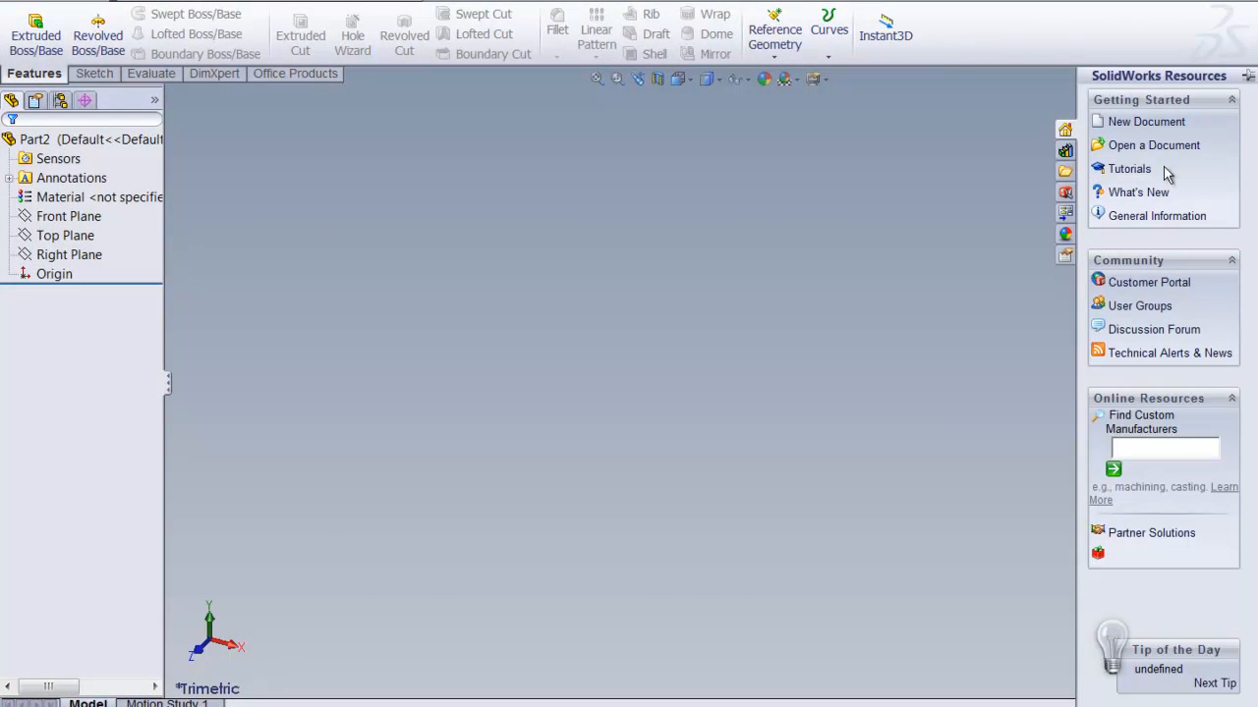
pyautogui.moveTo(1139, 224)
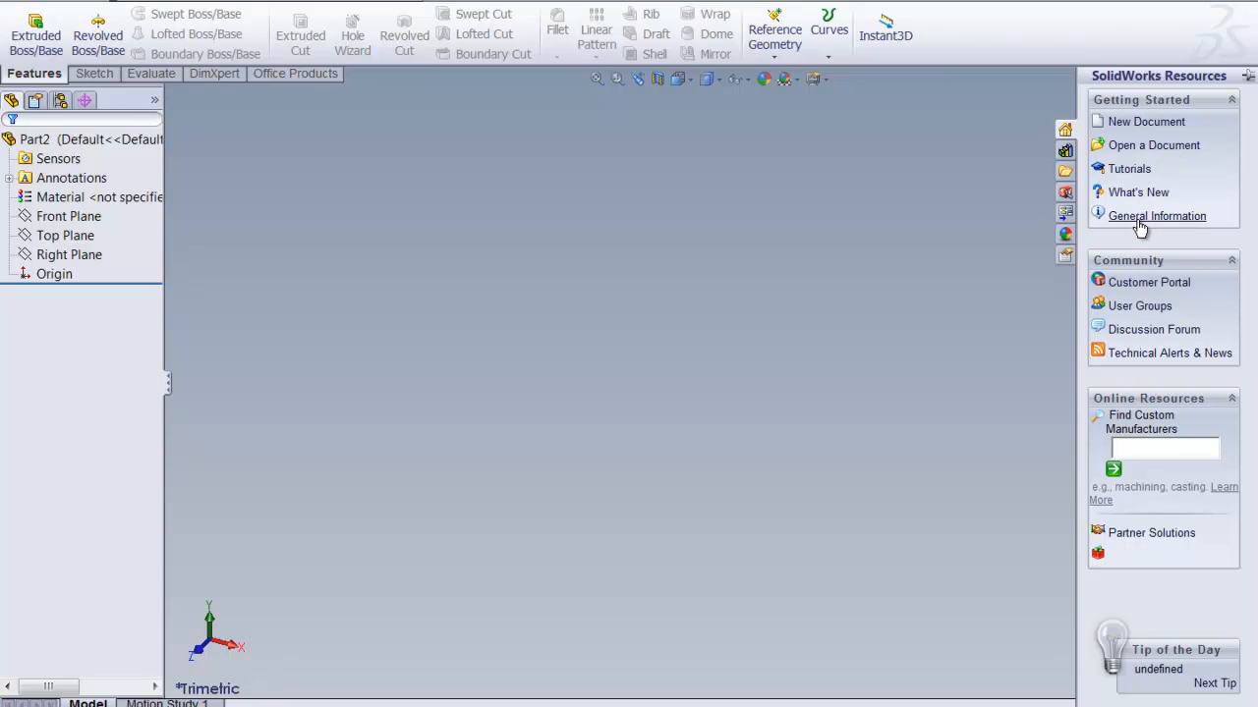
pyautogui.moveTo(1145, 146)
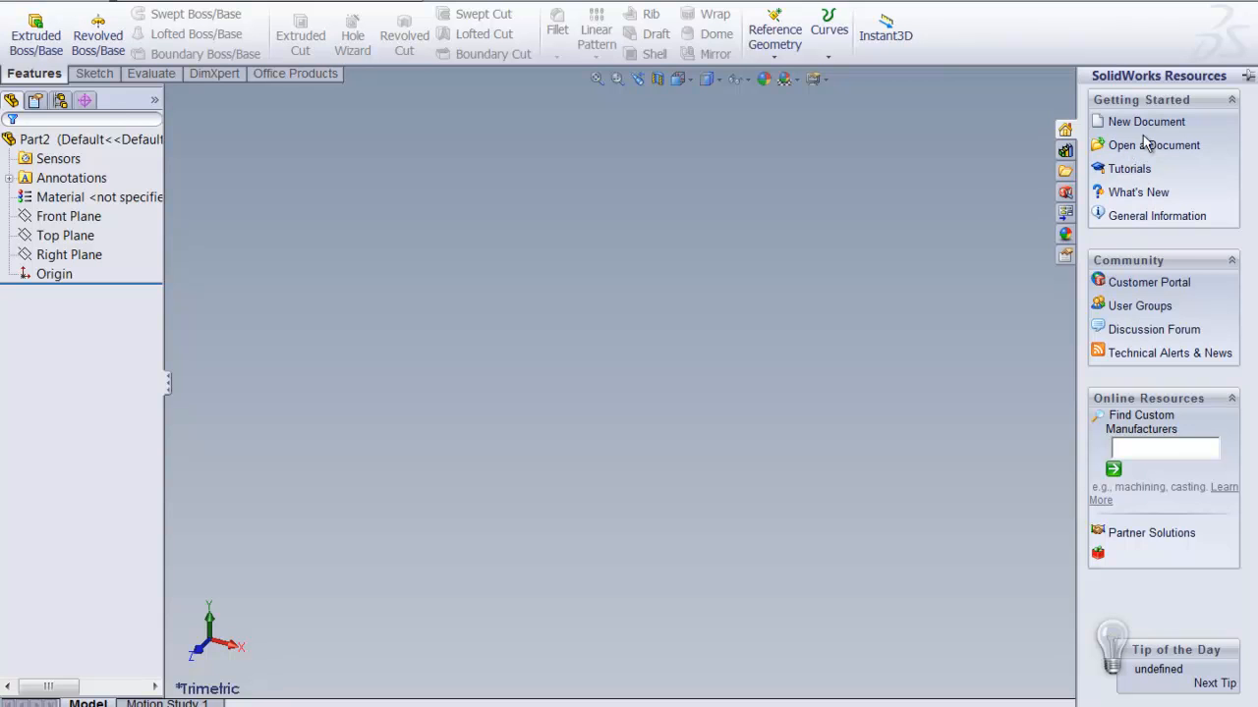
pyautogui.moveTo(1046, 354)
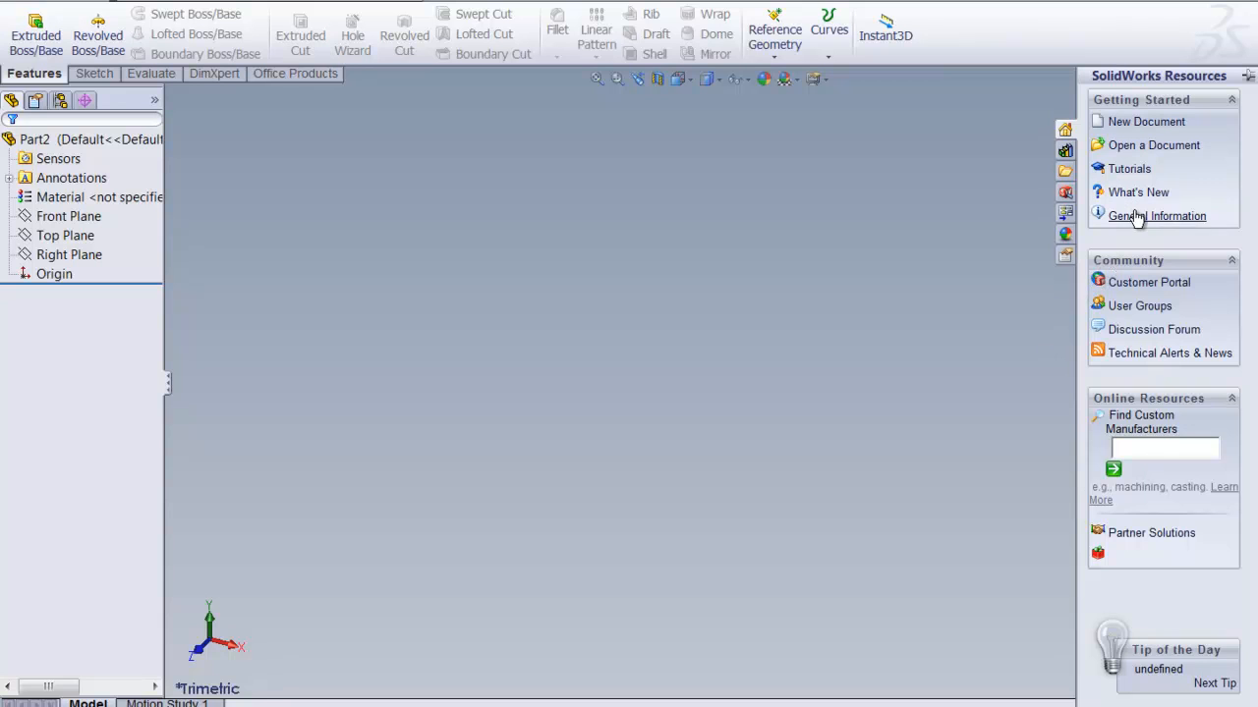
pyautogui.moveTo(829, 436)
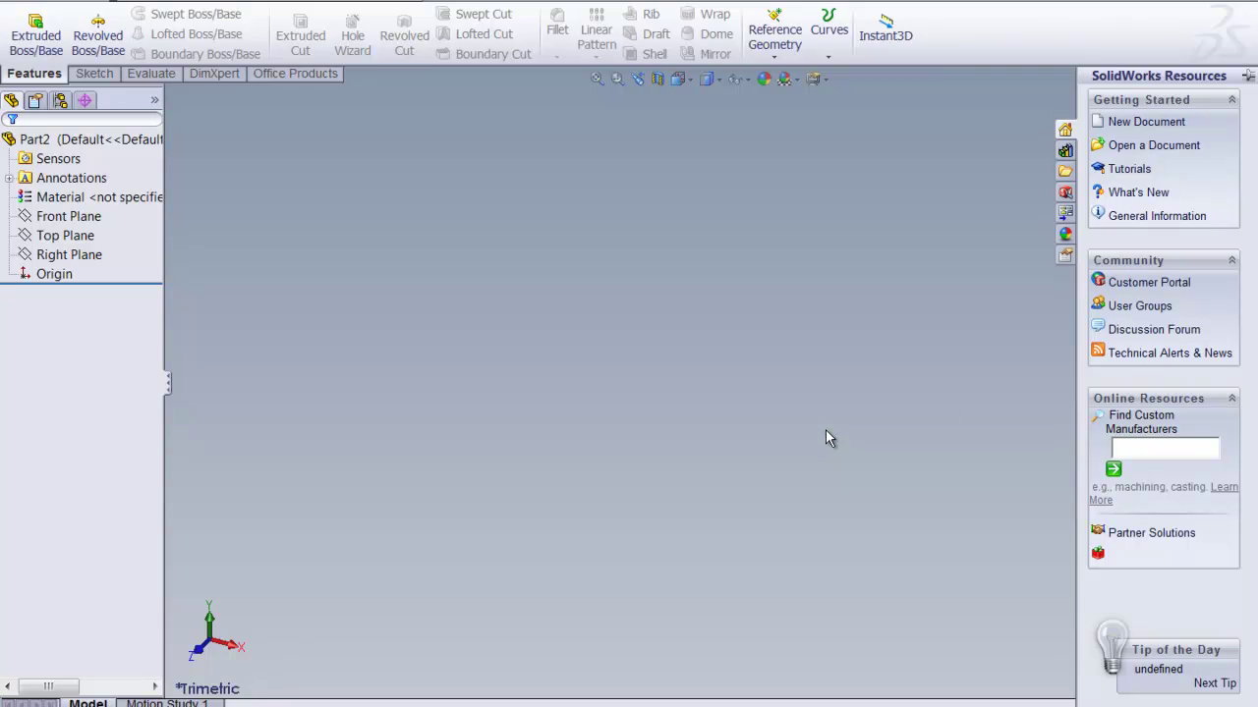
pyautogui.moveTo(356, 259)
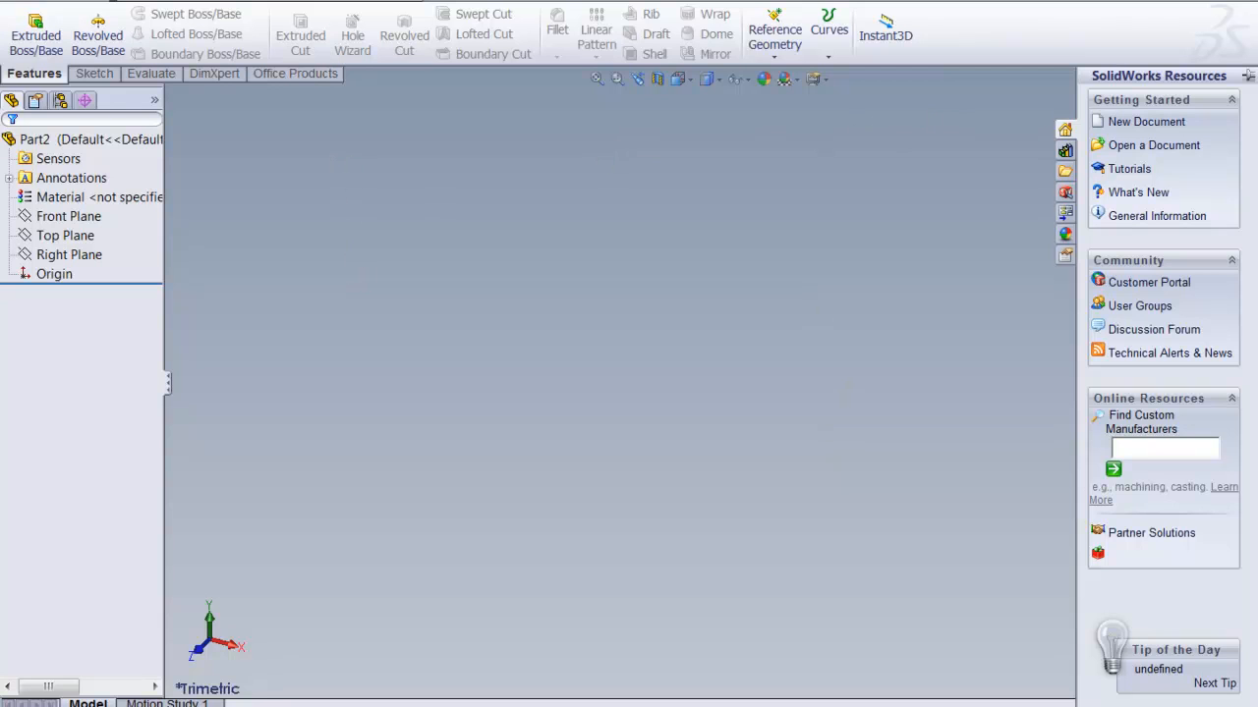
pyautogui.moveTo(428, 4)
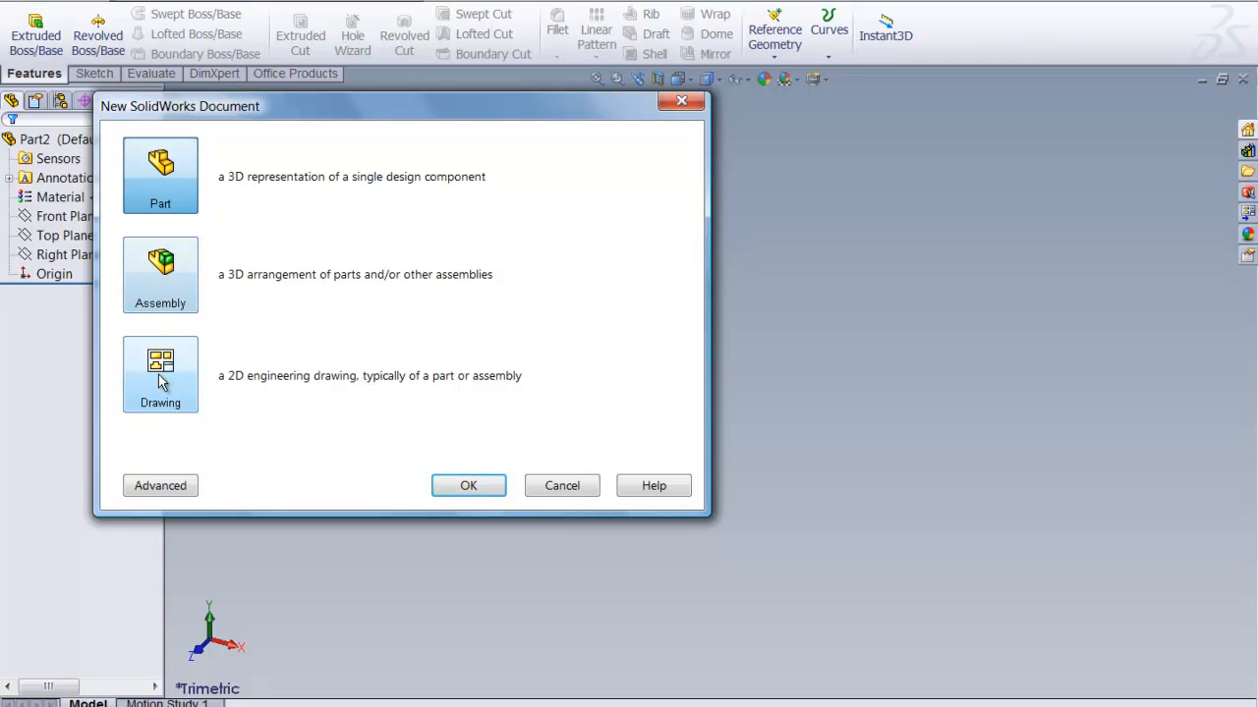
pyautogui.moveTo(149, 413)
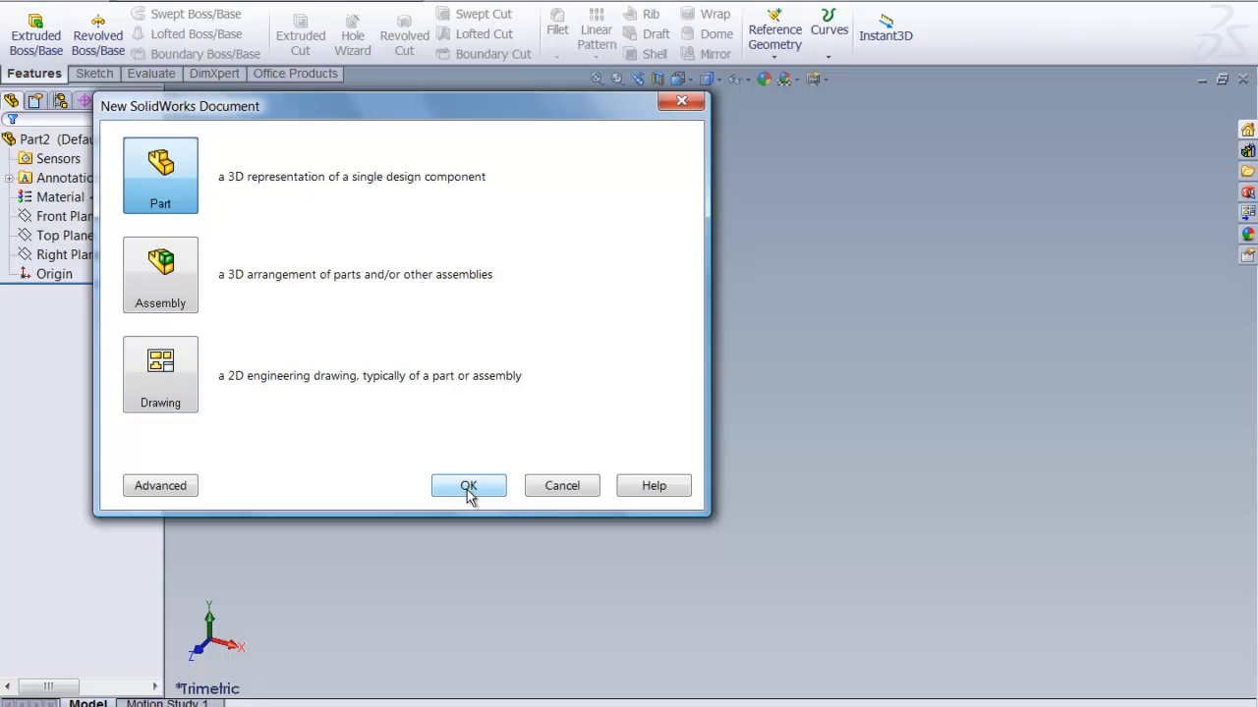
# - Create the new blank part document Part3 from the New Document dialog
pyautogui.click(467, 486)
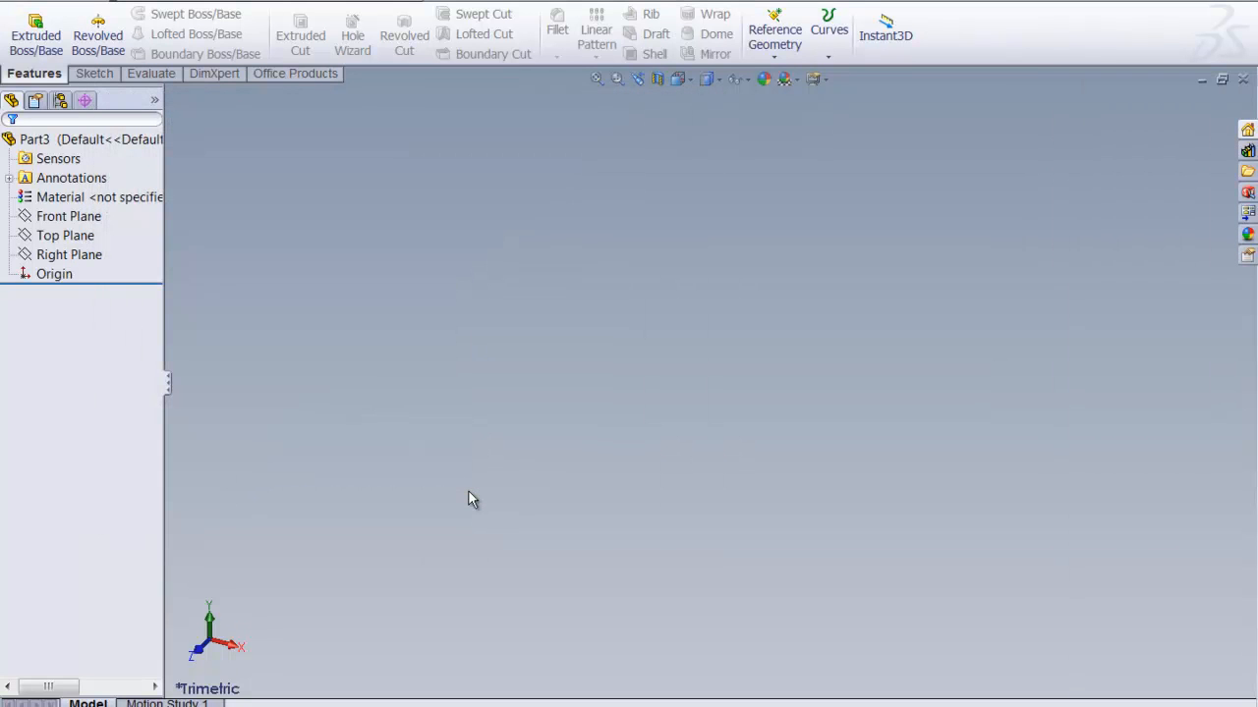
pyautogui.moveTo(367, 318)
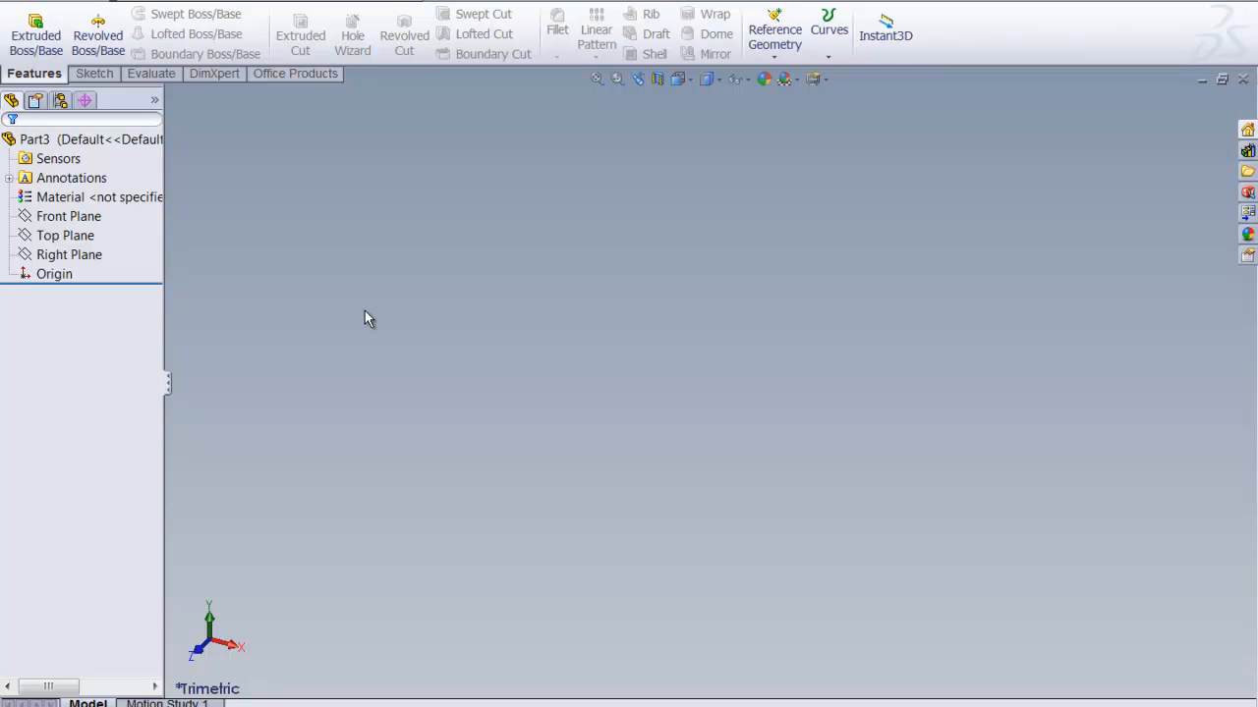
pyautogui.moveTo(510, 55)
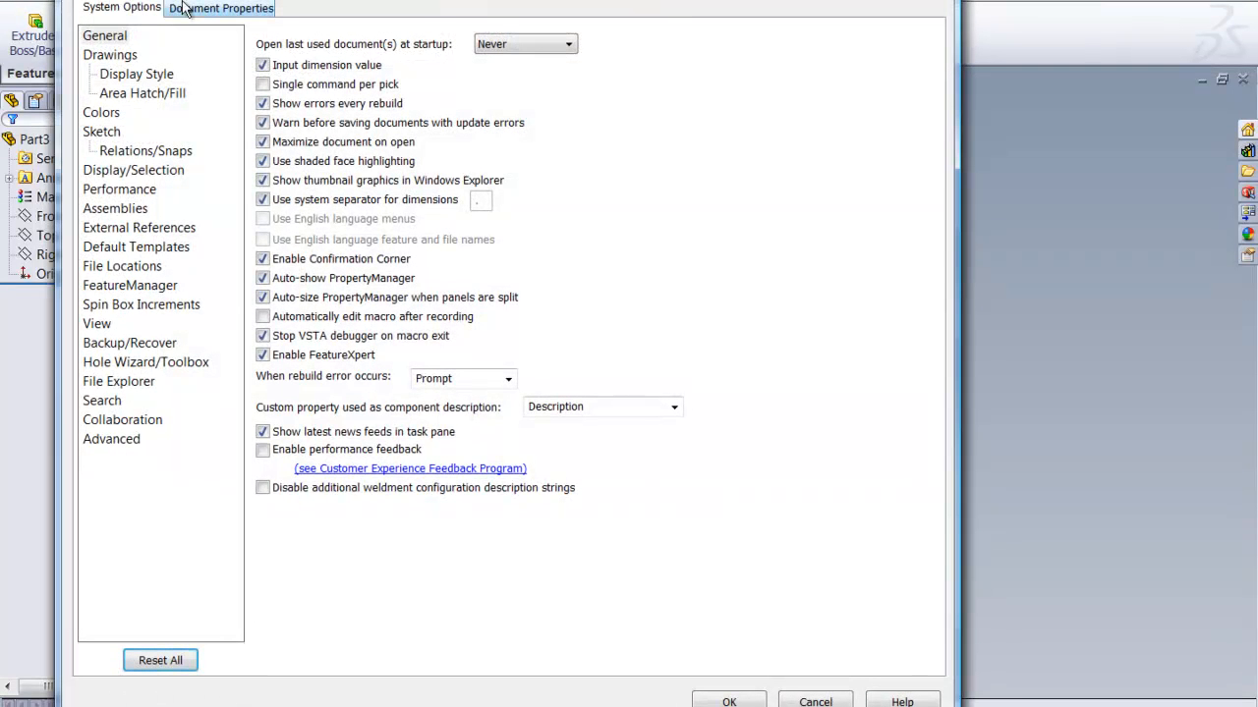
pyautogui.moveTo(130, 8)
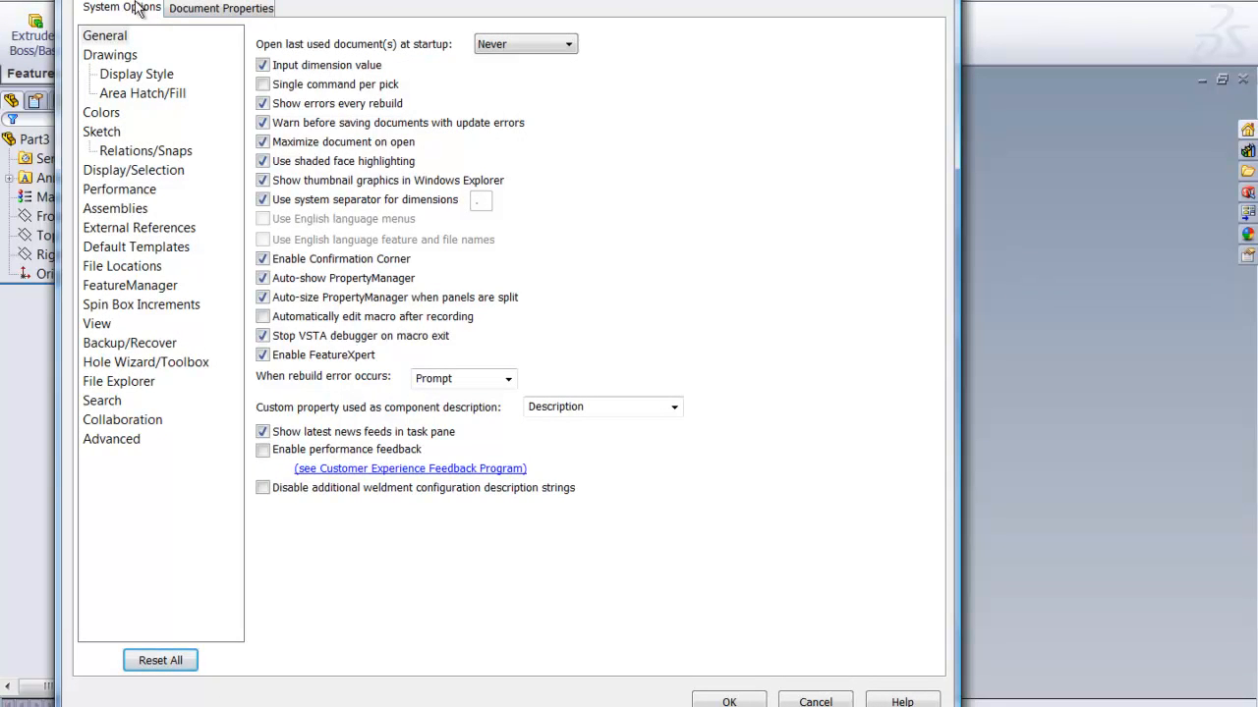
# - Set Part3's document units to MMGS (millimetre, gram, second) and confirm
pyautogui.click(224, 8)
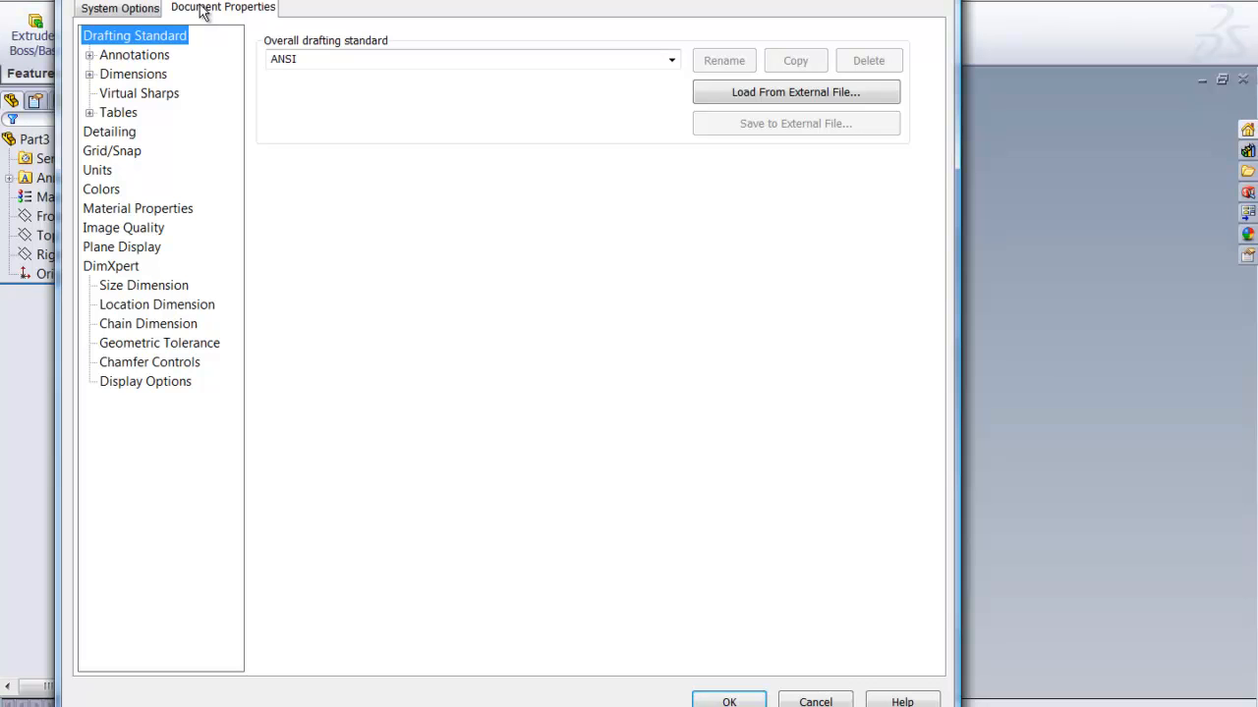
pyautogui.moveTo(98, 169)
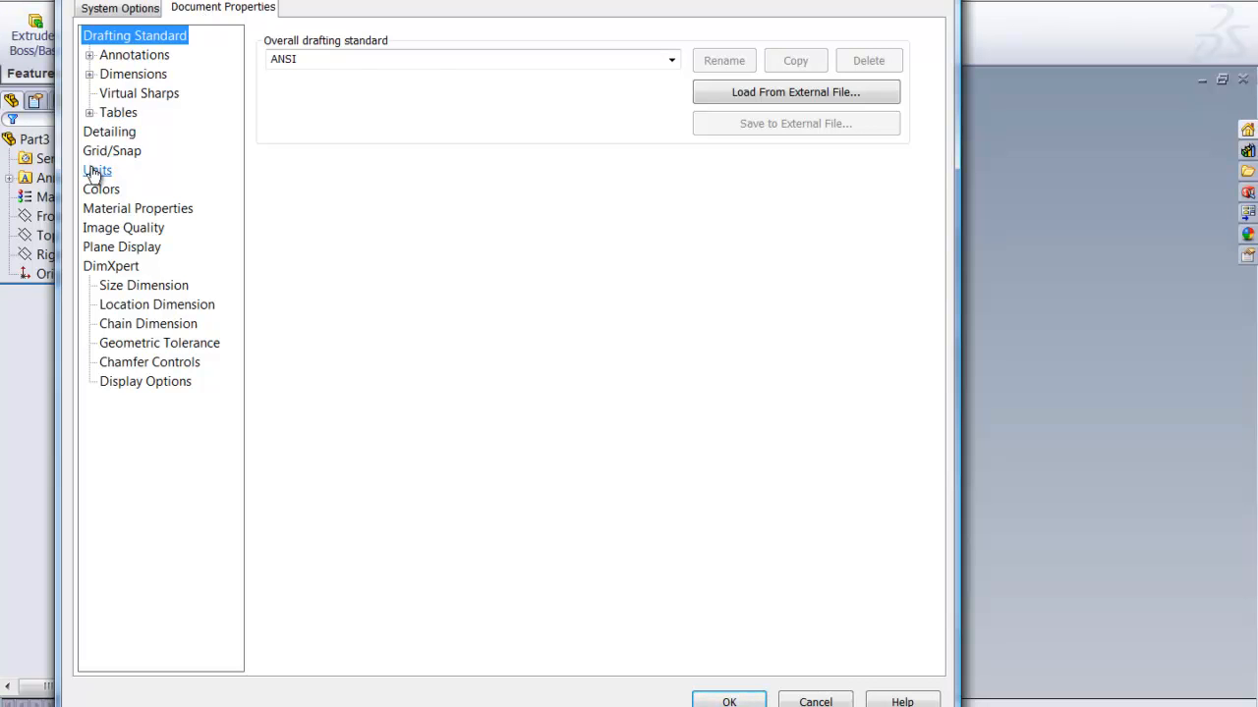
pyautogui.click(98, 169)
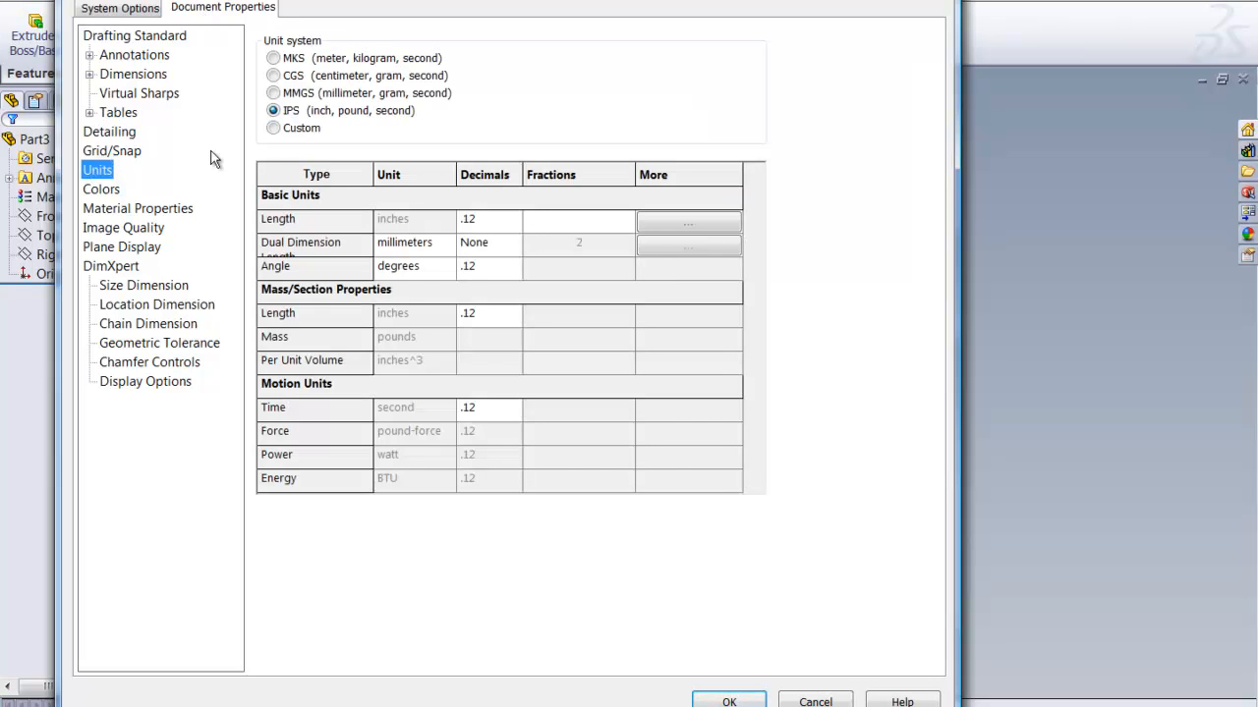
pyautogui.moveTo(357, 123)
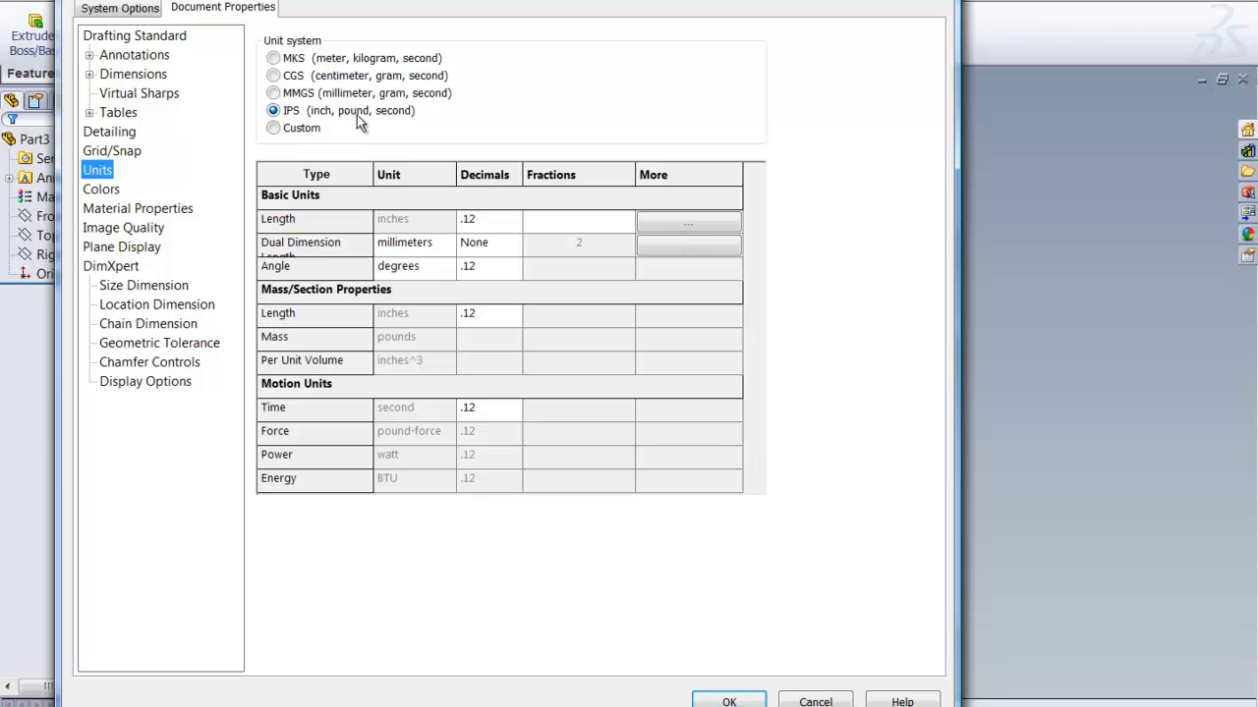
pyautogui.moveTo(396, 116)
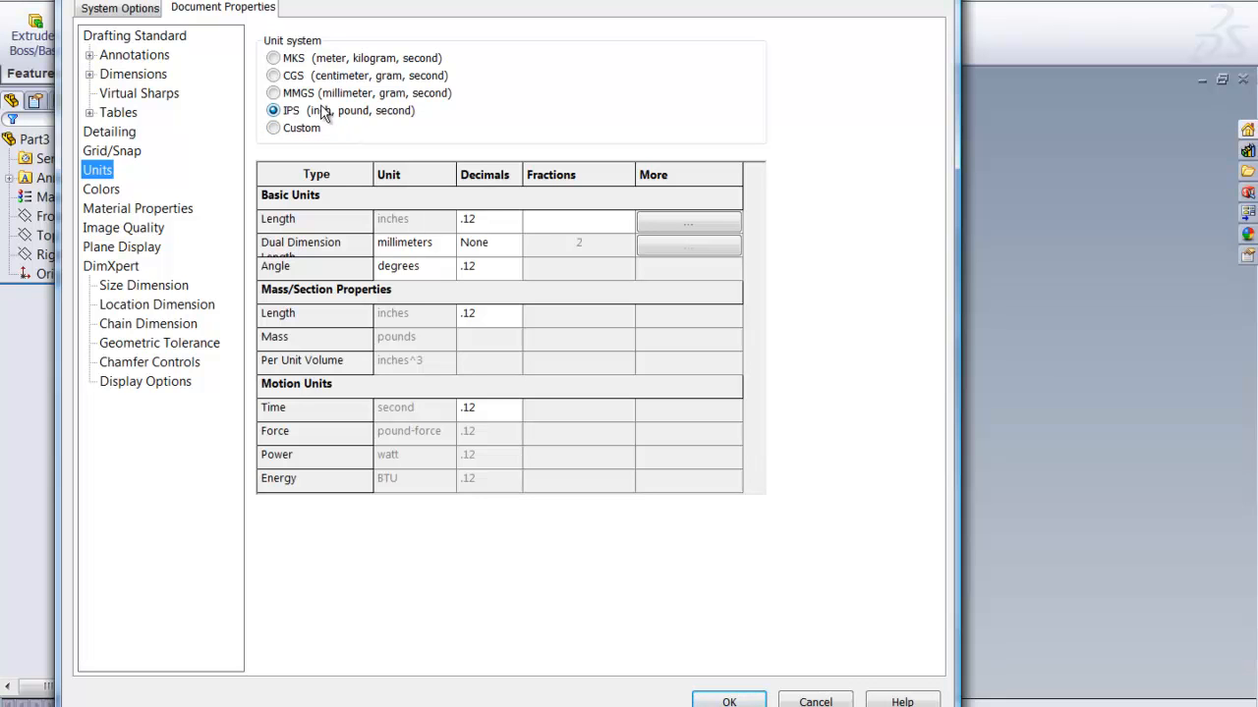
pyautogui.click(274, 93)
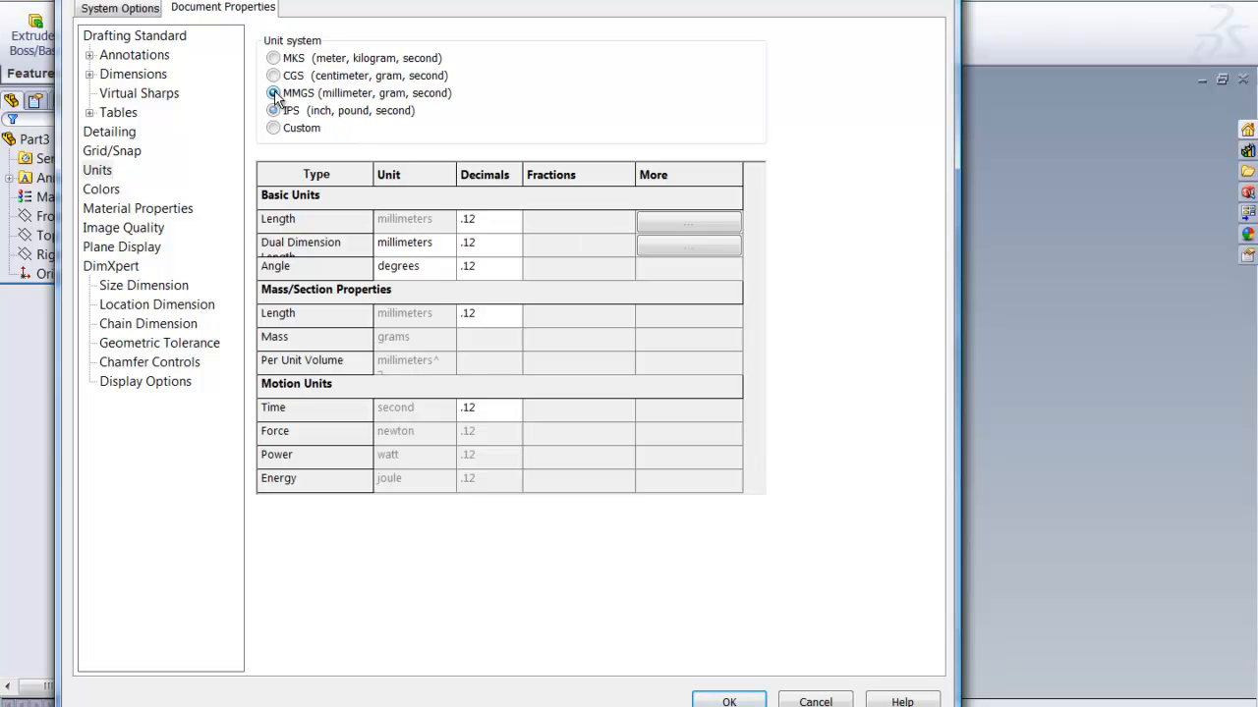
pyautogui.click(271, 92)
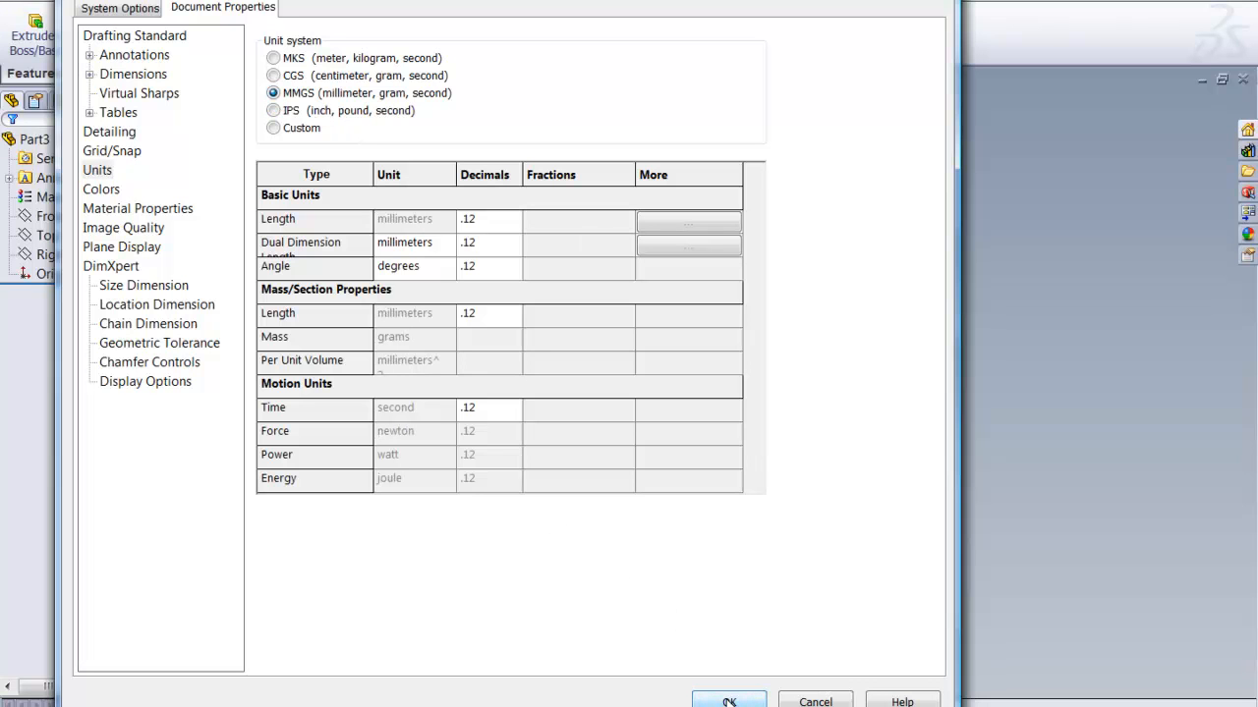
pyautogui.click(727, 702)
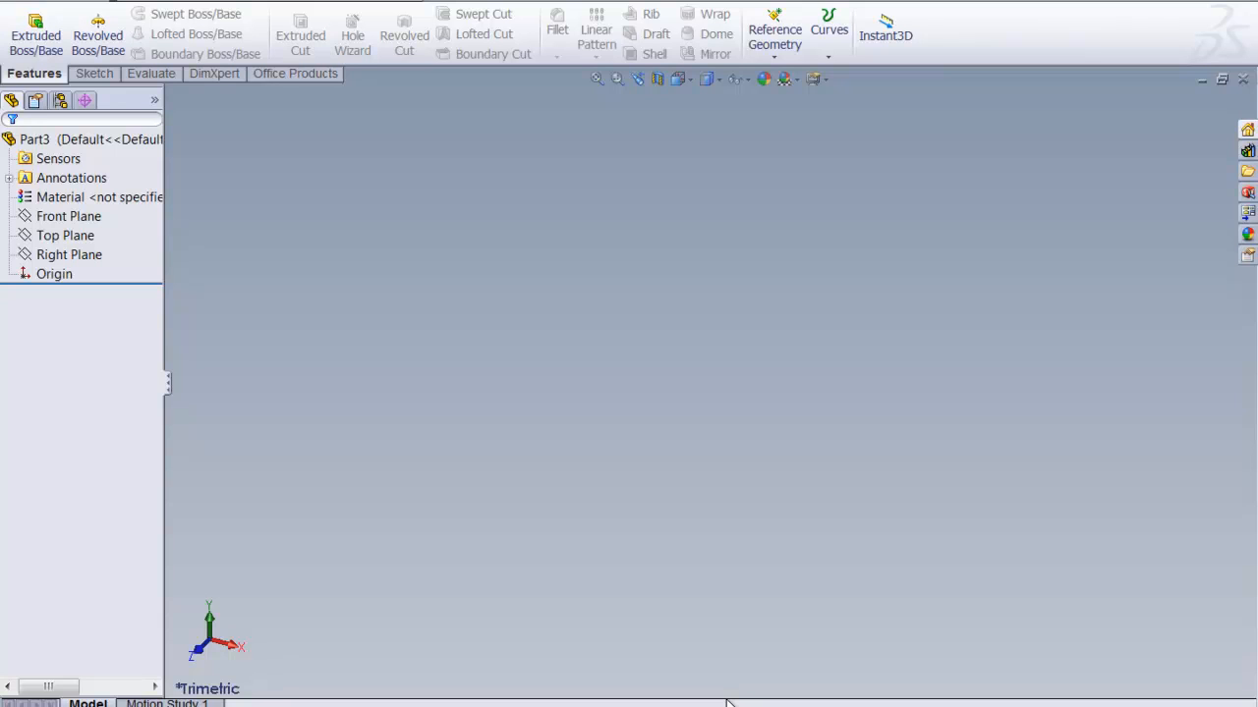
pyautogui.moveTo(421, 188)
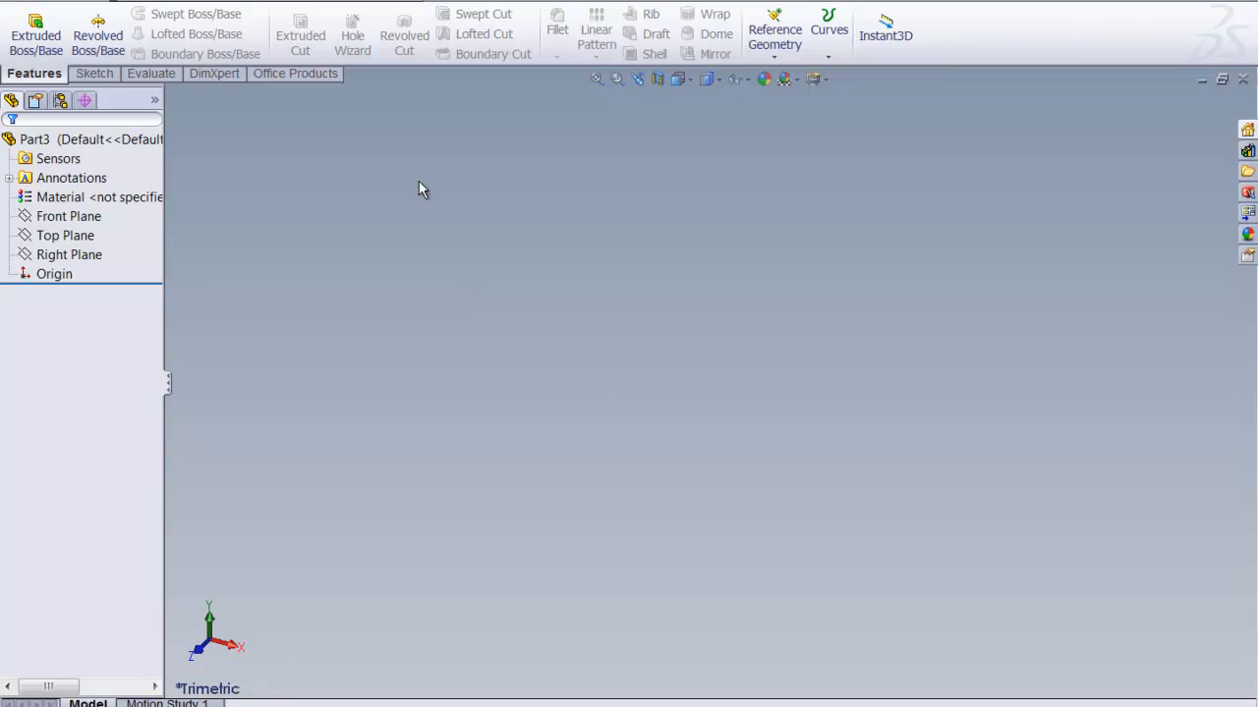
pyautogui.moveTo(367, 267)
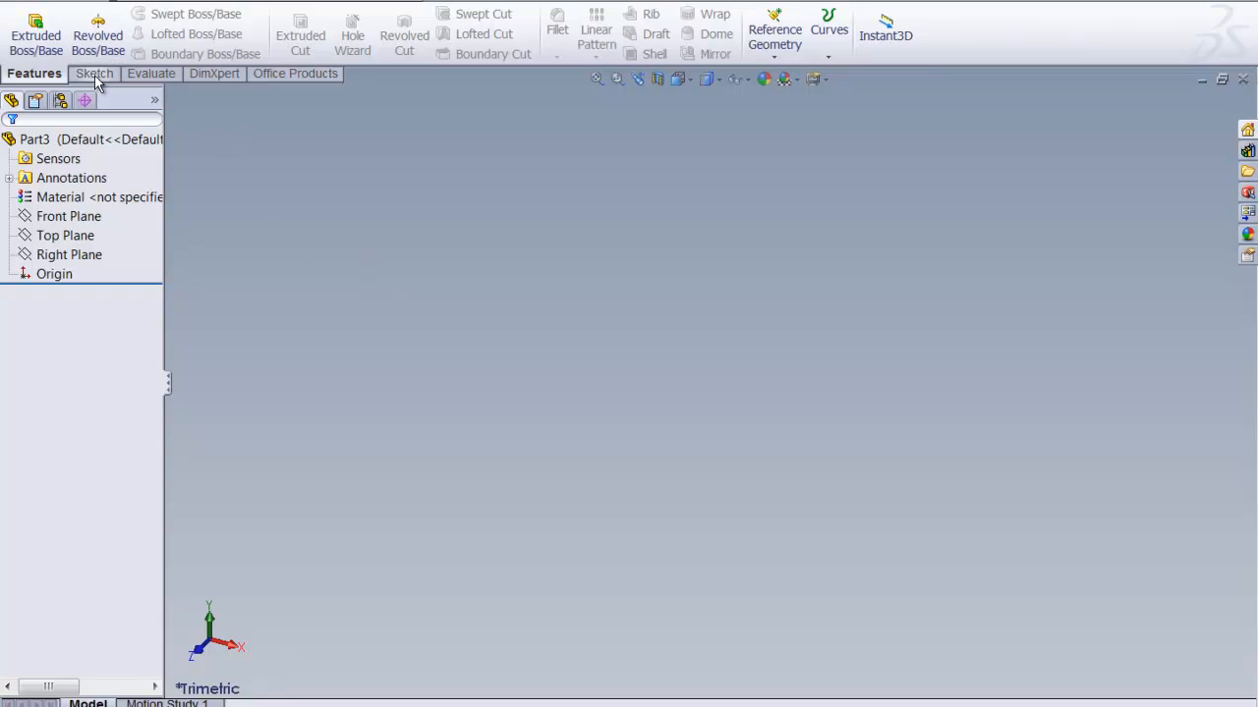
# - Begin a circle sketch on the Right Plane and orient the view to Right, face-on
pyautogui.click(90, 73)
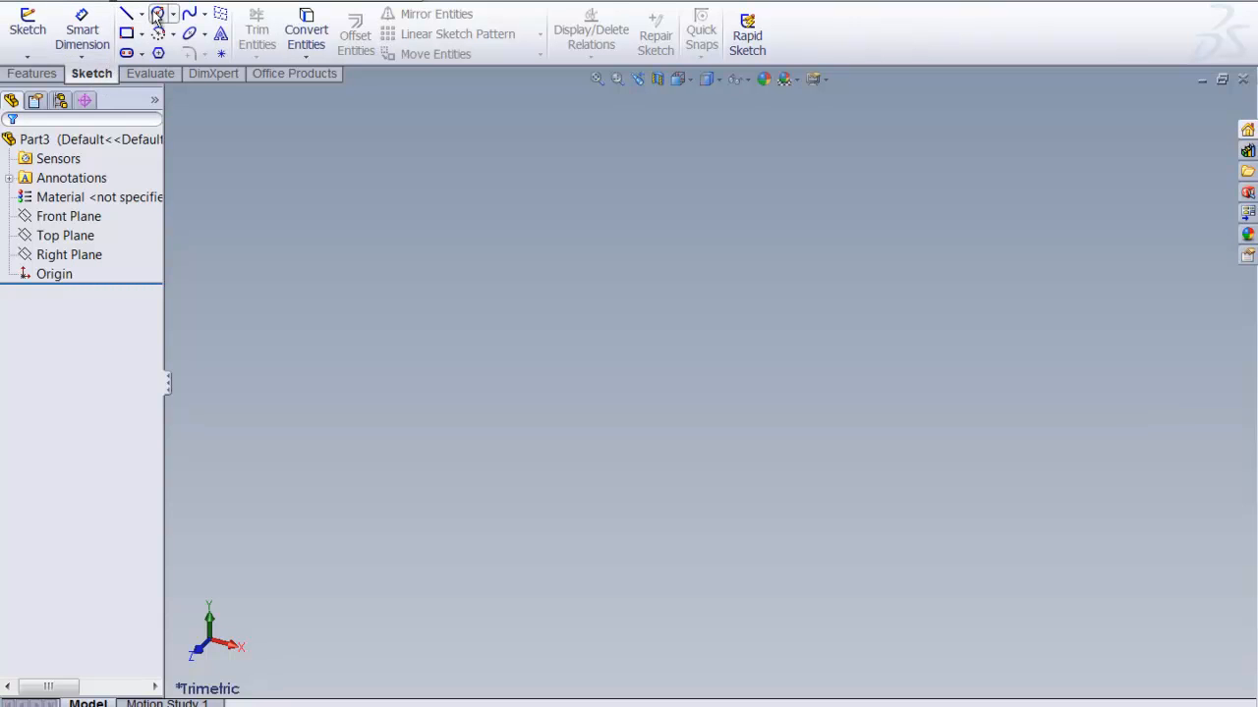
pyautogui.click(27, 19)
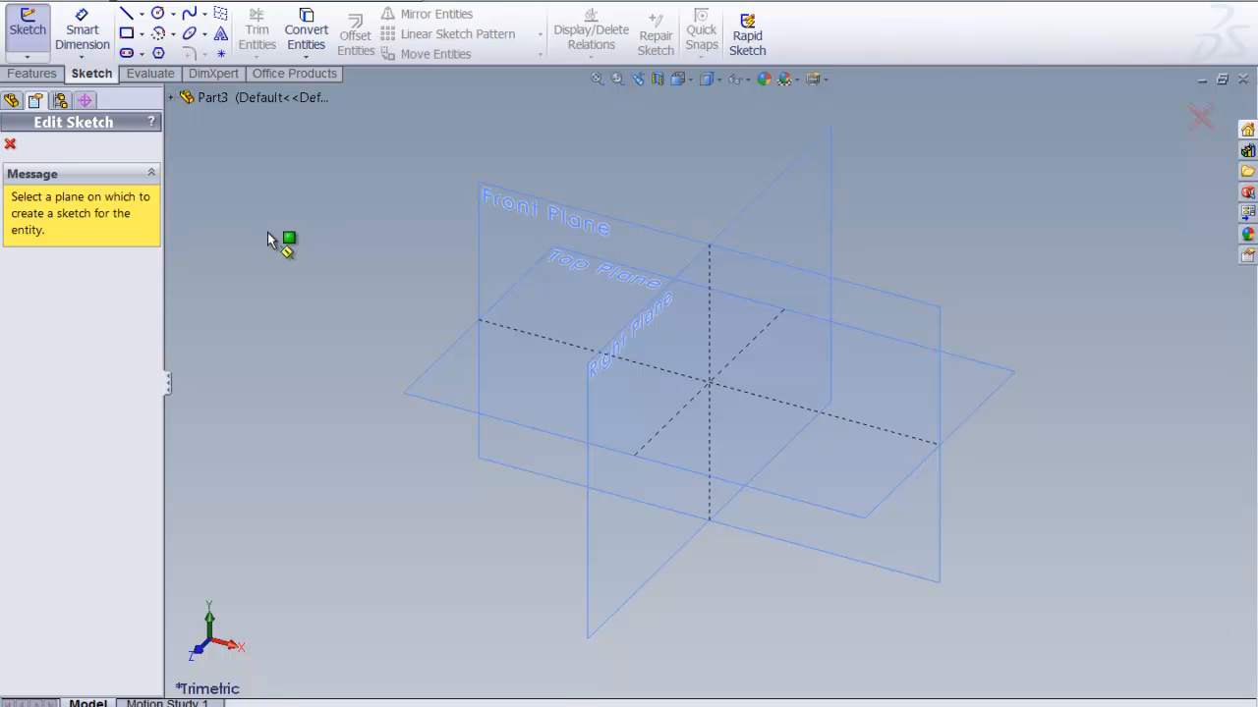
pyautogui.moveTo(318, 267)
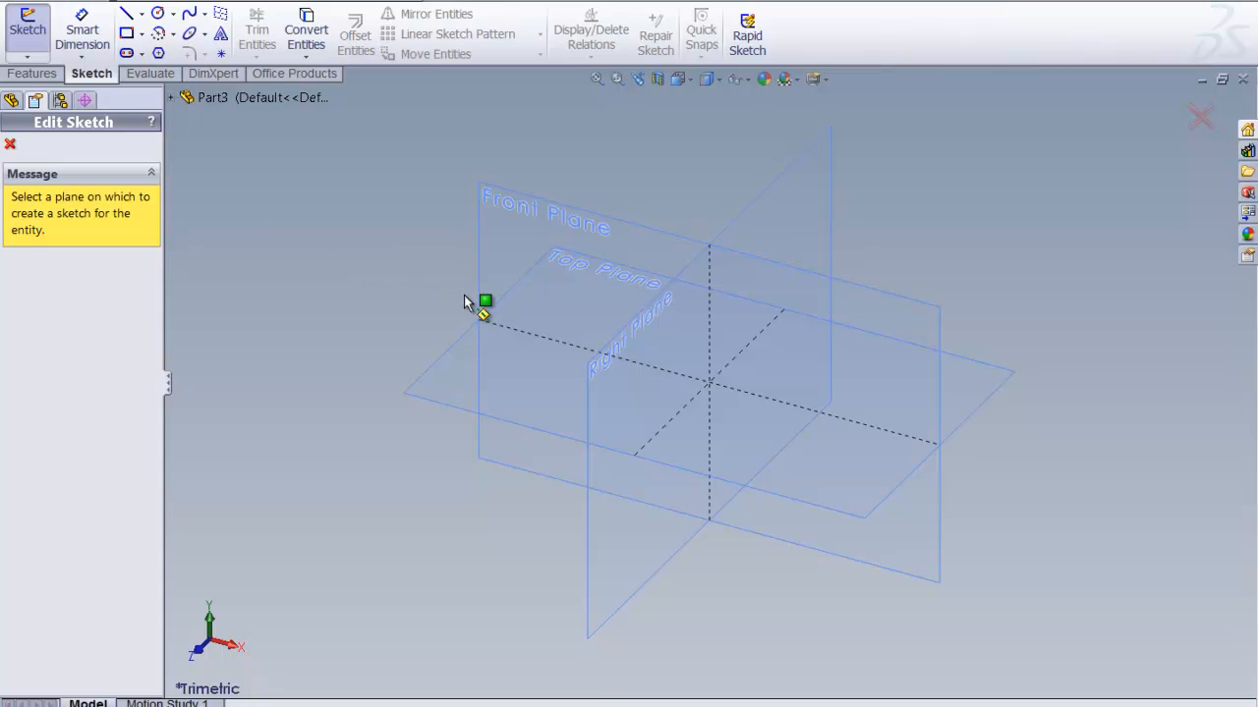
pyautogui.moveTo(607, 373)
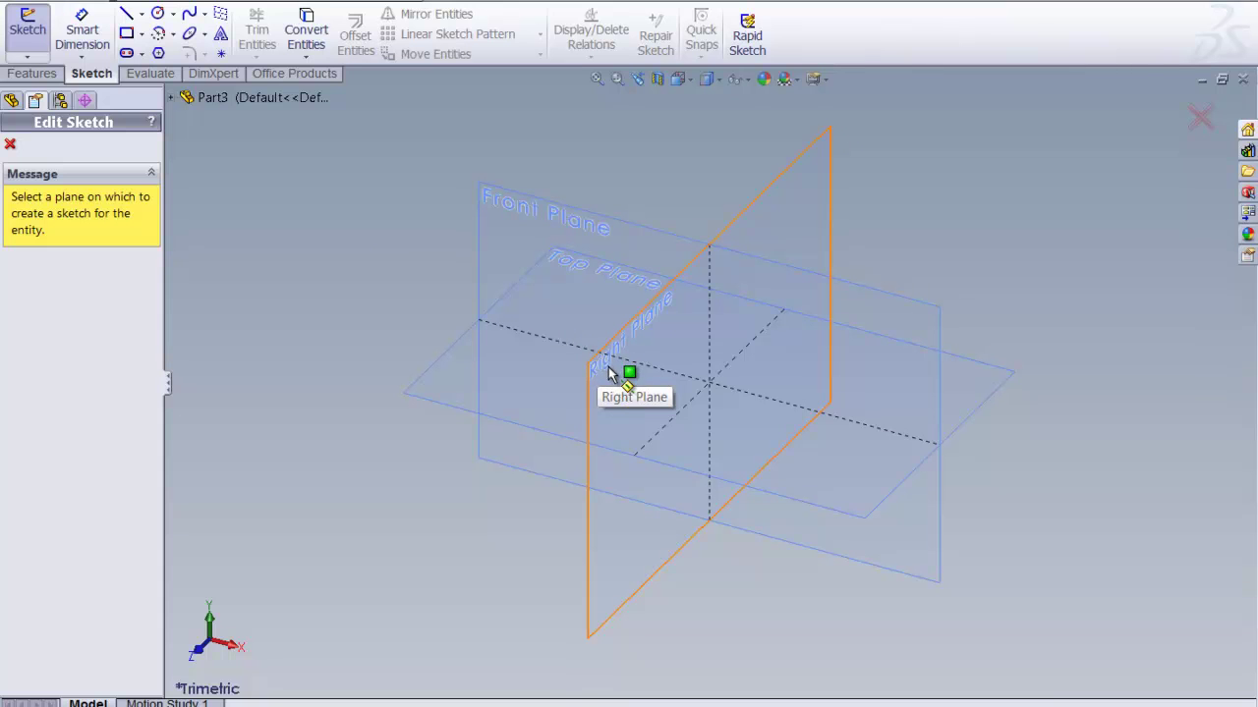
pyautogui.click(625, 374)
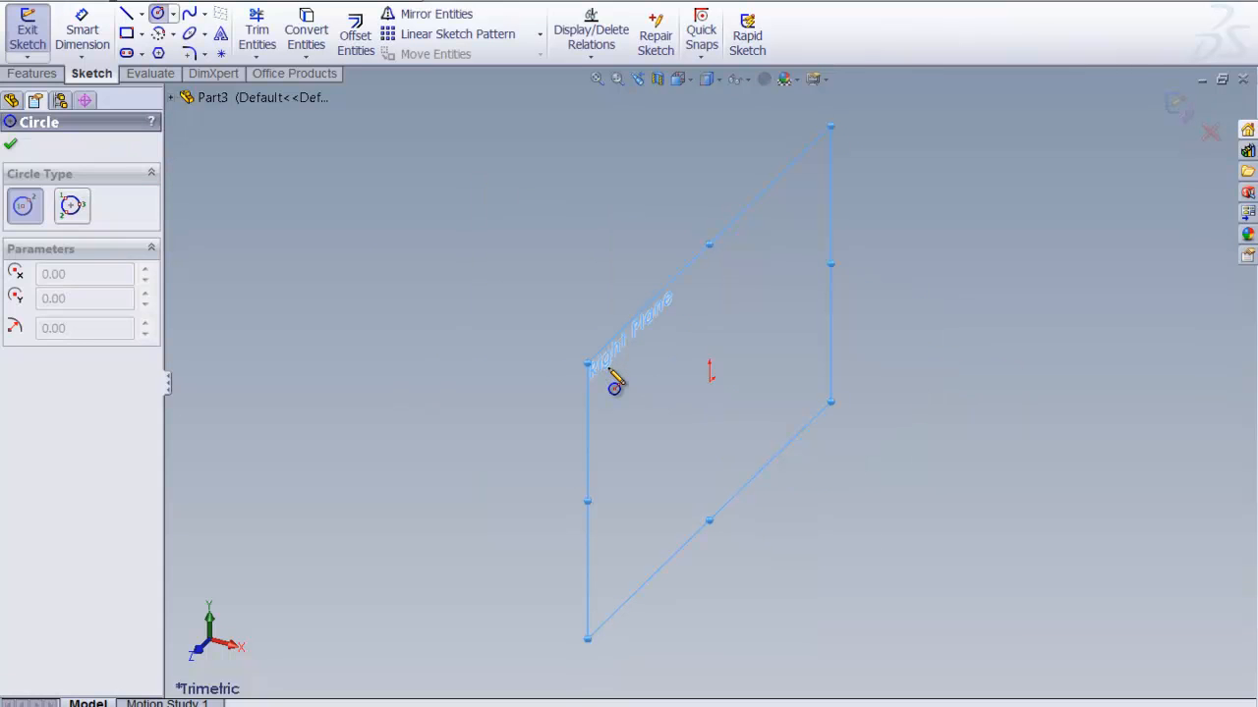
pyautogui.moveTo(684, 119)
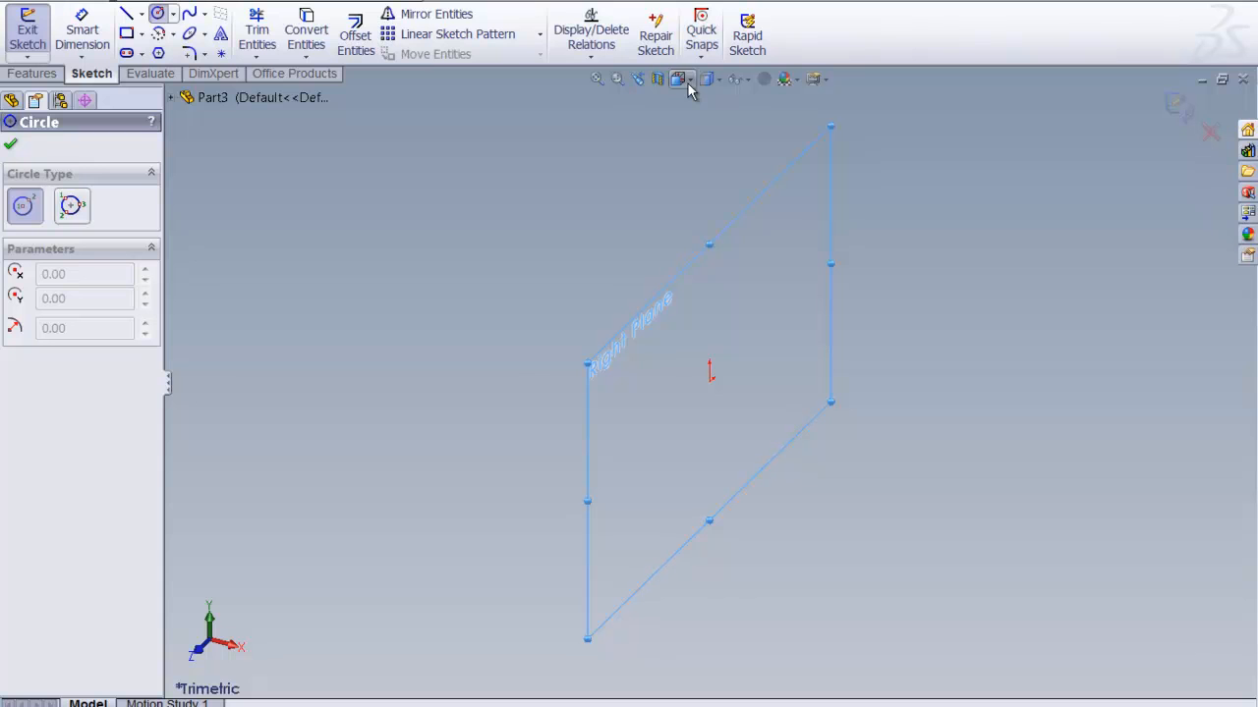
pyautogui.click(685, 78)
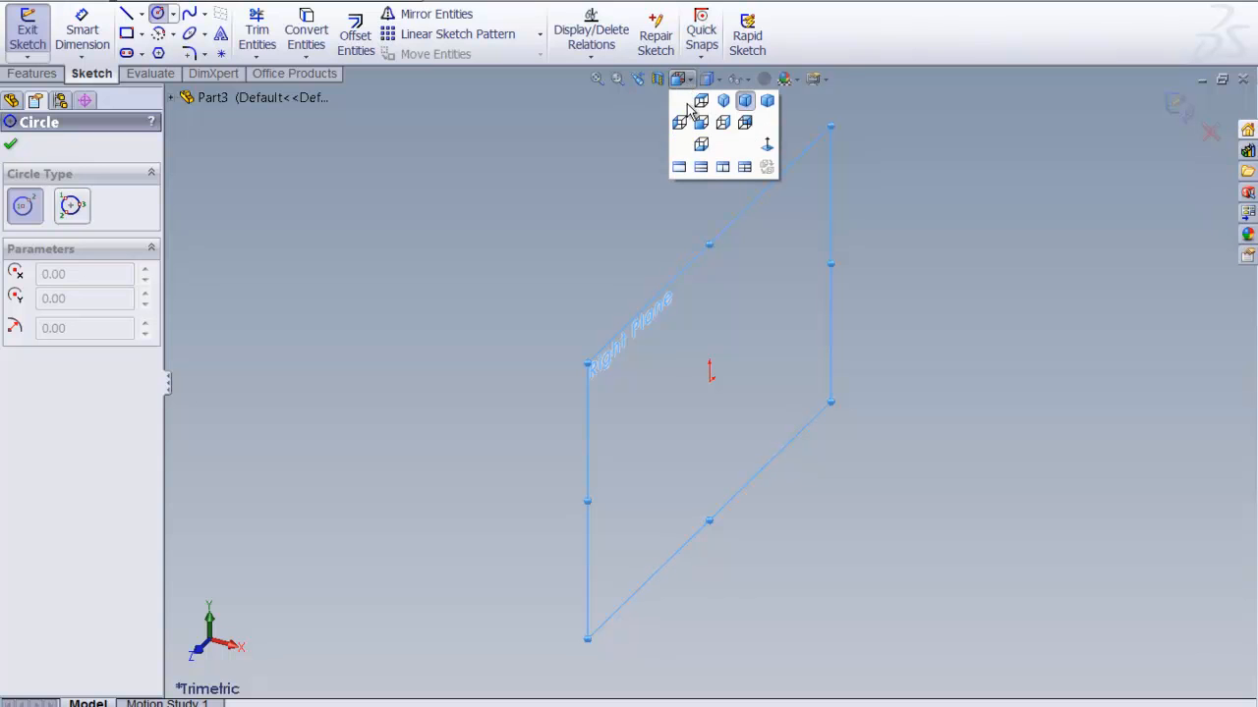
pyautogui.moveTo(723, 122)
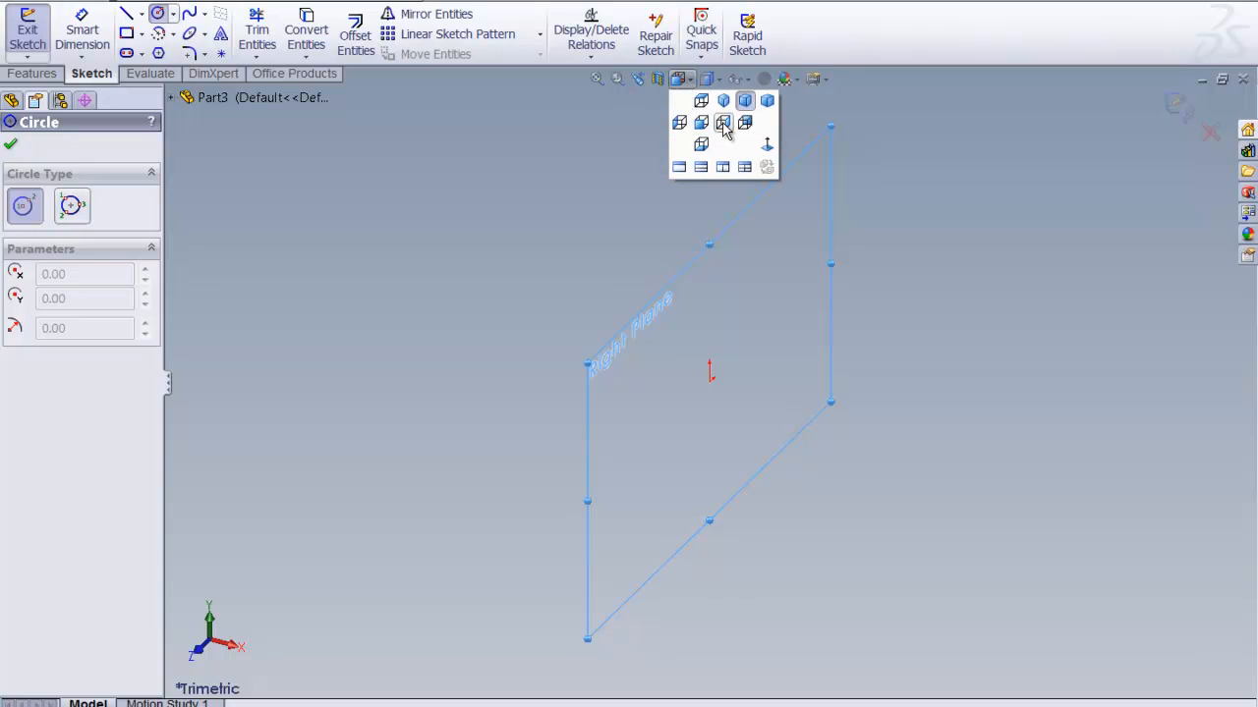
pyautogui.click(723, 122)
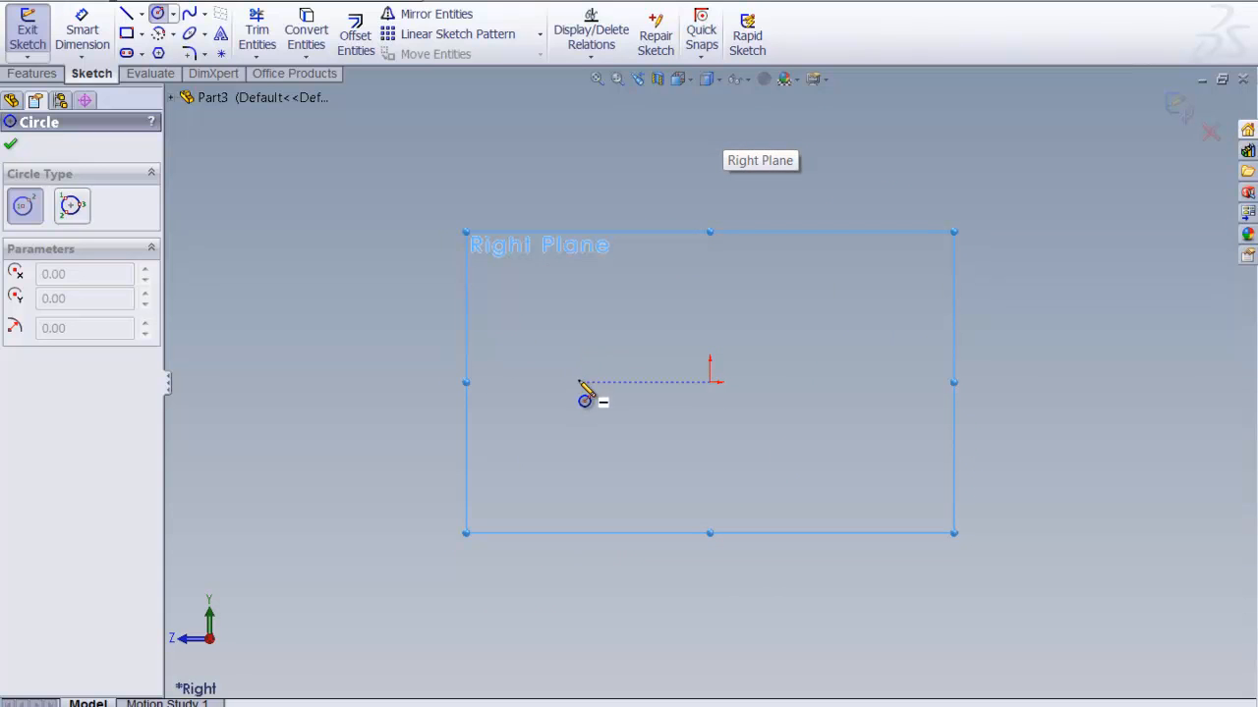
pyautogui.moveTo(719, 424)
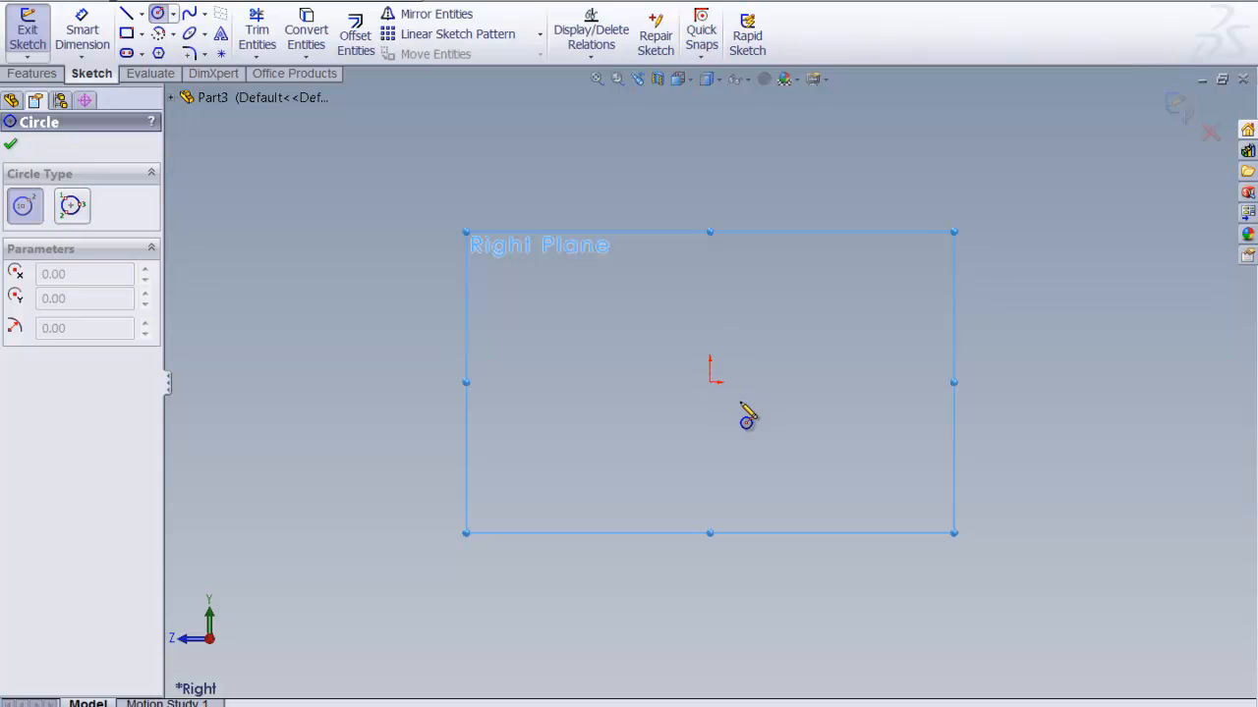
pyautogui.moveTo(731, 433)
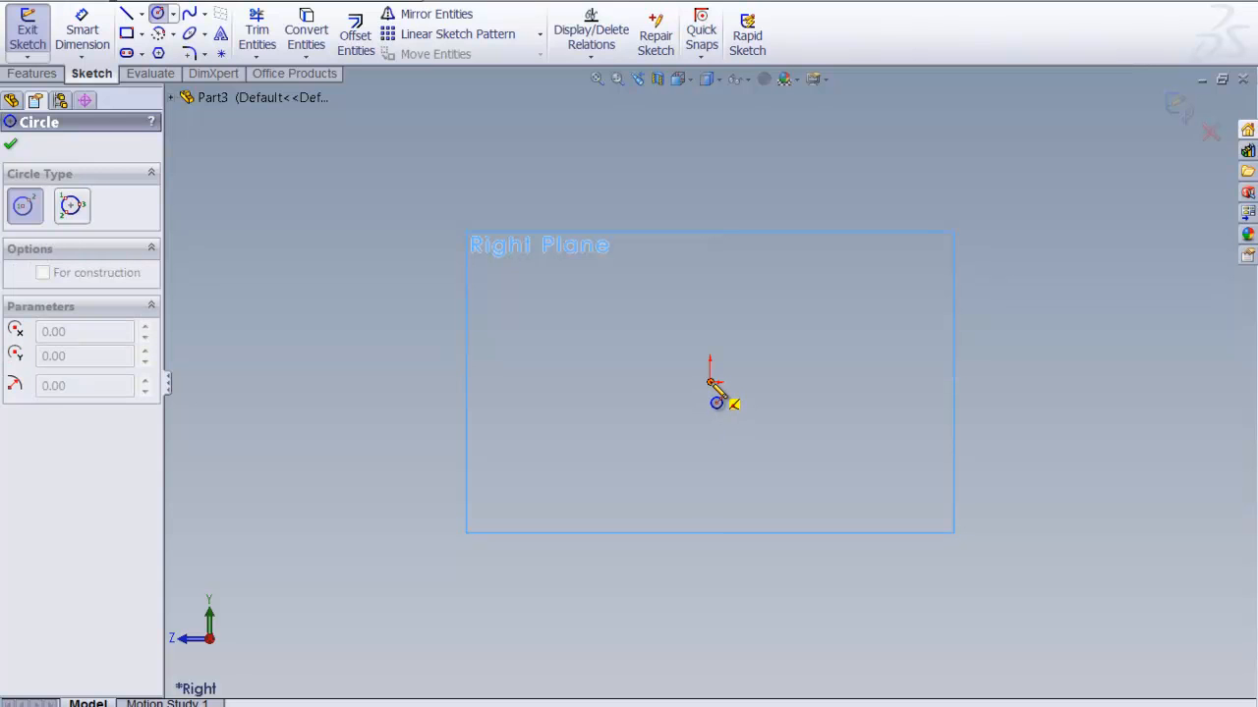
# - Draw a circle centred on the origin in Sketch1 and accept it
pyautogui.moveTo(716, 377); pyautogui.dragTo(805, 273)
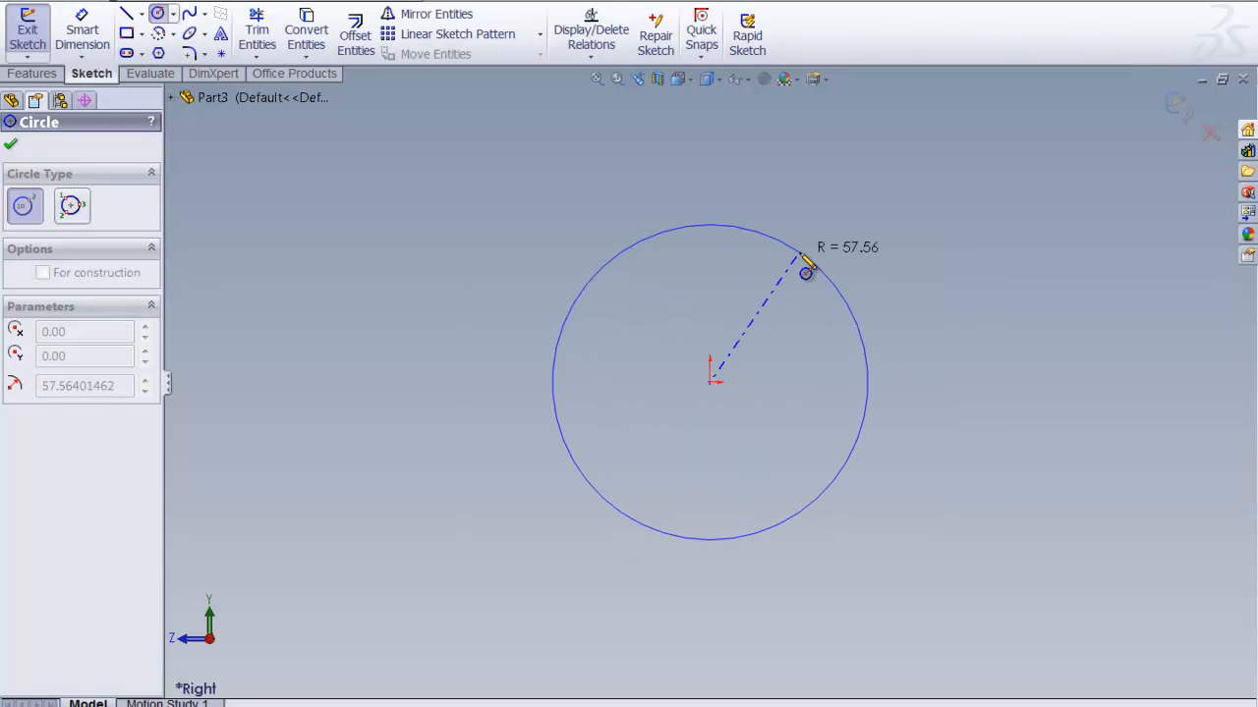
pyautogui.moveTo(806, 273); pyautogui.dragTo(794, 283)
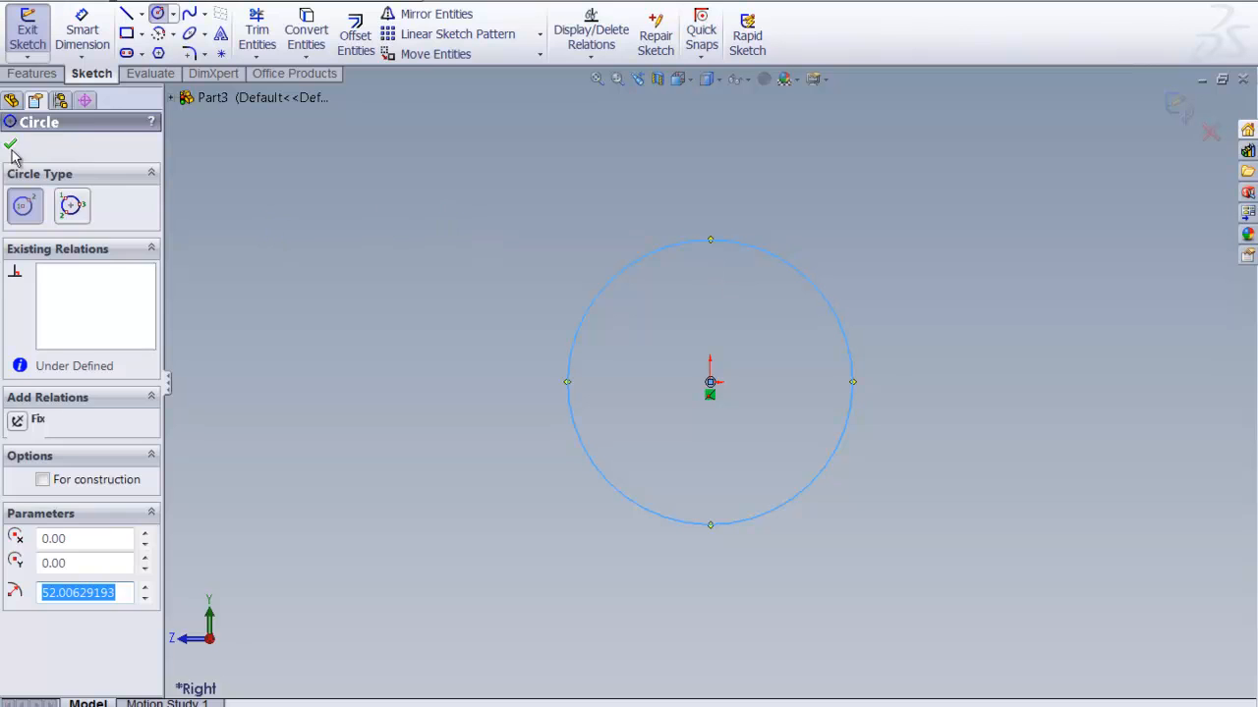
pyautogui.click(12, 145)
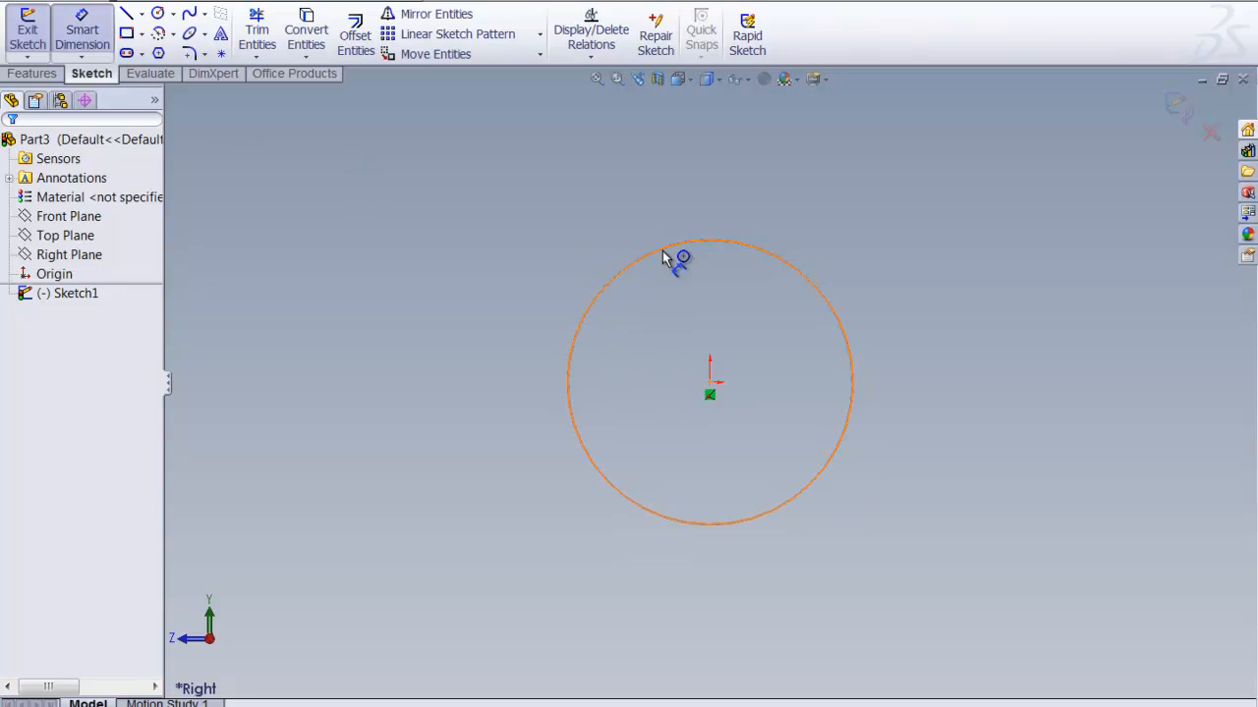
pyautogui.moveTo(793, 277)
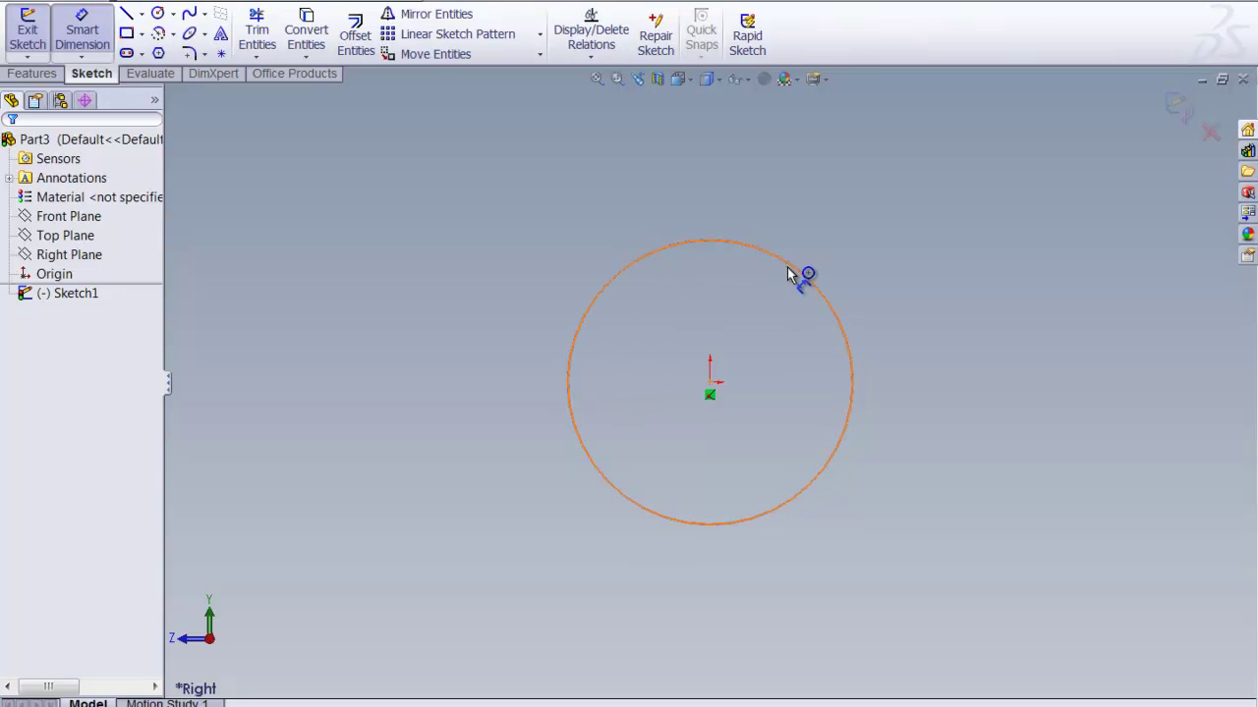
# - Dimension the circle to a 30 mm diameter and exit the sketch
pyautogui.click(802, 275)
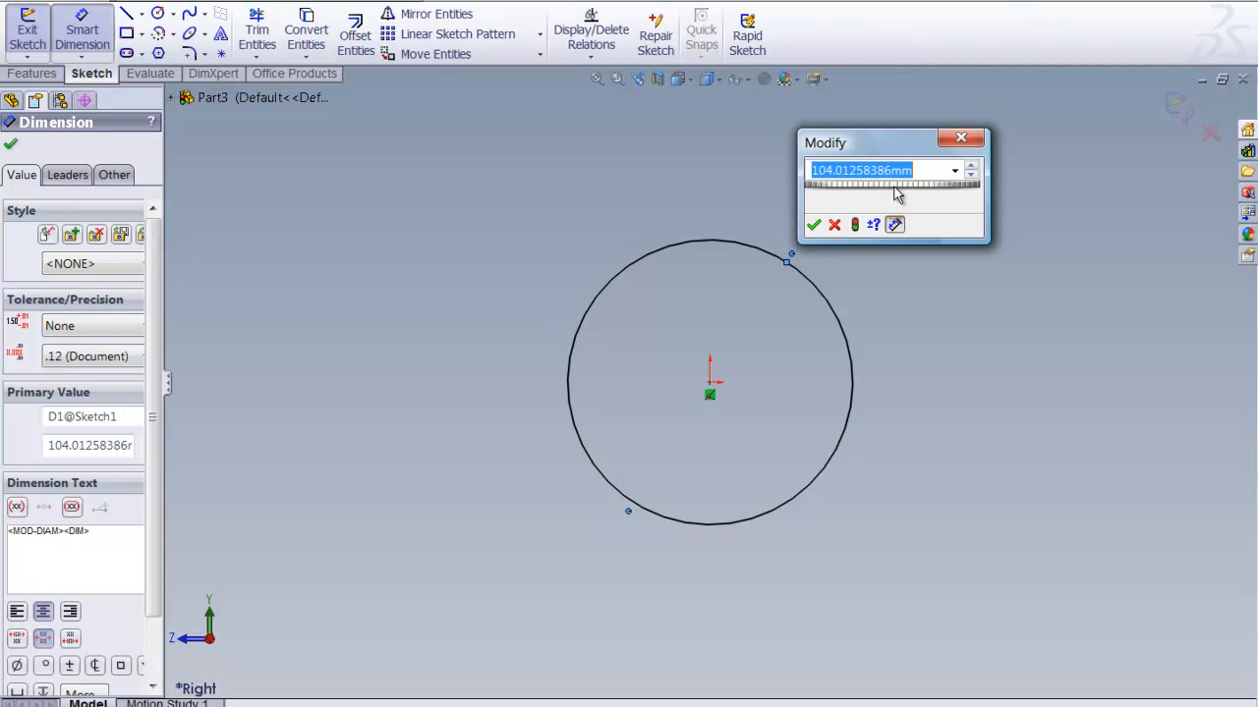
pyautogui.write('30')
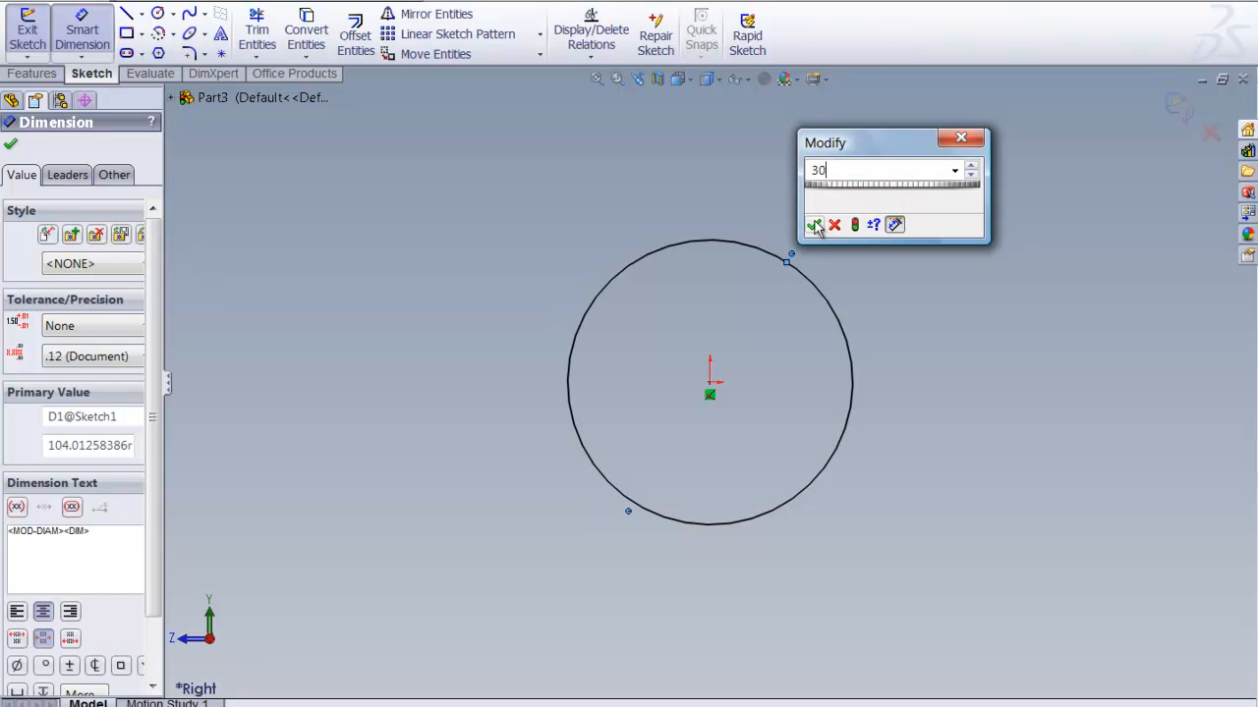
pyautogui.click(813, 224)
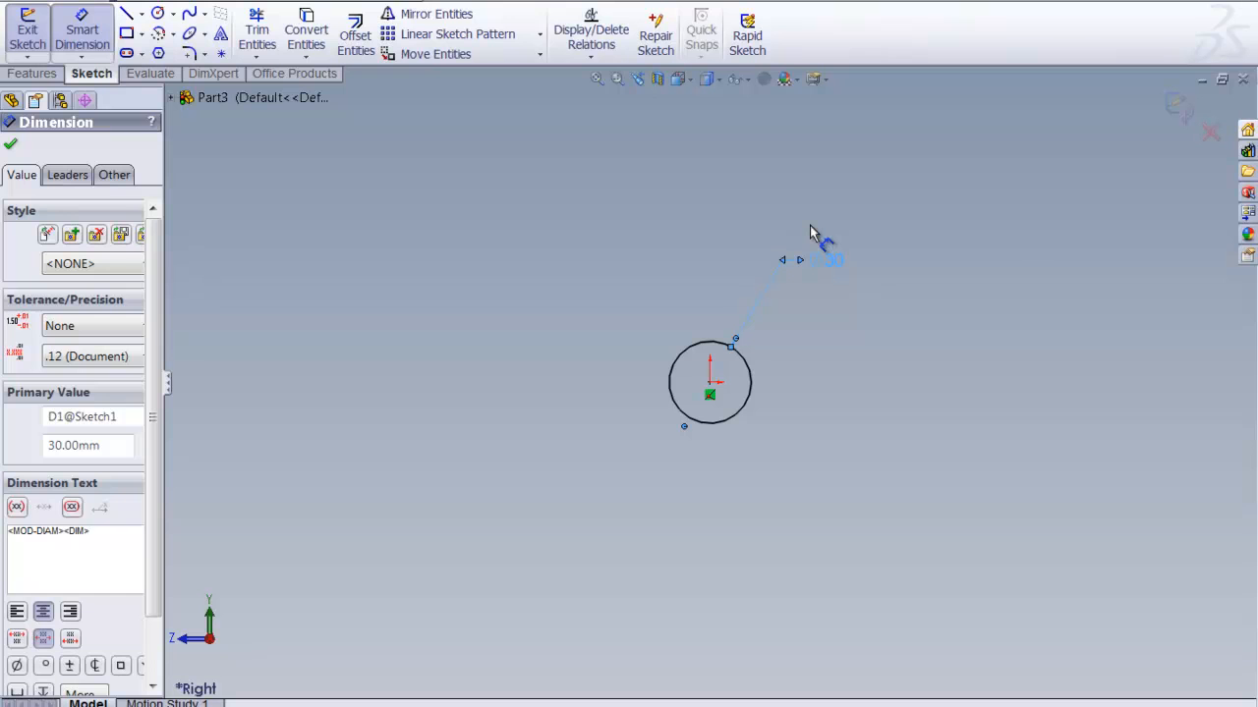
pyautogui.moveTo(436, 273)
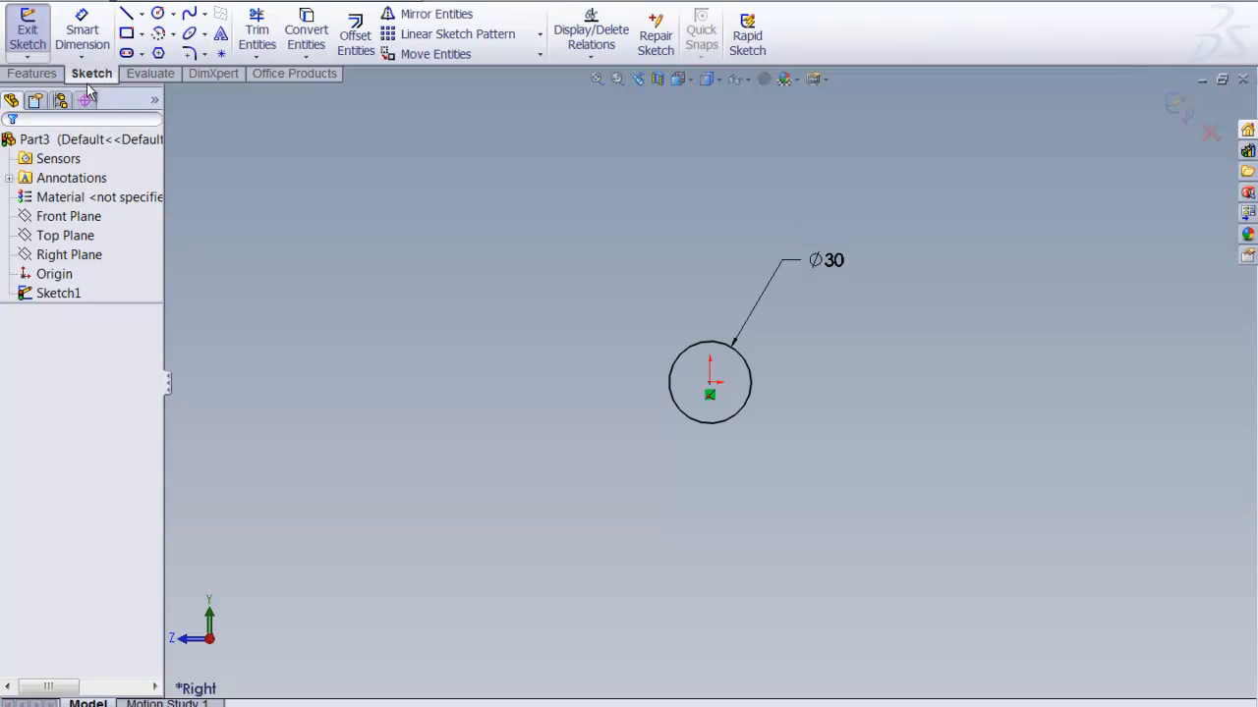
pyautogui.click(34, 73)
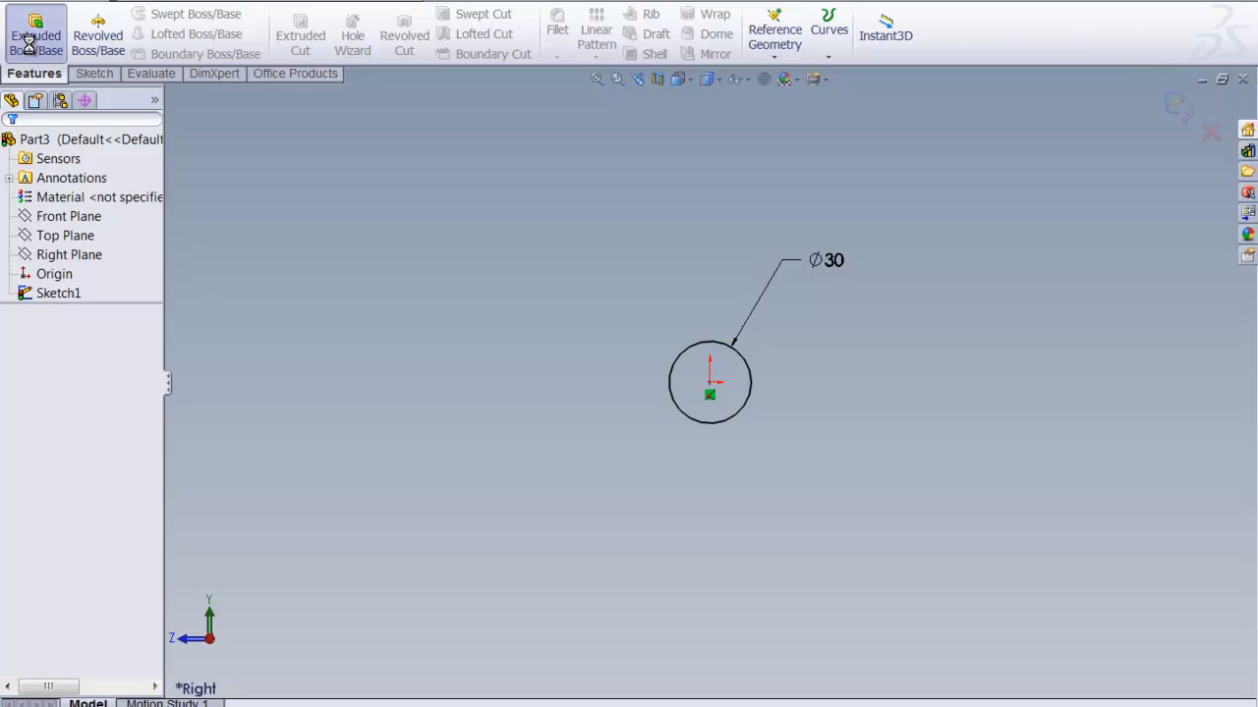
# - Extrude the 30 mm circle as a Blind boss 80 mm long into Boss-Extrude1
pyautogui.click(36, 20)
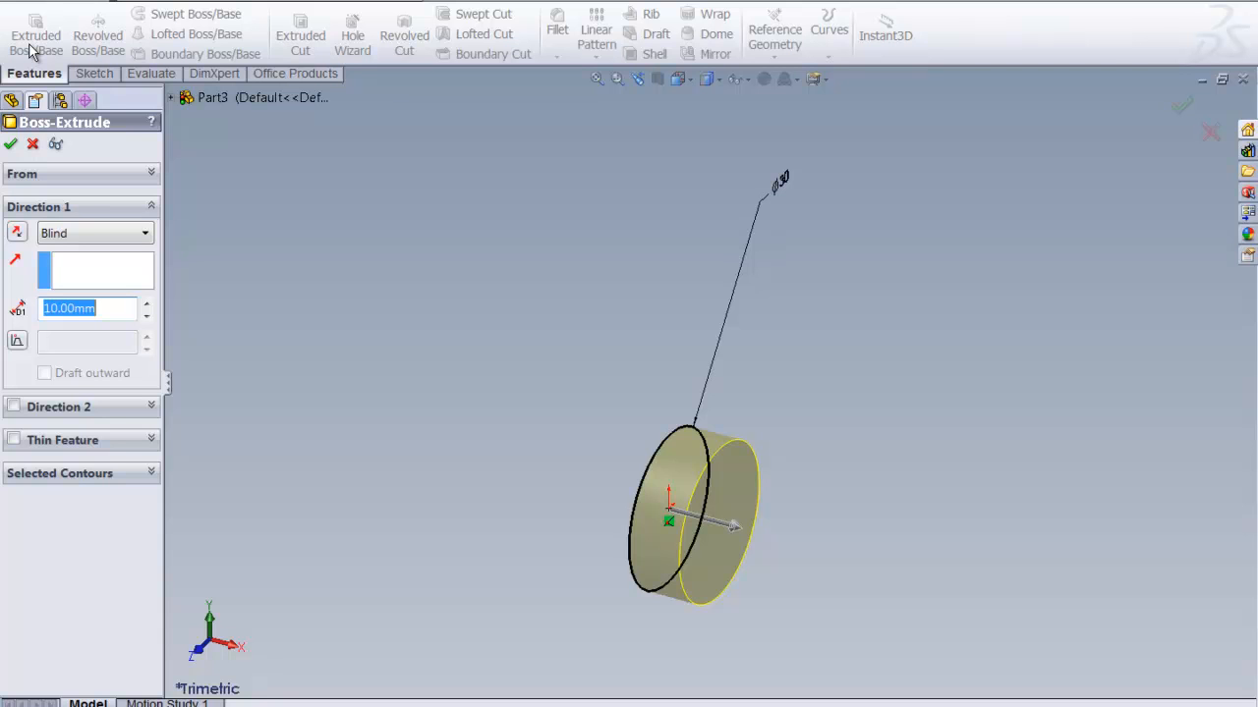
pyautogui.click(88, 308)
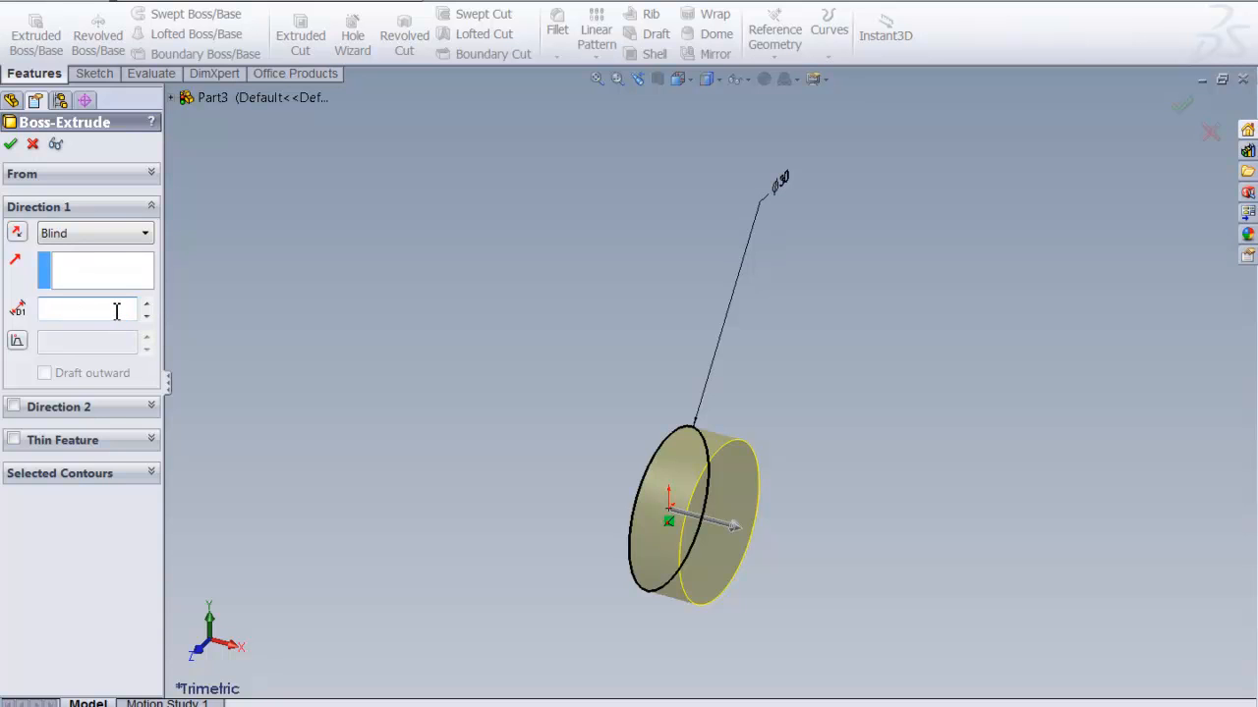
pyautogui.write('80')
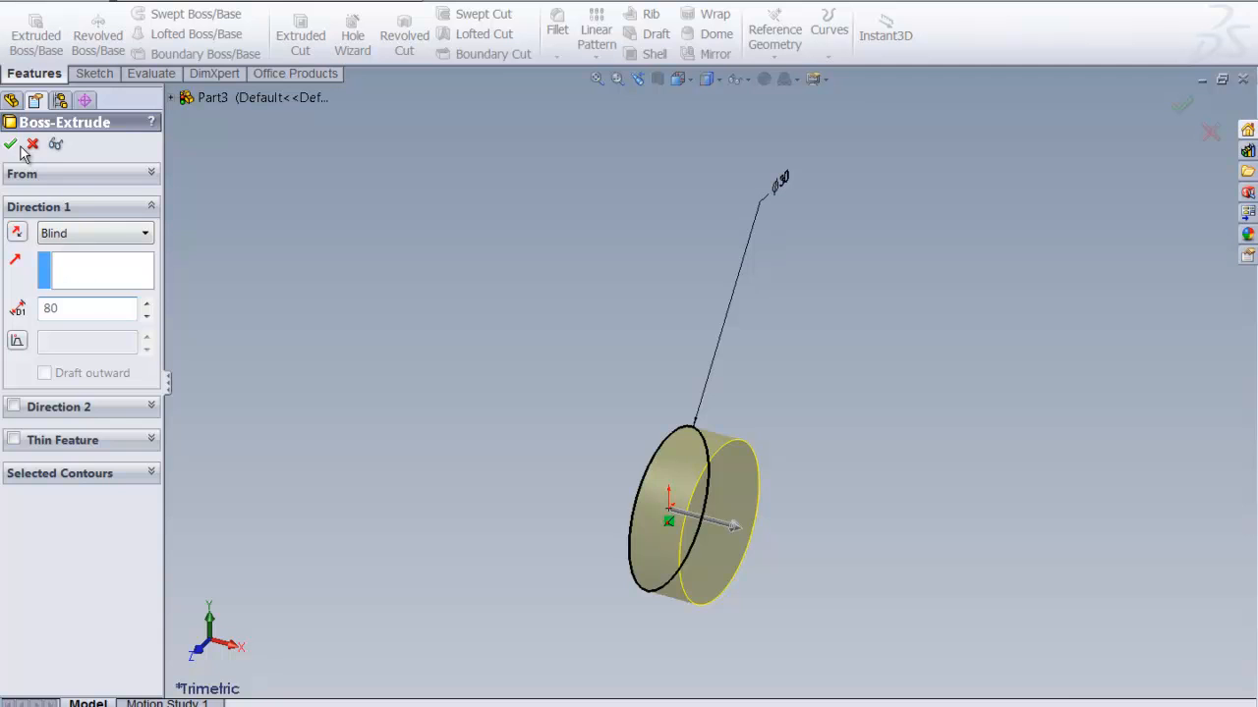
pyautogui.click(12, 145)
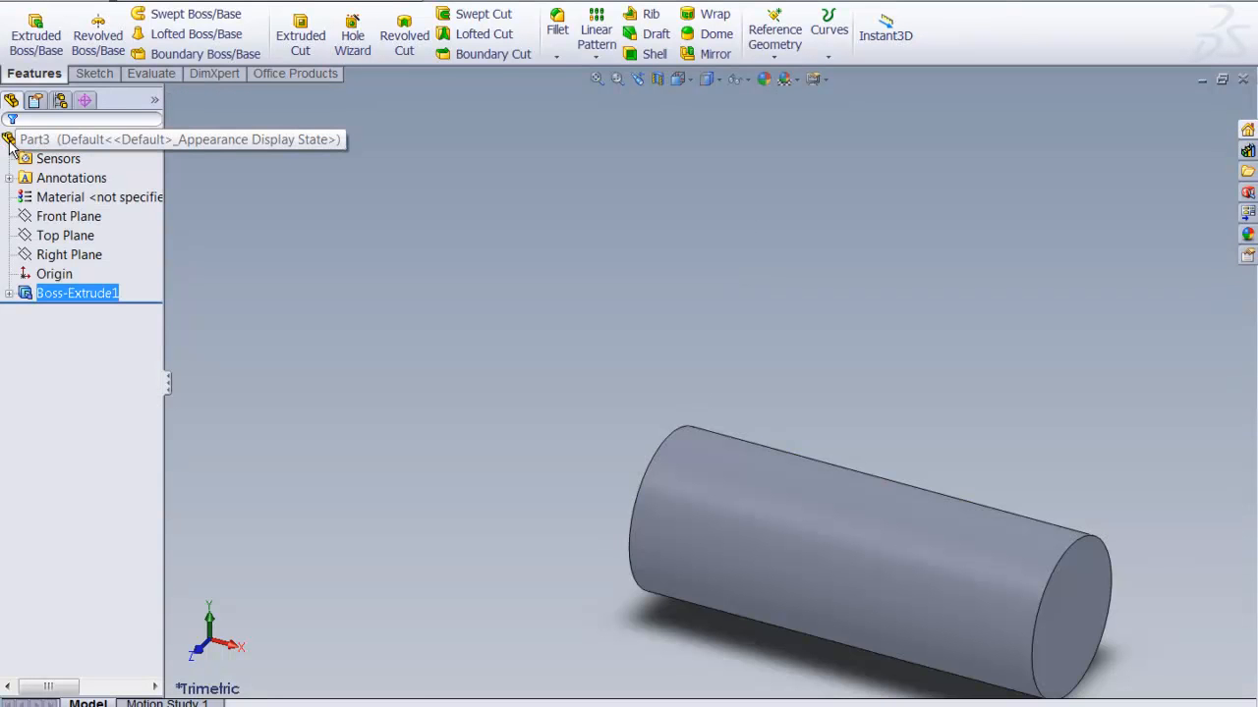
pyautogui.moveTo(283, 385)
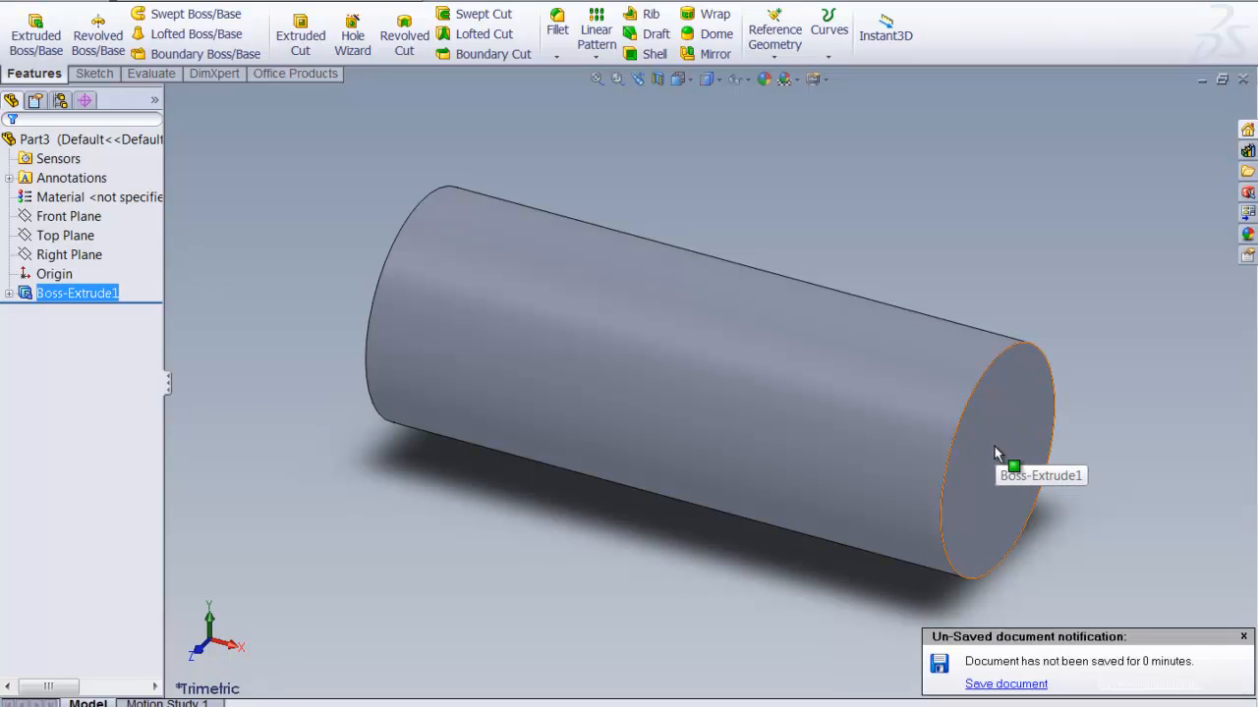
# - Select the flat circular end face of the 30 by 80 mm cylinder
pyautogui.click(998, 456)
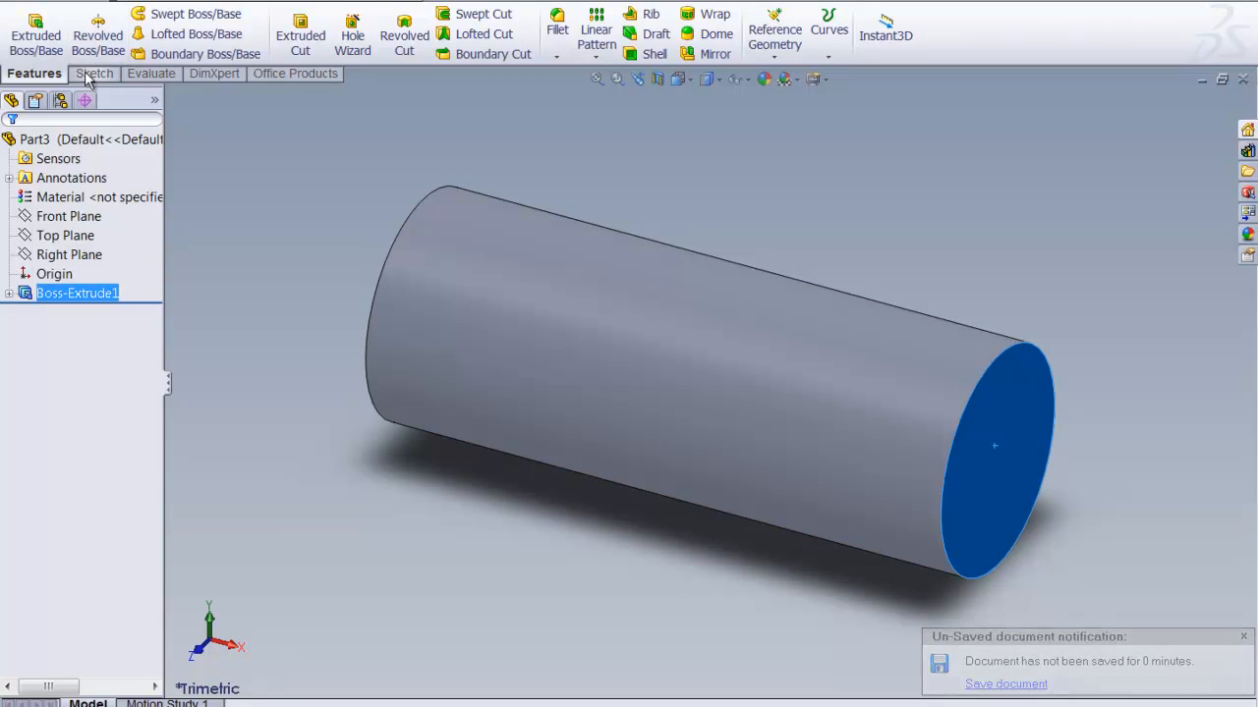
# - Sketch a circle on the end face, dimension it to 20 mm, then edit its Primary Value to 25.0
pyautogui.click(94, 73)
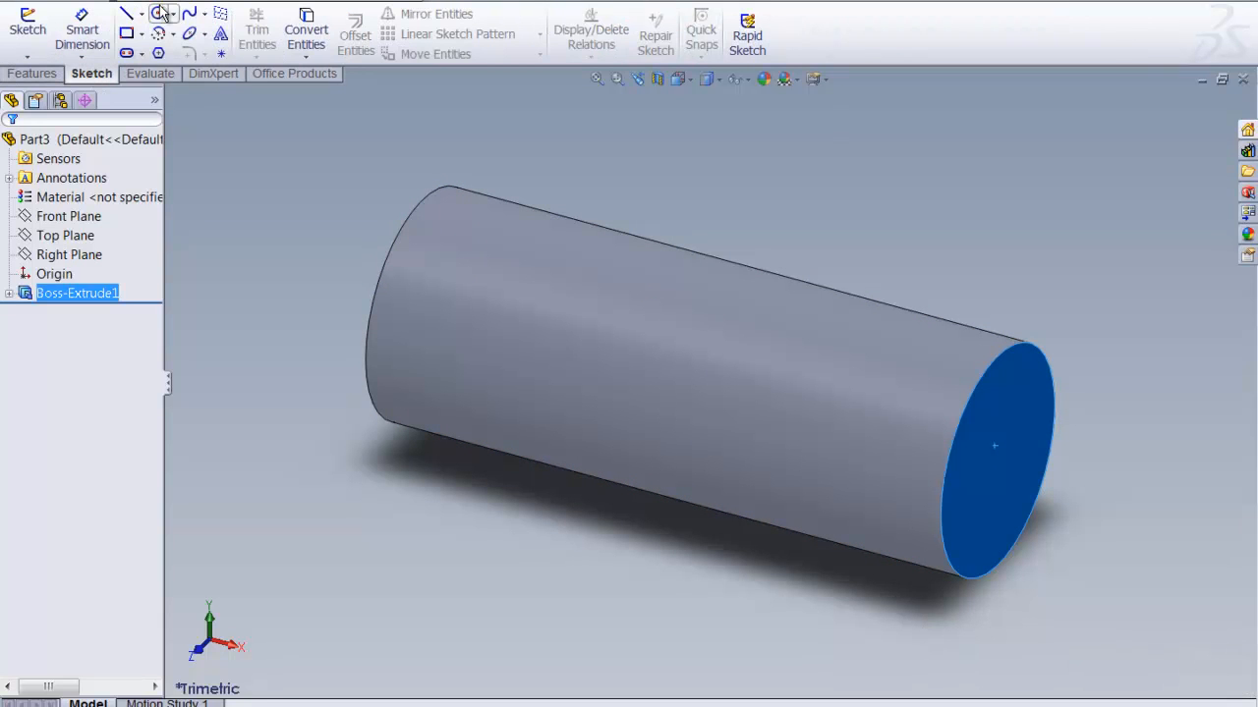
pyautogui.click(157, 16)
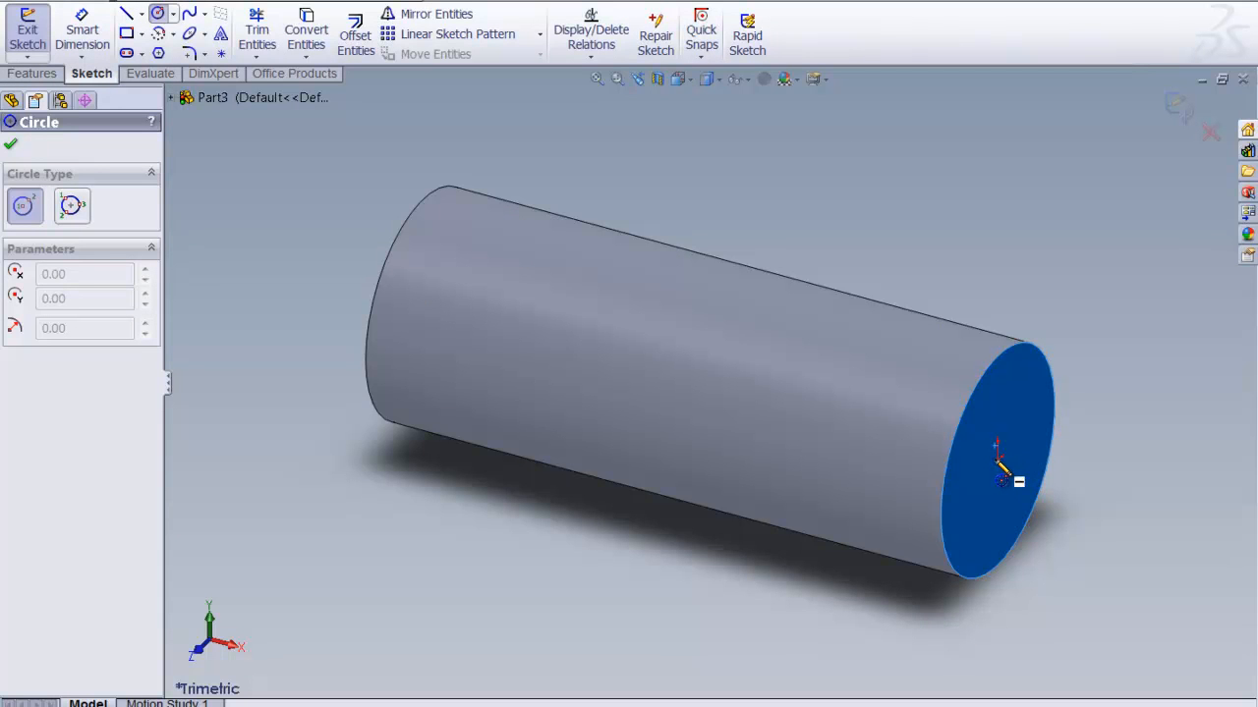
pyautogui.moveTo(998, 452); pyautogui.dragTo(1096, 350)
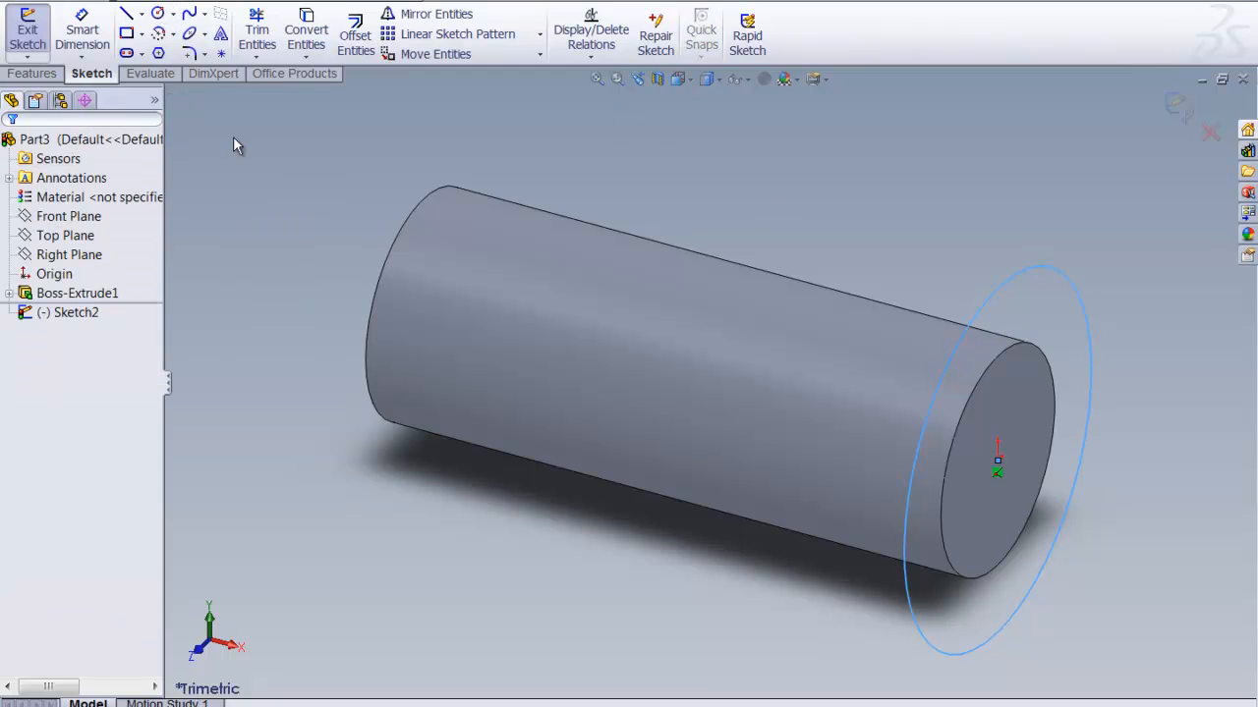
pyautogui.moveTo(82, 31)
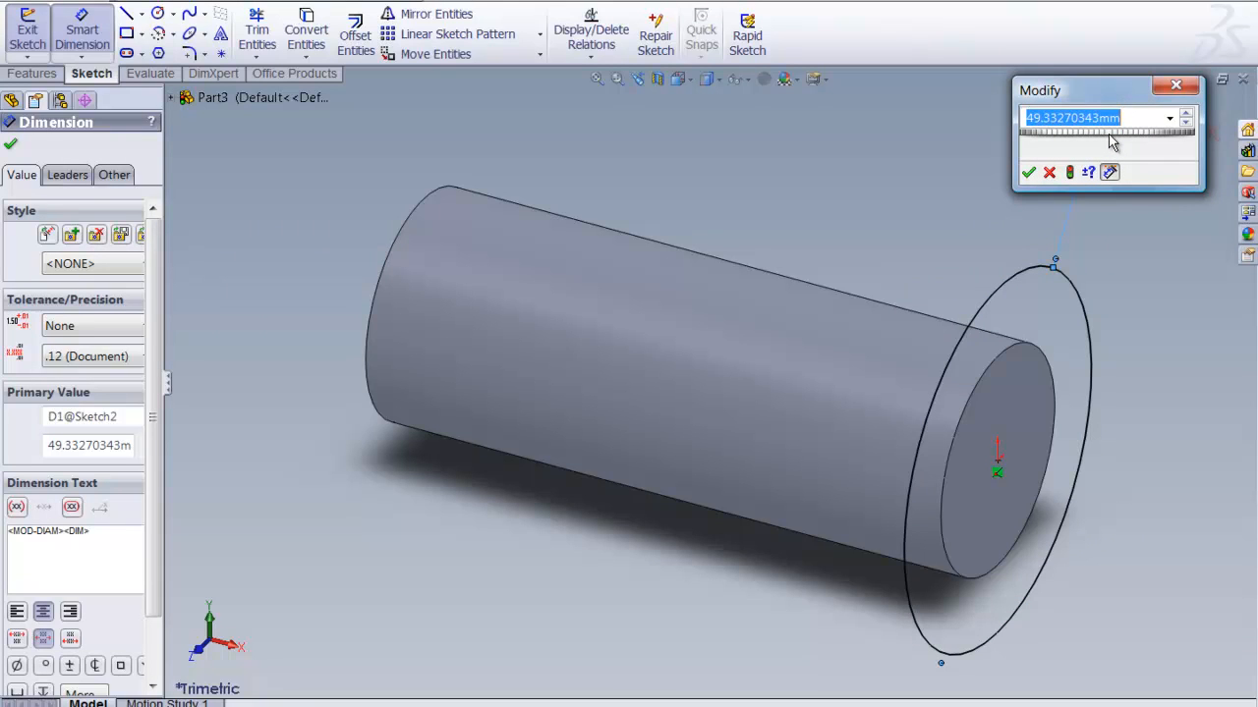
pyautogui.write('20')
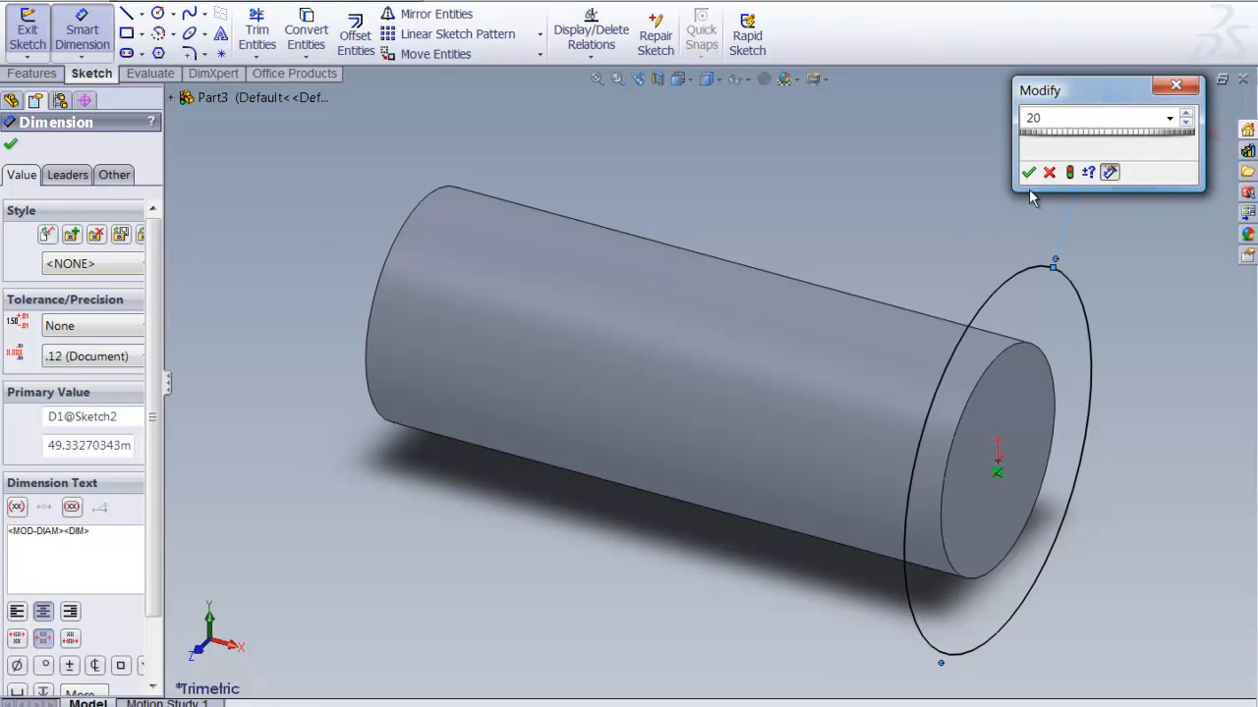
pyautogui.click(1033, 173)
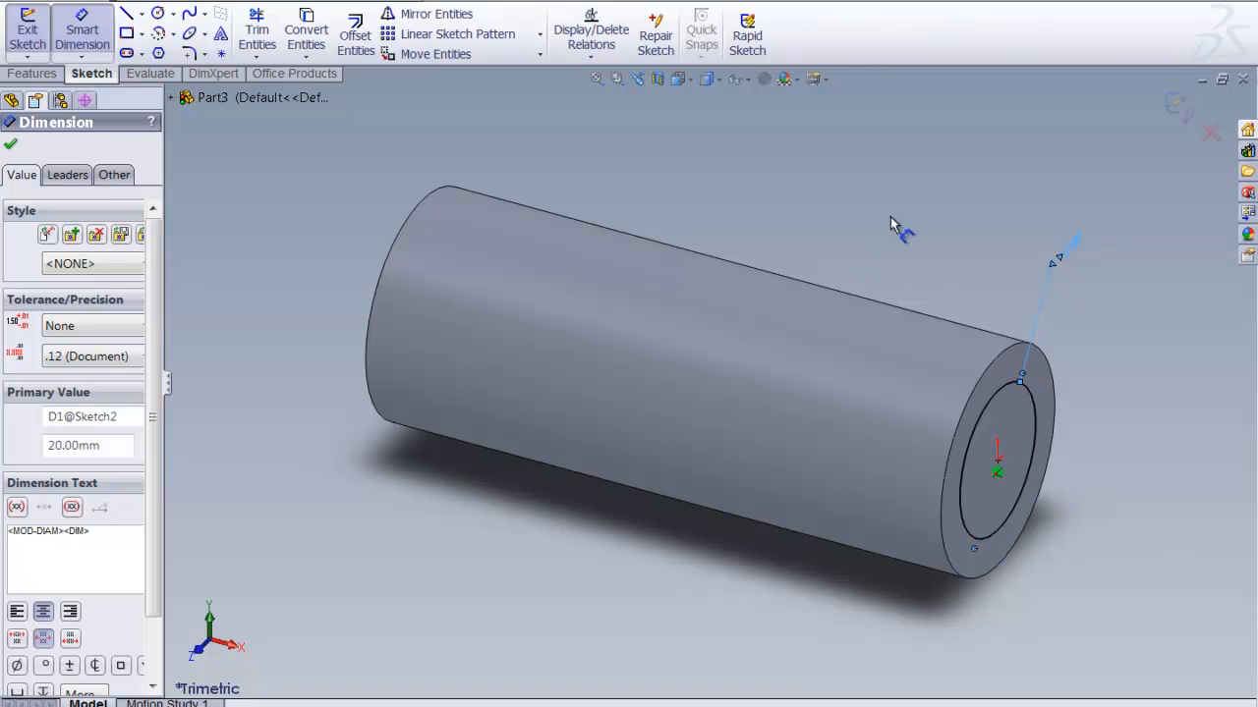
pyautogui.moveTo(908, 257)
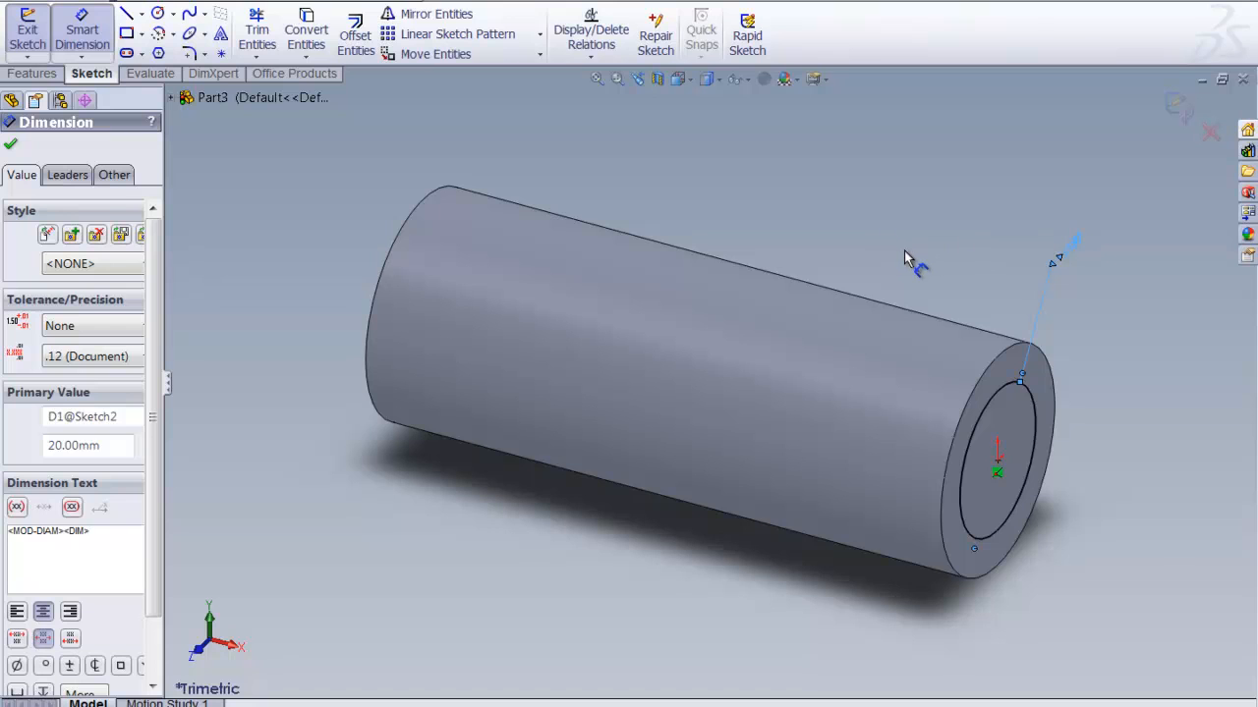
pyautogui.moveTo(433, 515)
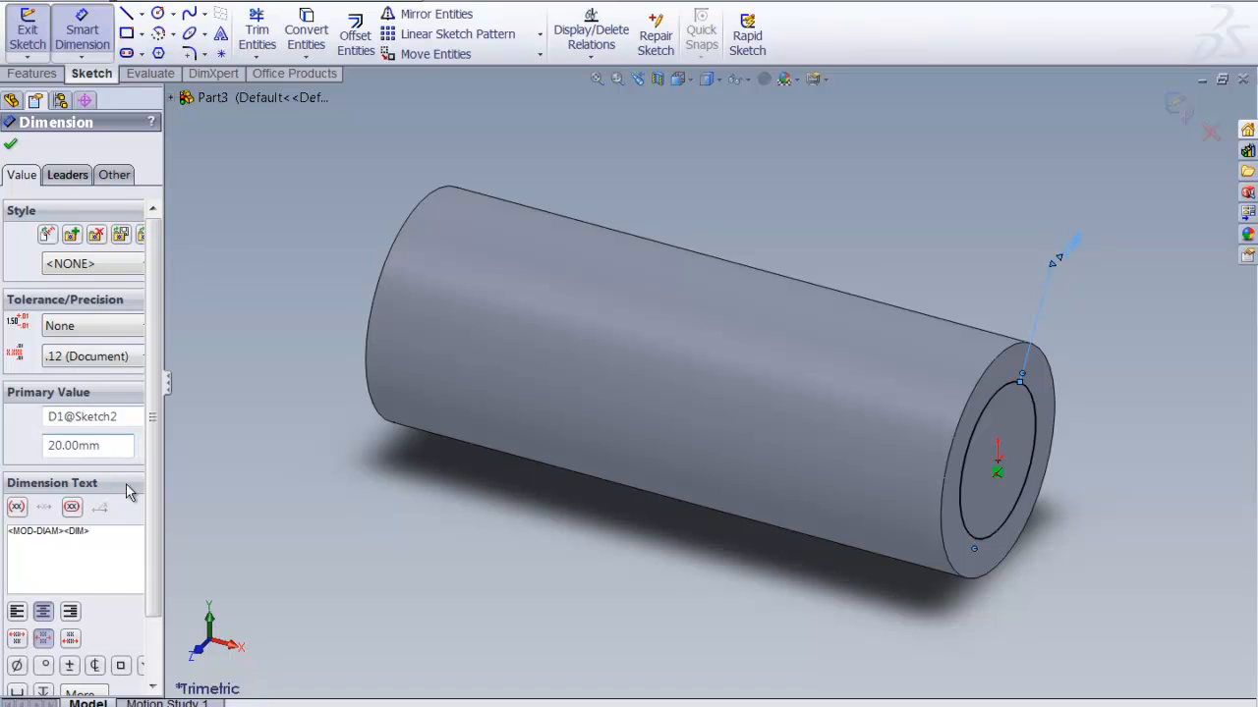
pyautogui.click(99, 444)
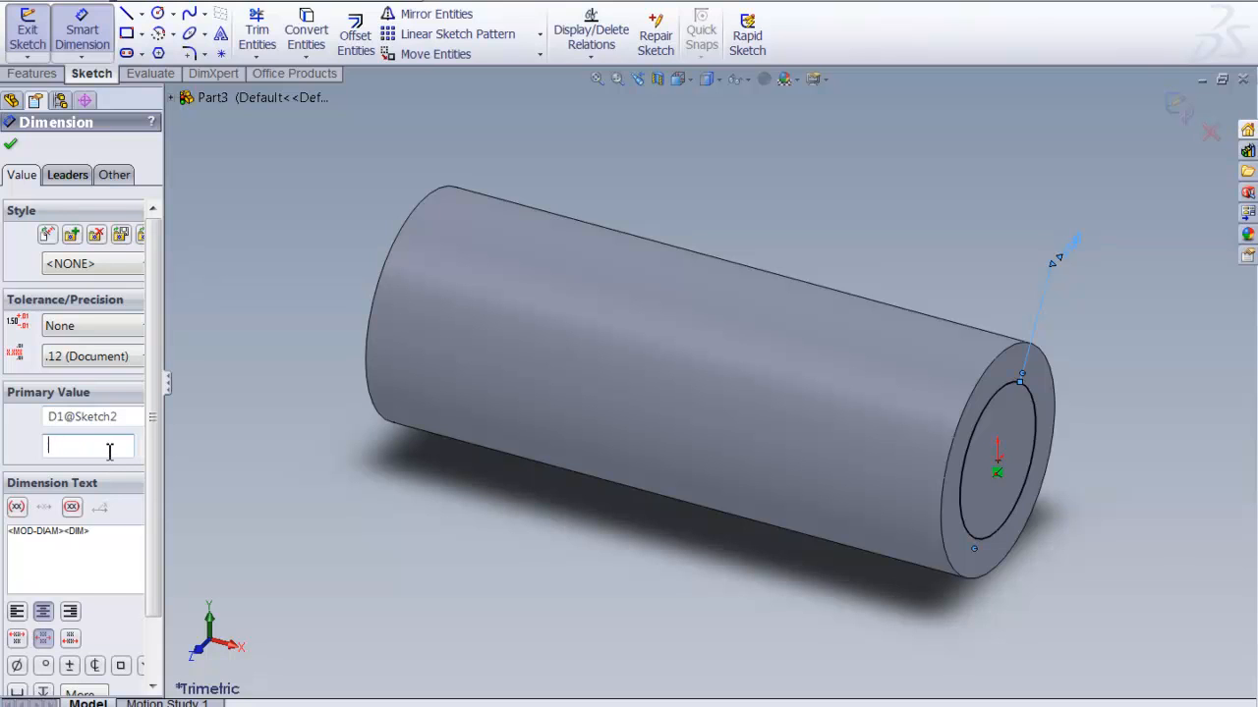
pyautogui.write('25.0')
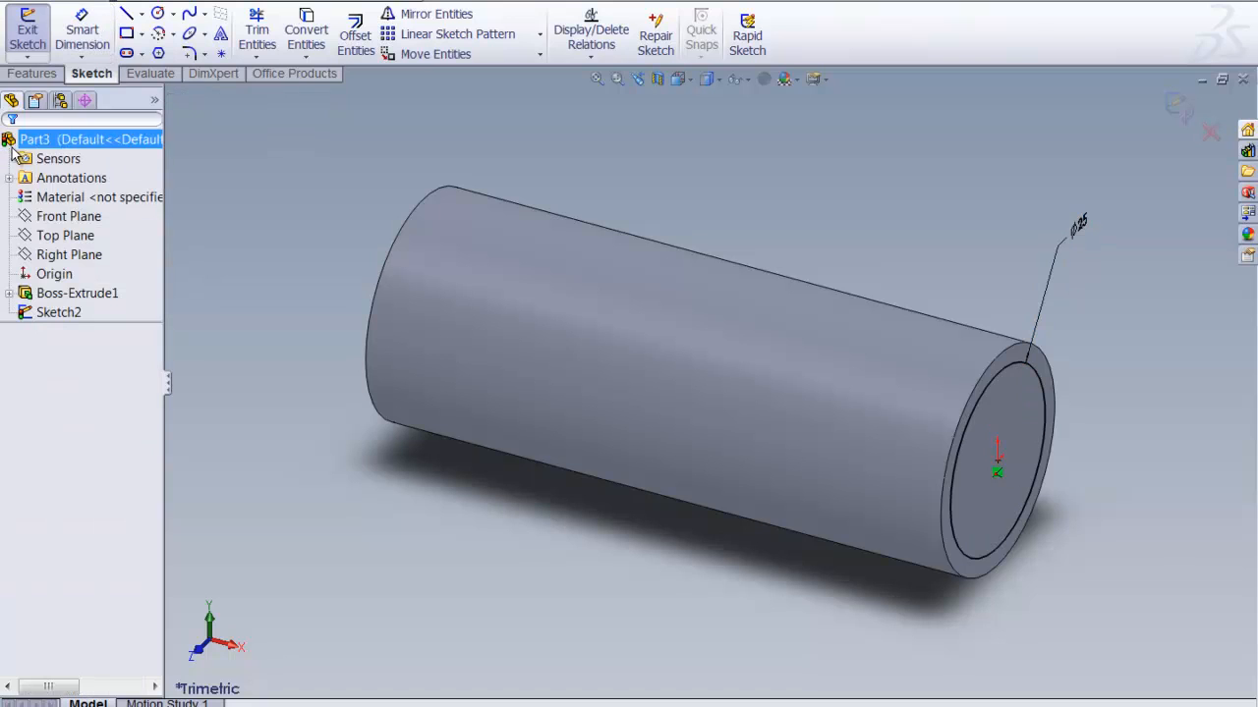
# - Cut-extrude outside the circle with Flip side to cut, Blind depth 55 mm, forming the first step
pyautogui.click(244, 527)
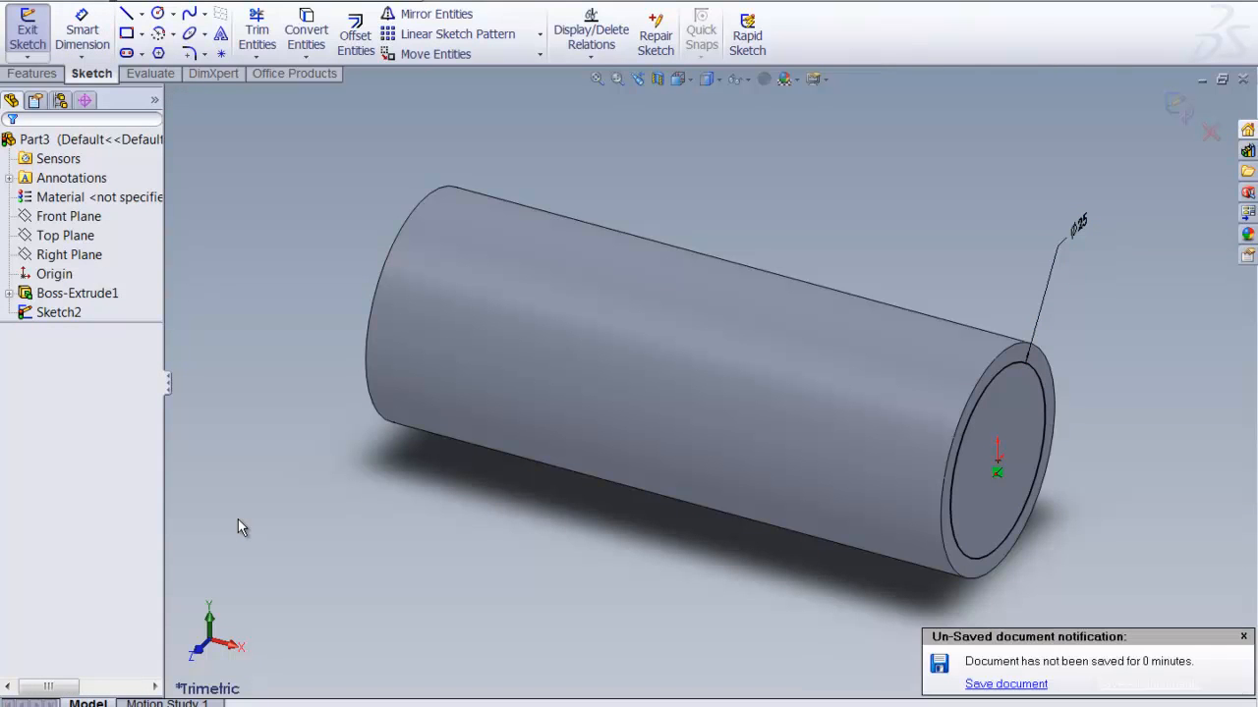
pyautogui.moveTo(437, 517)
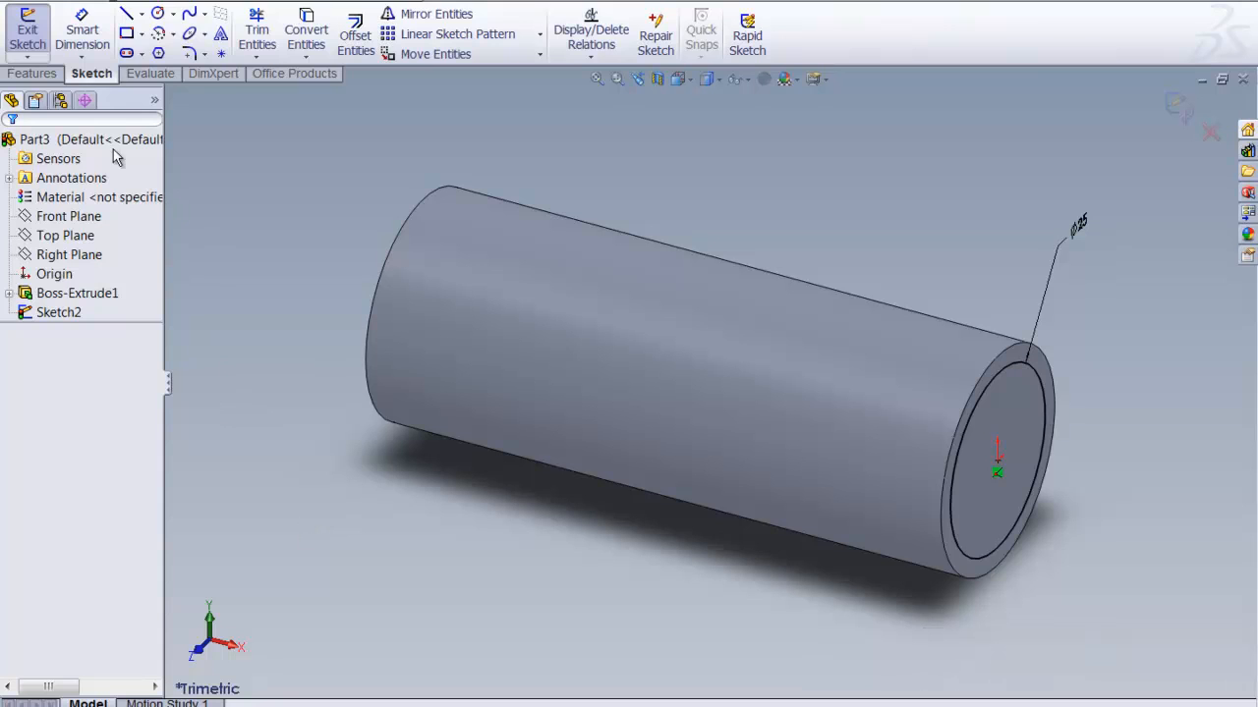
pyautogui.click(34, 73)
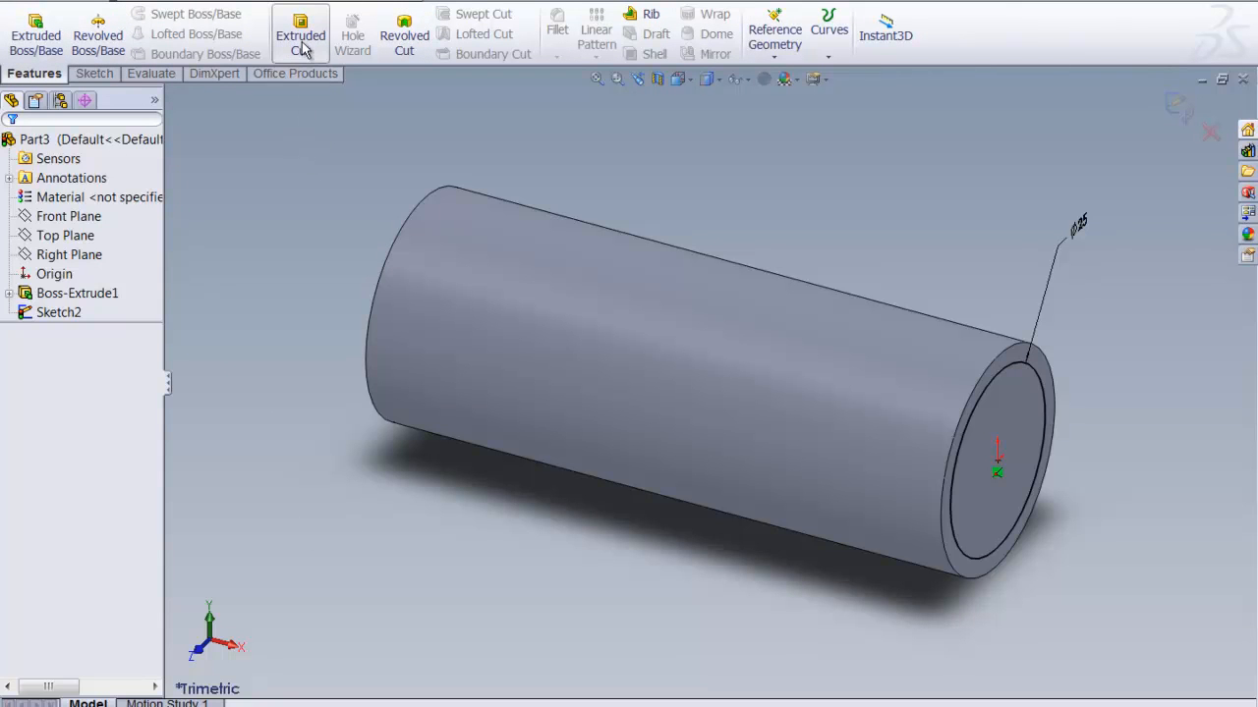
pyautogui.click(299, 35)
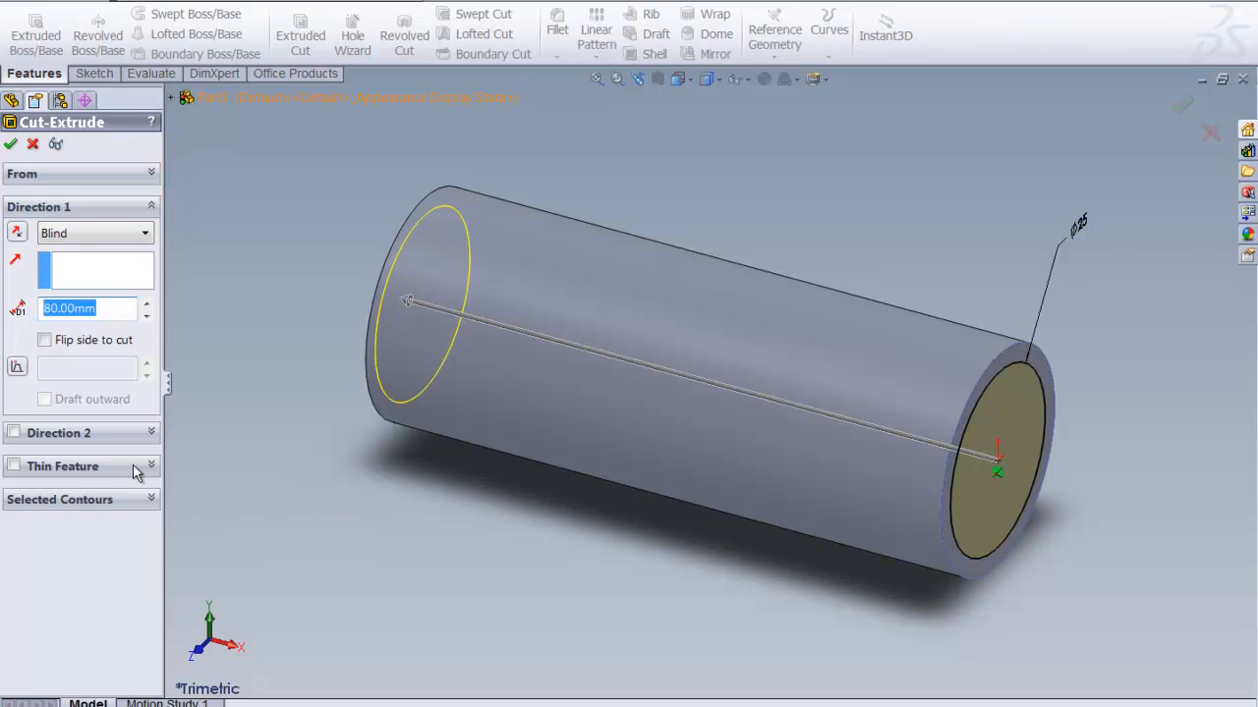
pyautogui.click(43, 340)
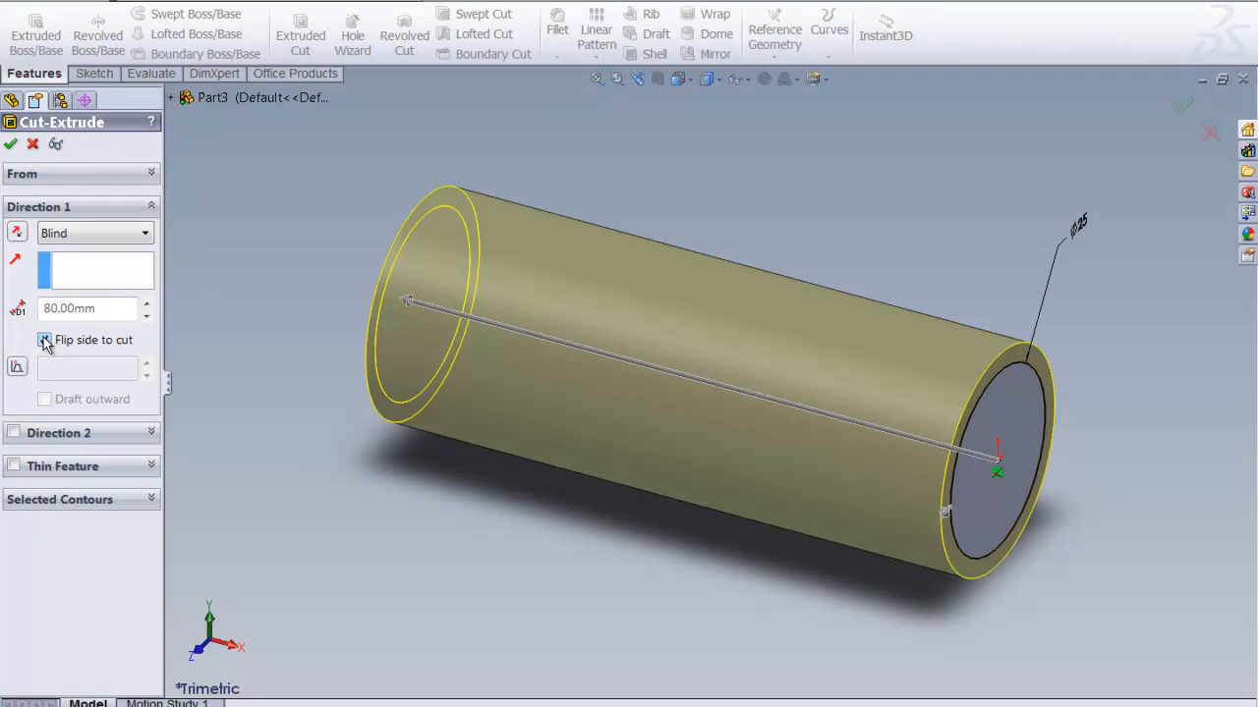
pyautogui.click(43, 340)
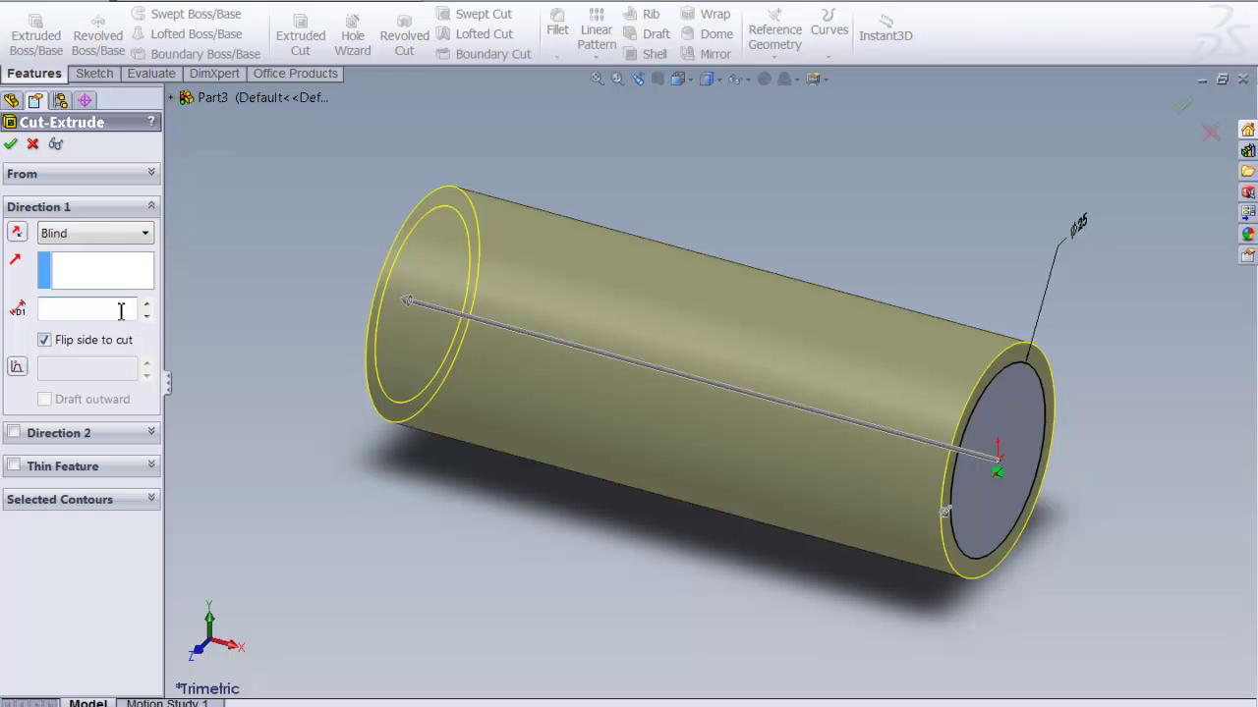
pyautogui.write('55')
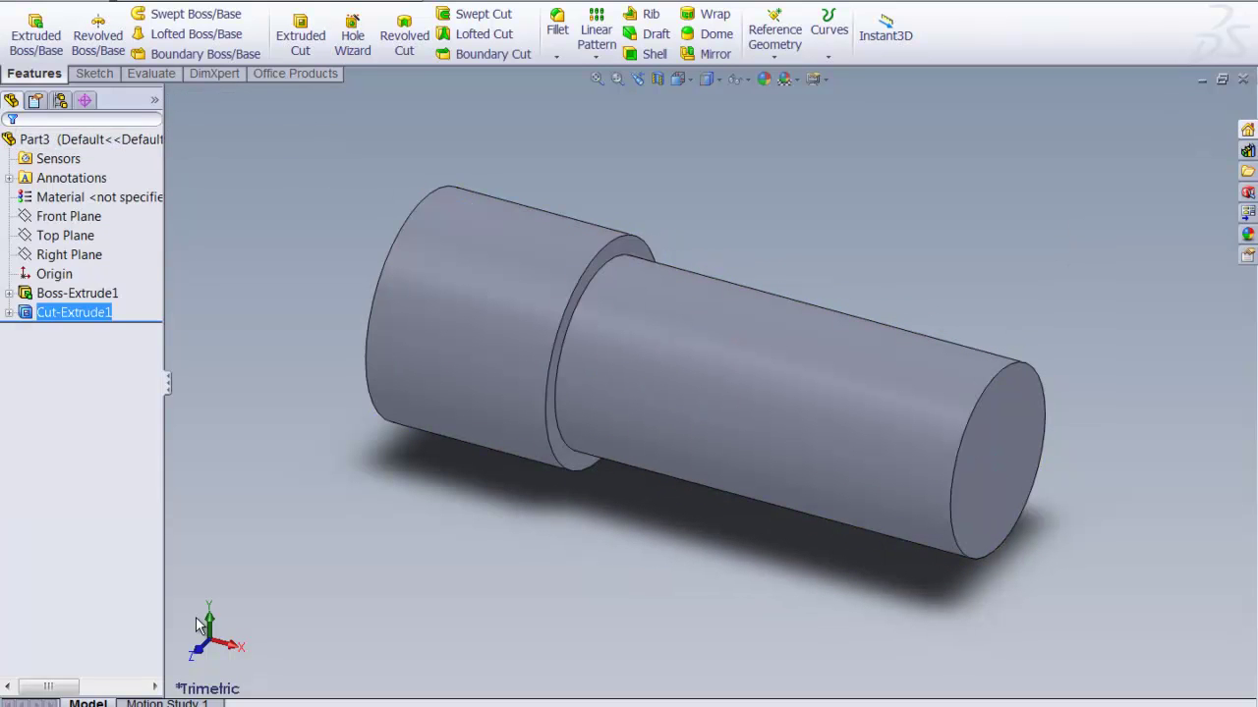
pyautogui.moveTo(822, 646)
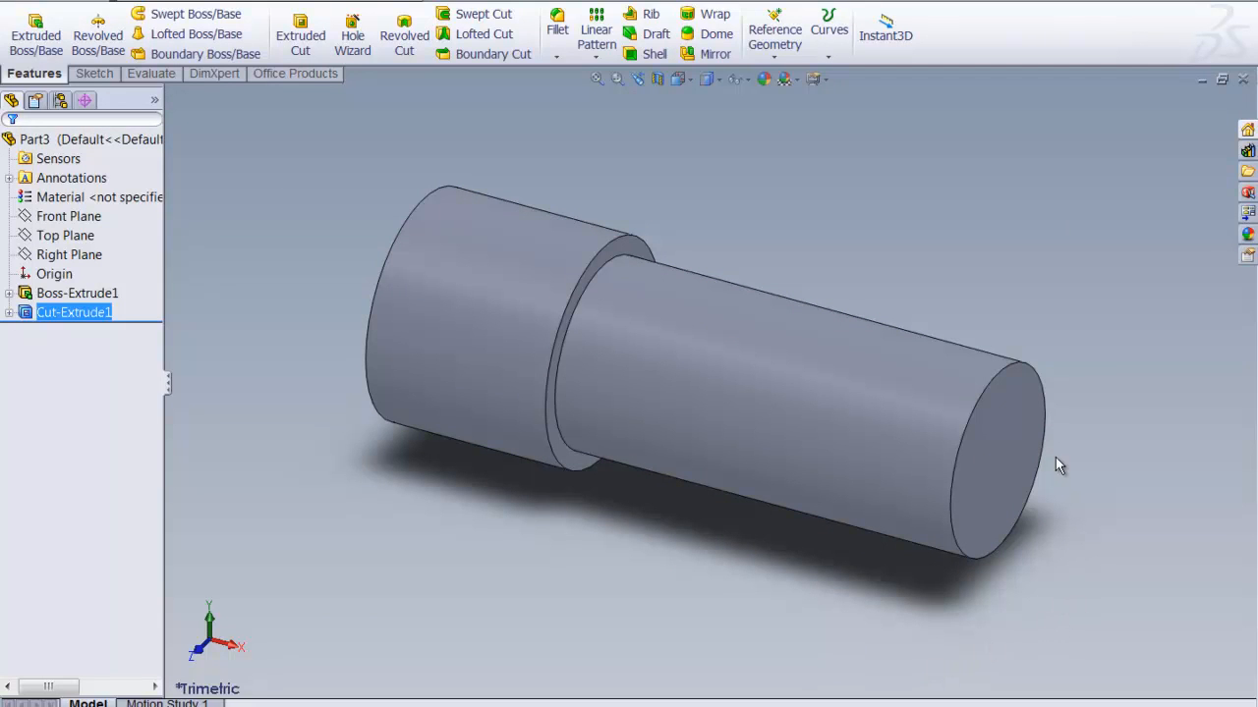
# - Sketch a centred circle on the reduced end face and dimension it to 20 mm as Sketch3
pyautogui.click(994, 452)
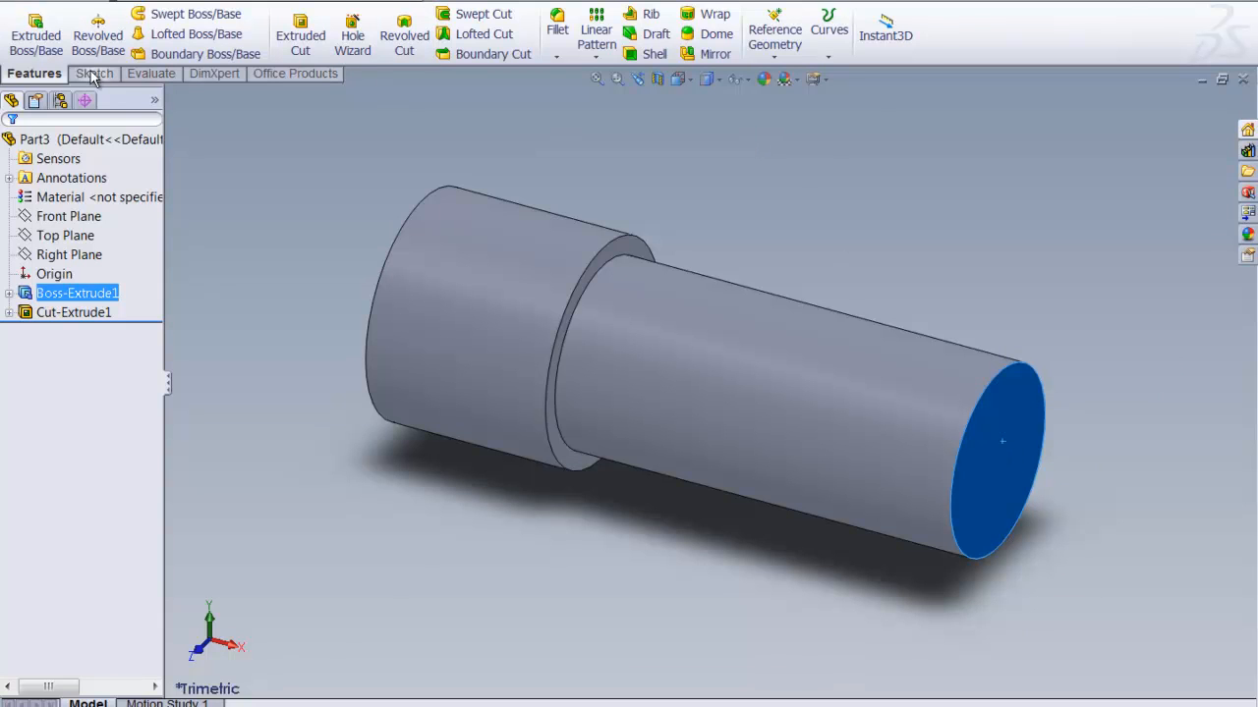
pyautogui.click(93, 73)
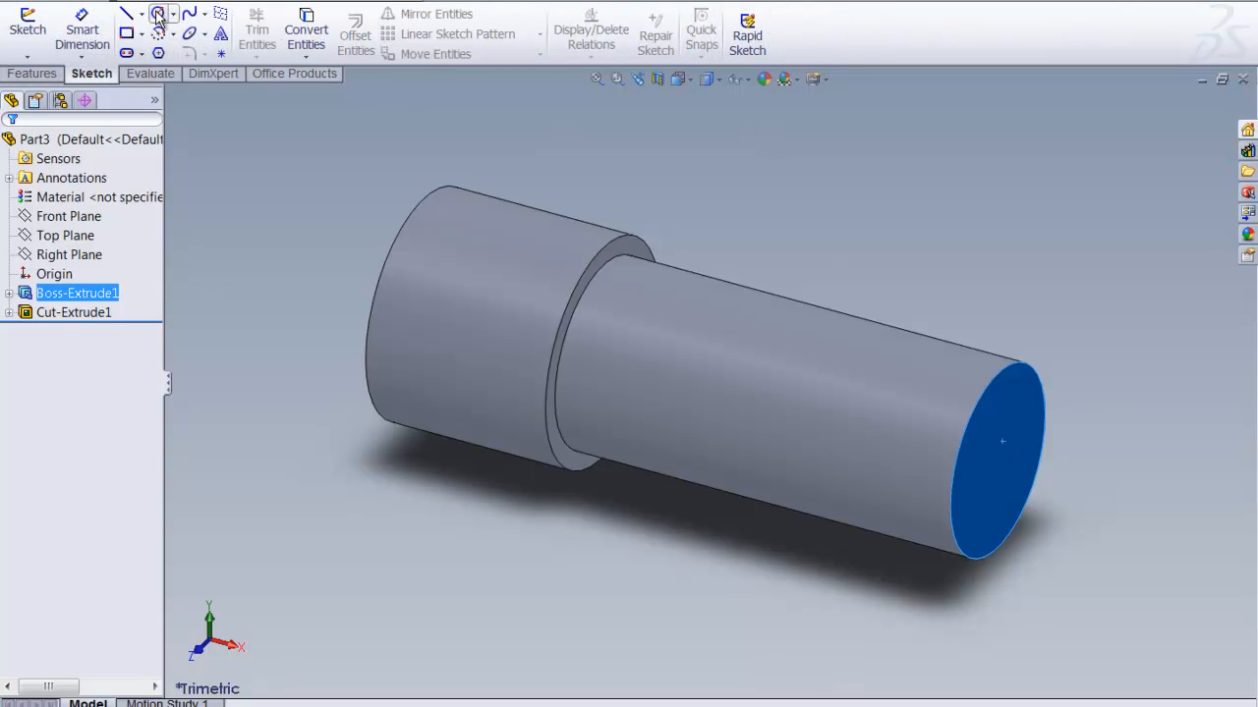
pyautogui.click(157, 12)
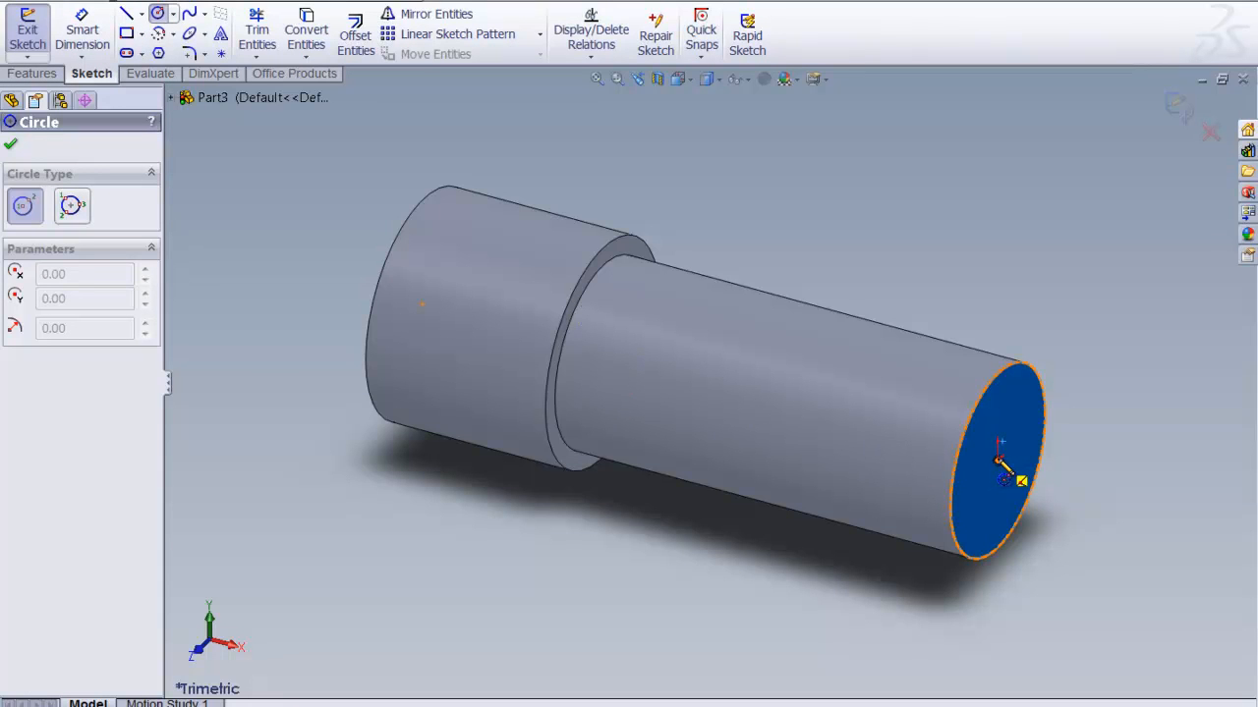
pyautogui.moveTo(998, 462); pyautogui.dragTo(1077, 383)
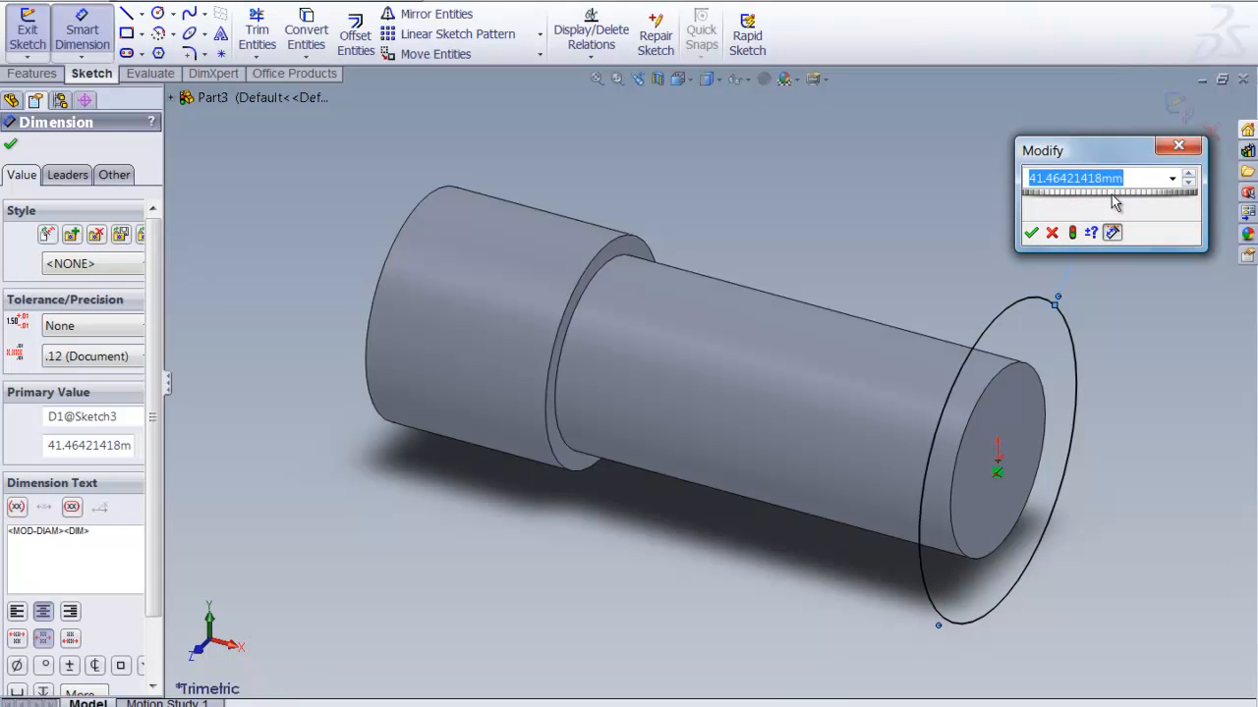
pyautogui.write('20')
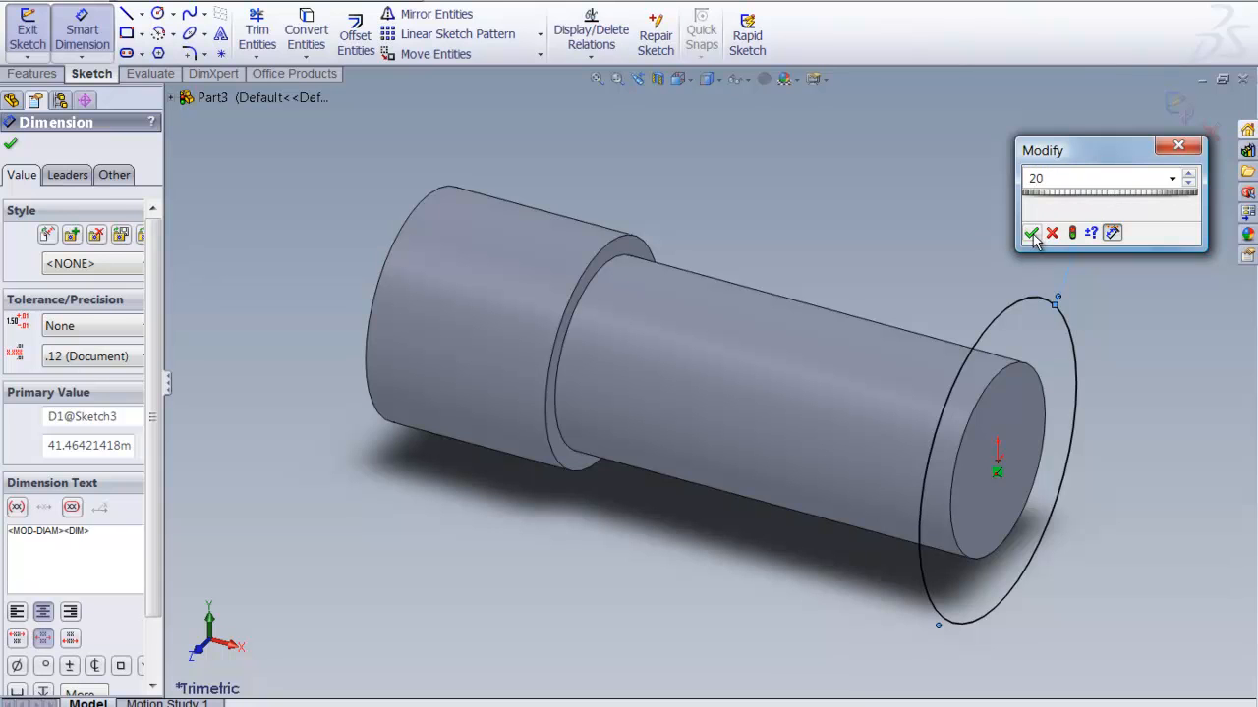
pyautogui.click(1038, 232)
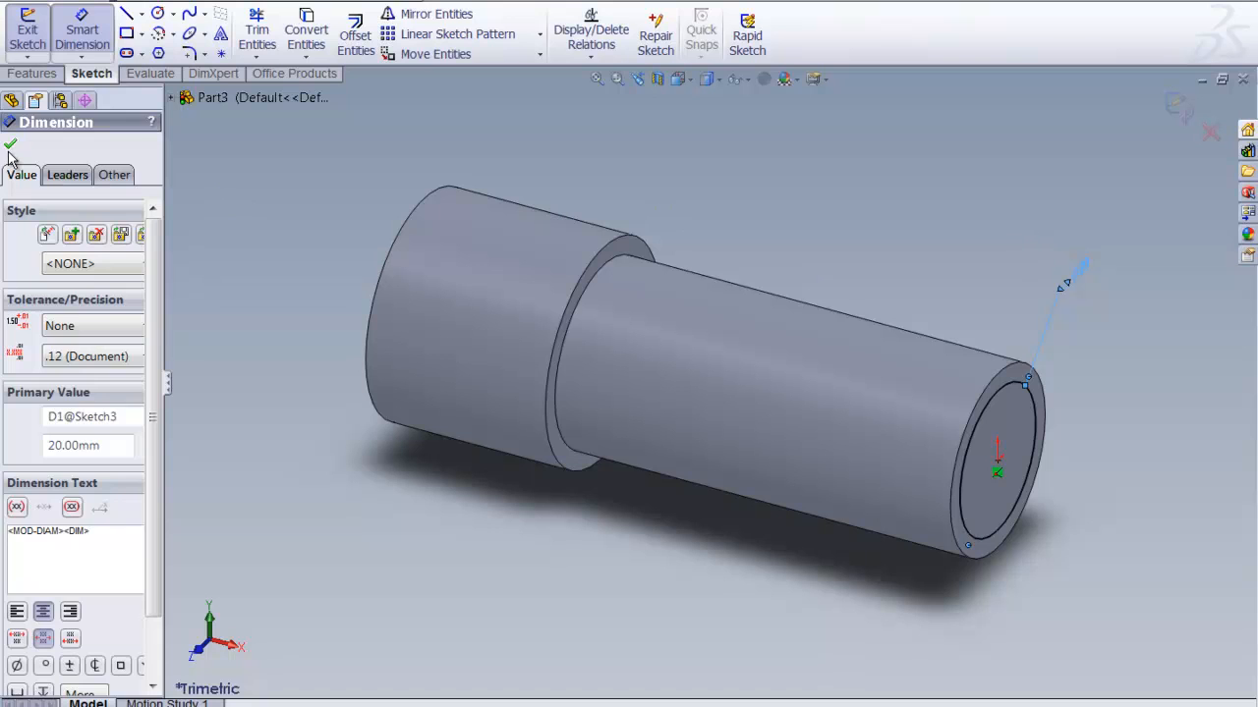
pyautogui.click(10, 146)
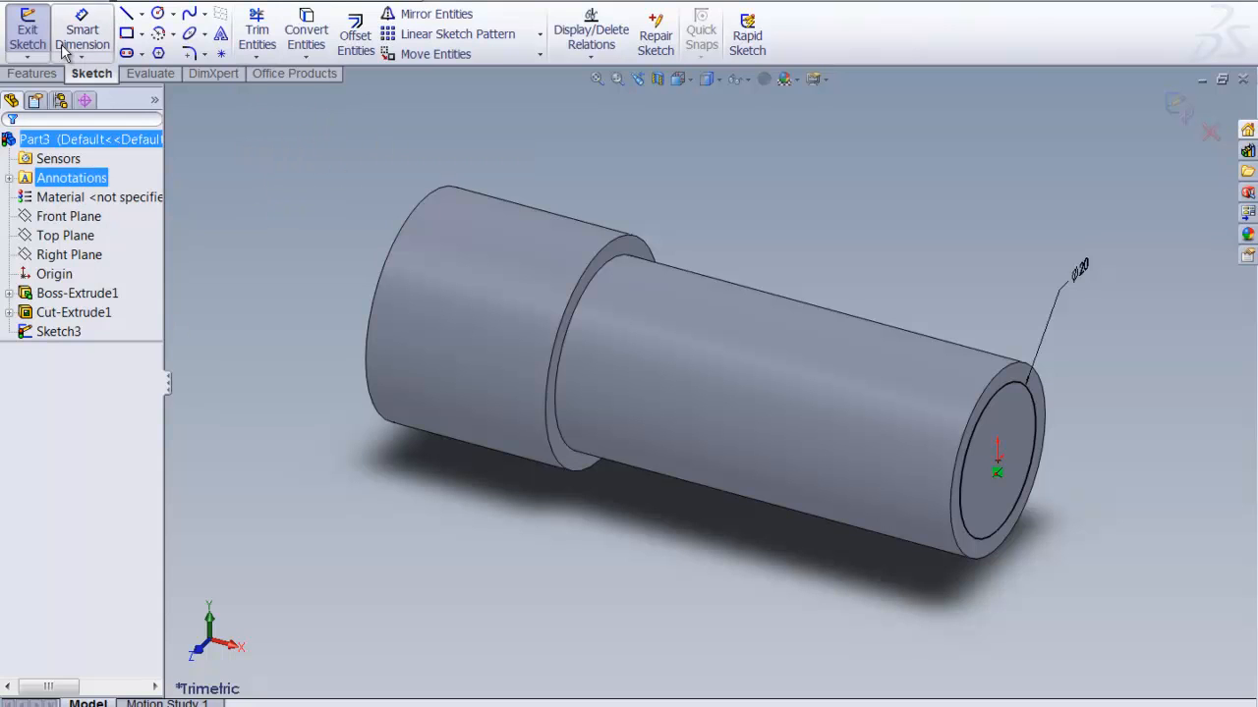
# - Extruded cut 40 mm deep with Flip side to cut, keeping only the 20 mm circle
pyautogui.click(35, 73)
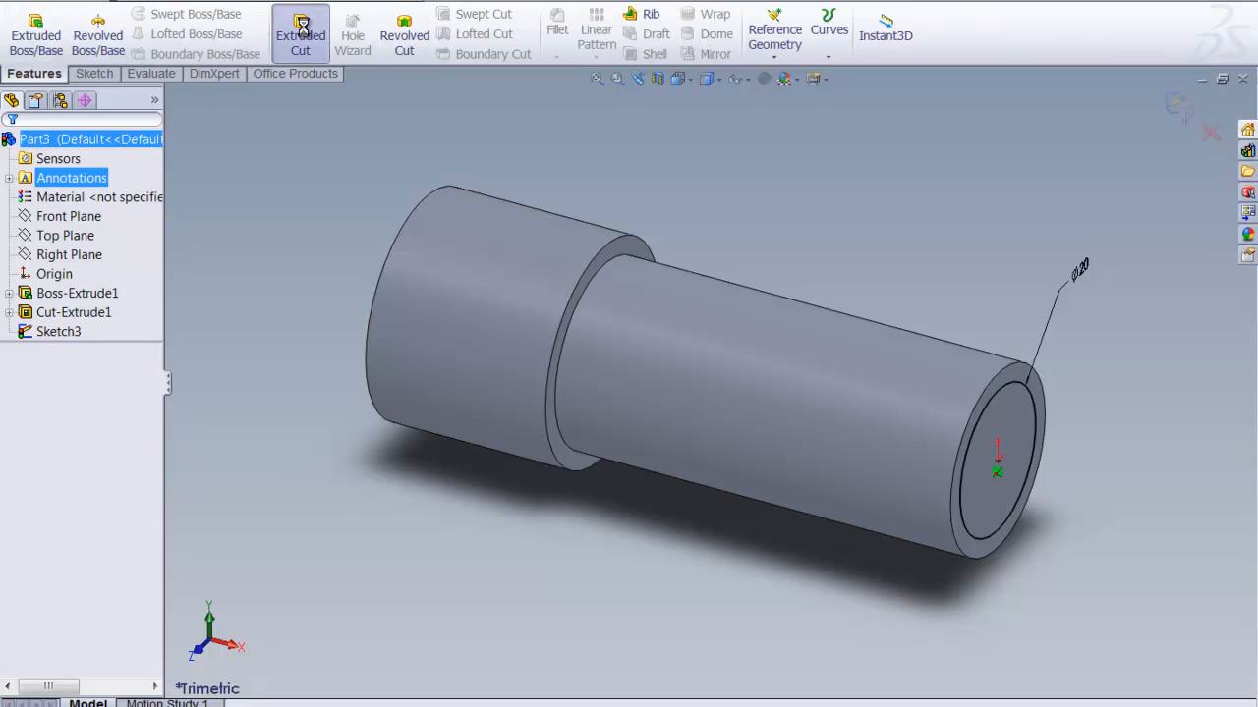
pyautogui.click(299, 31)
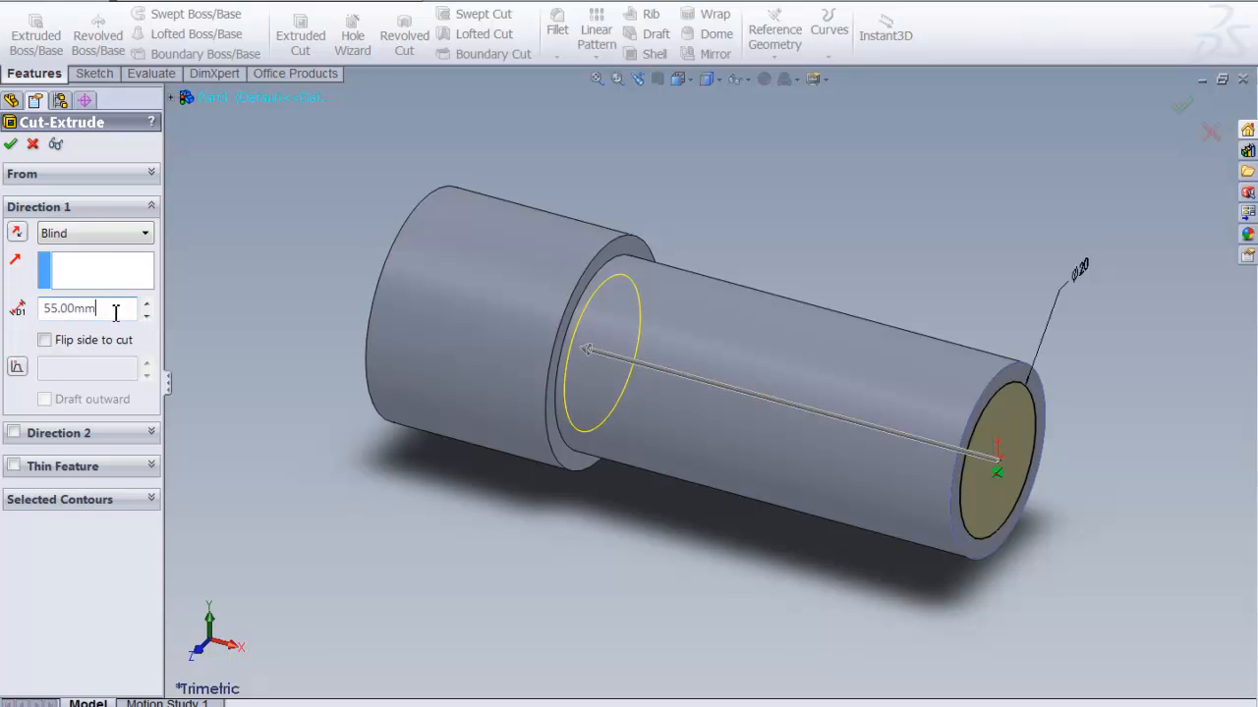
pyautogui.click(83, 308)
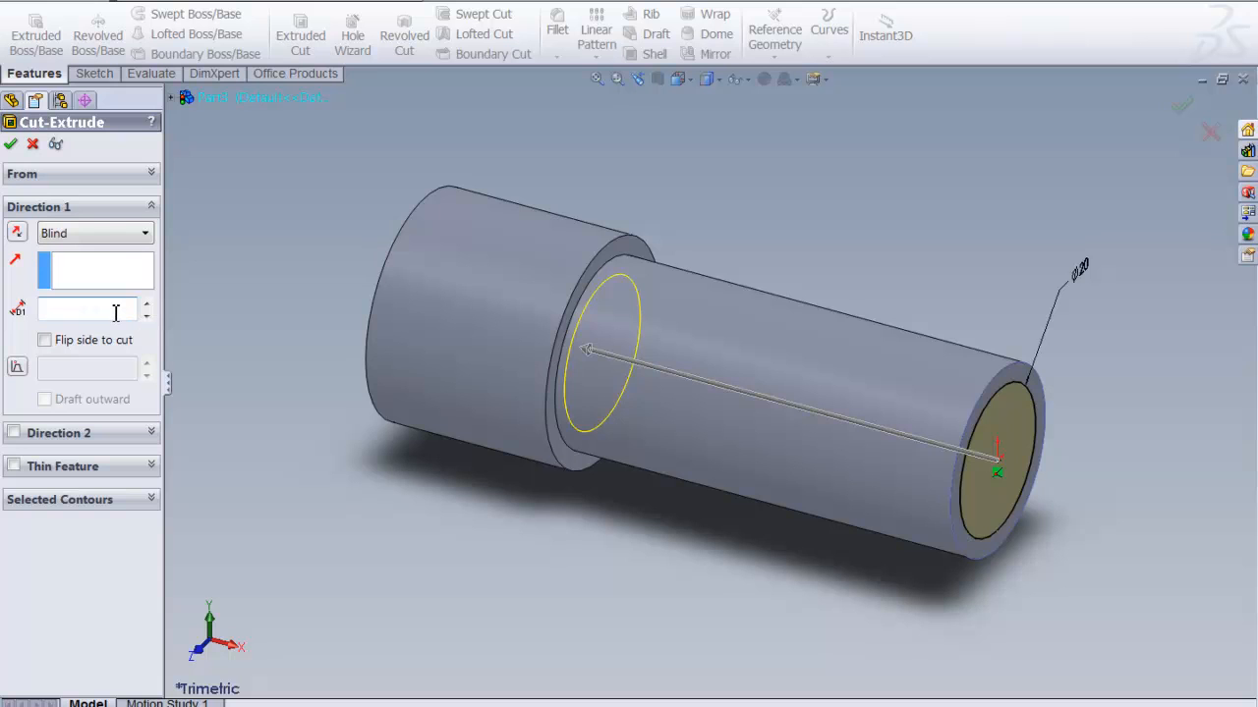
pyautogui.write('40')
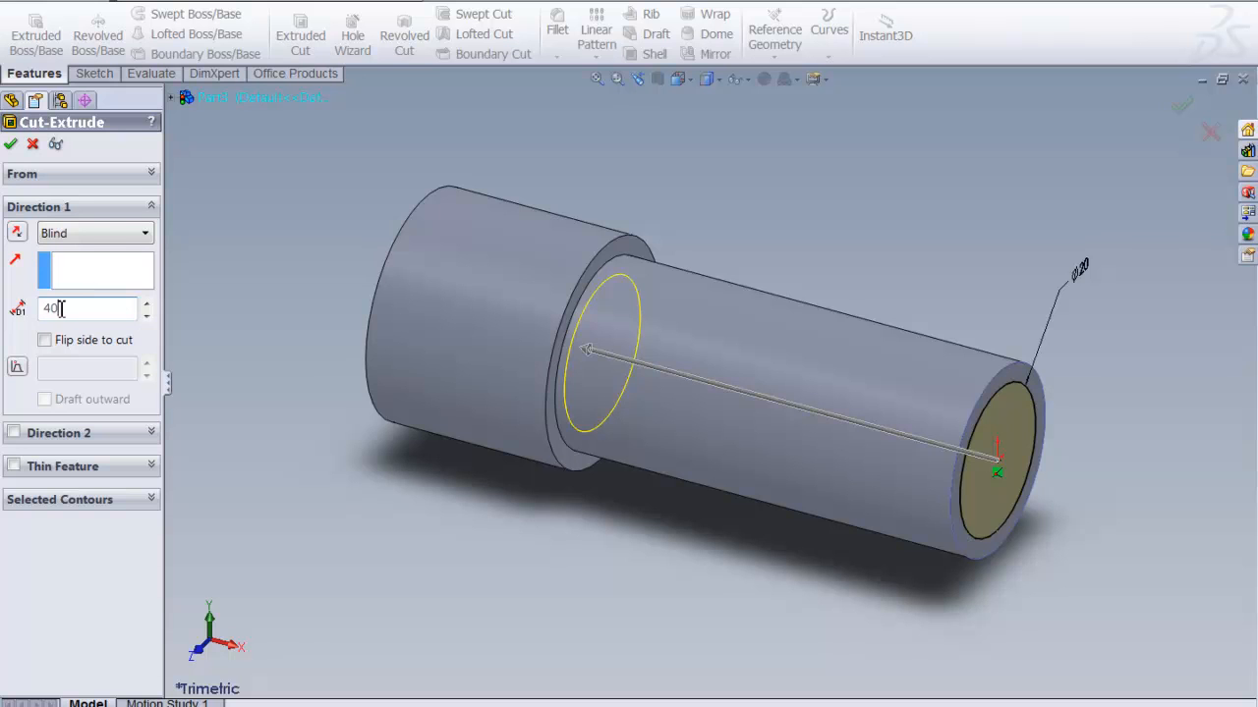
pyautogui.click(44, 340)
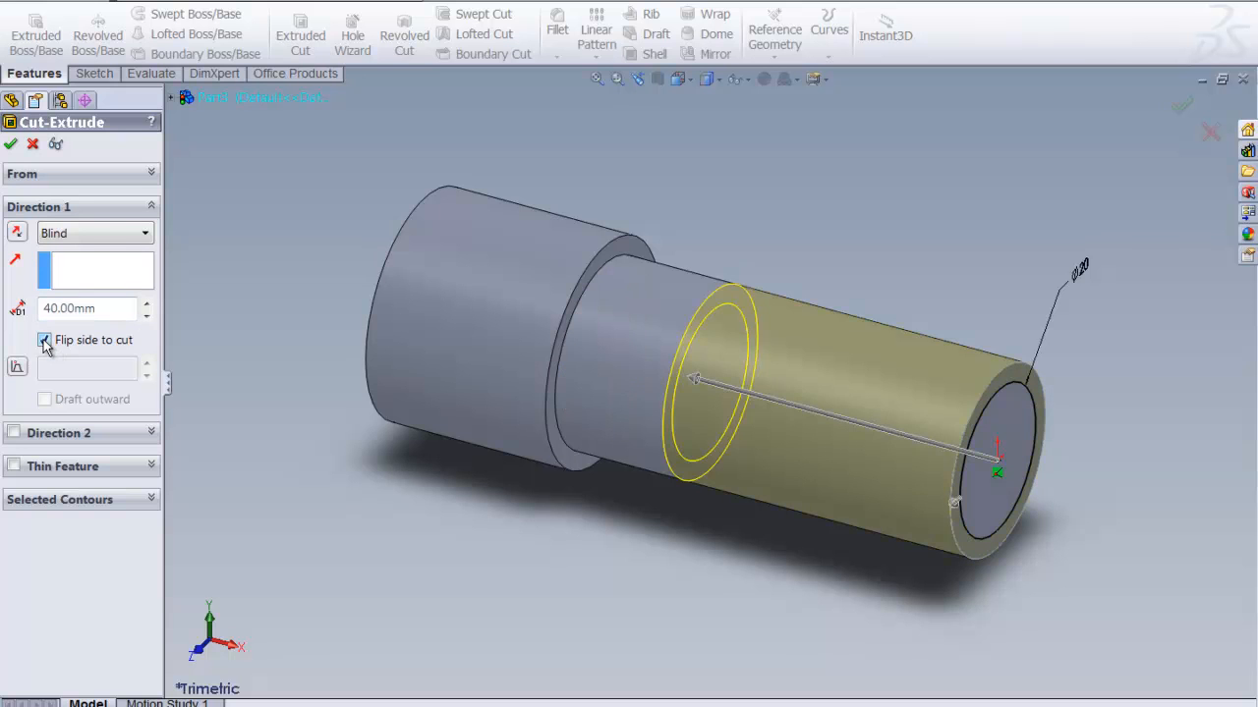
pyautogui.click(12, 143)
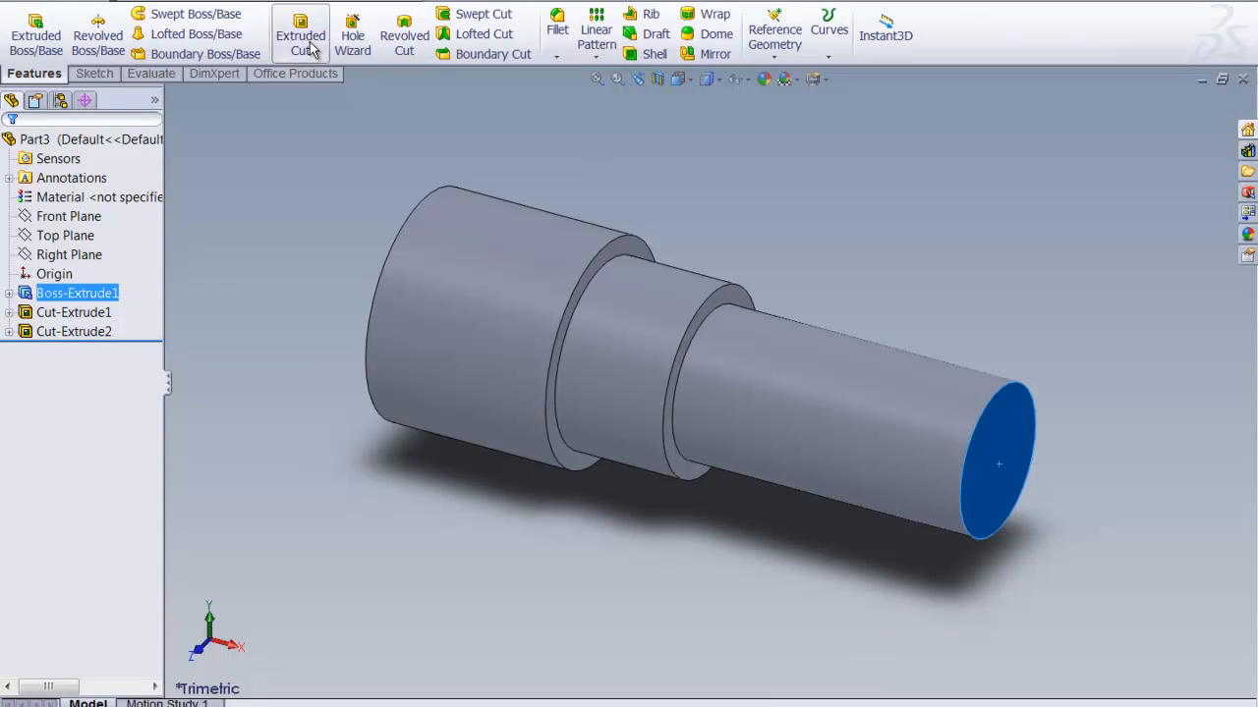
# - Draw a centred circle on the end face and dimension it to 16 mm diameter
pyautogui.click(92, 72)
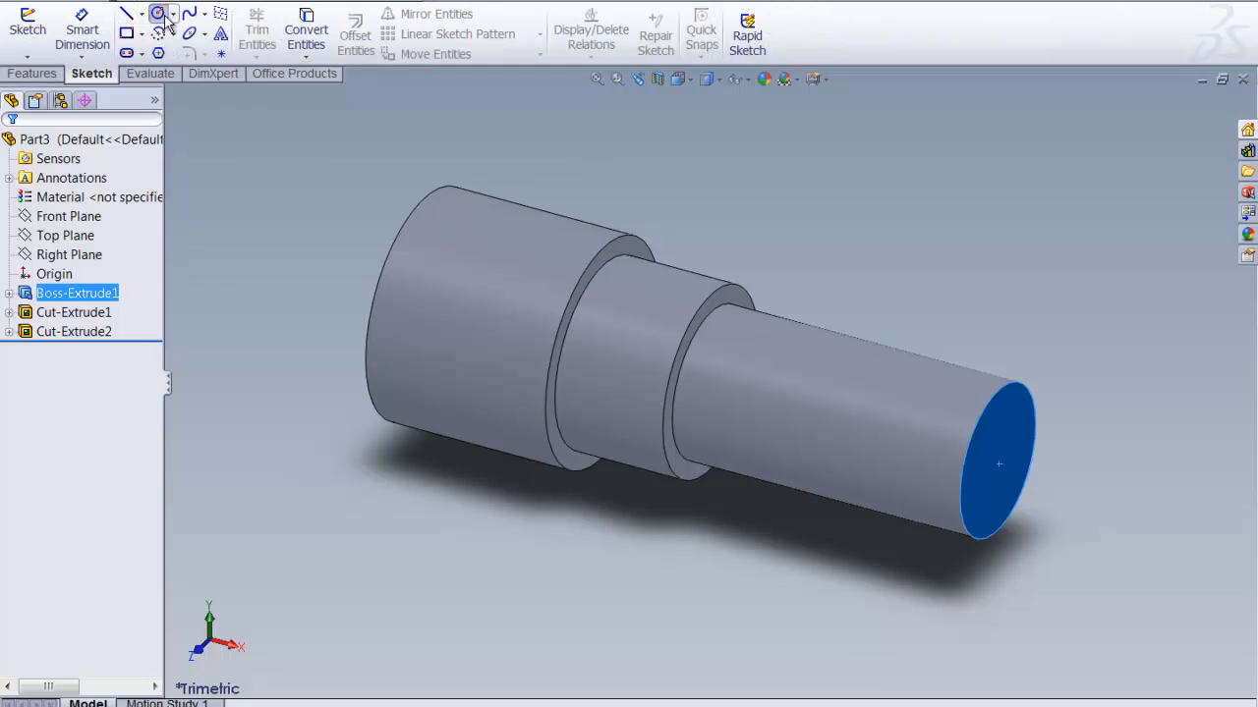
pyautogui.click(157, 12)
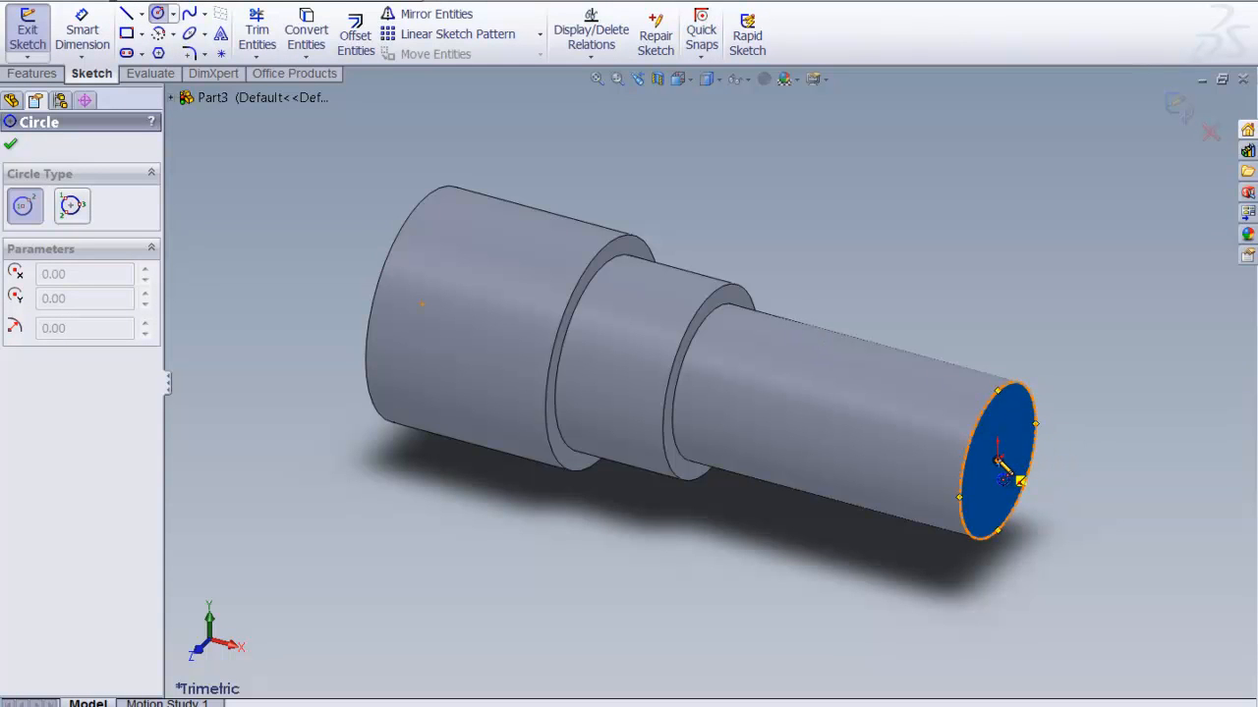
pyautogui.moveTo(998, 460); pyautogui.dragTo(1072, 385)
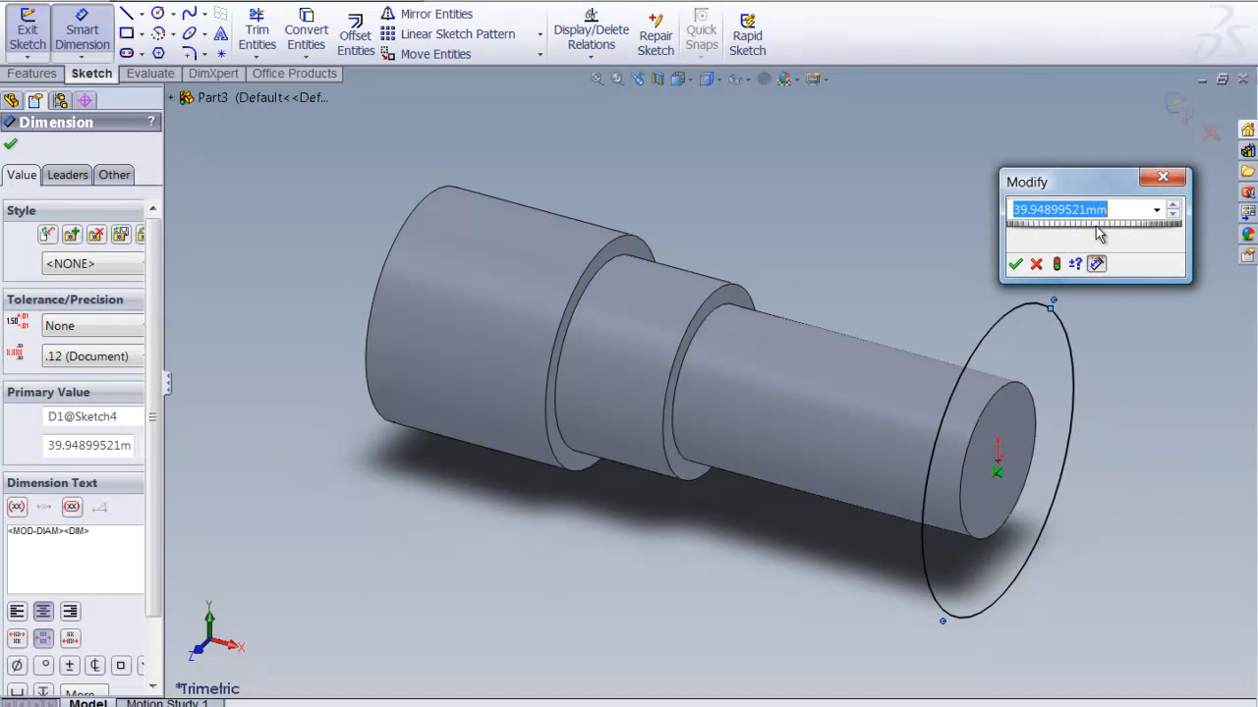
pyautogui.write('16')
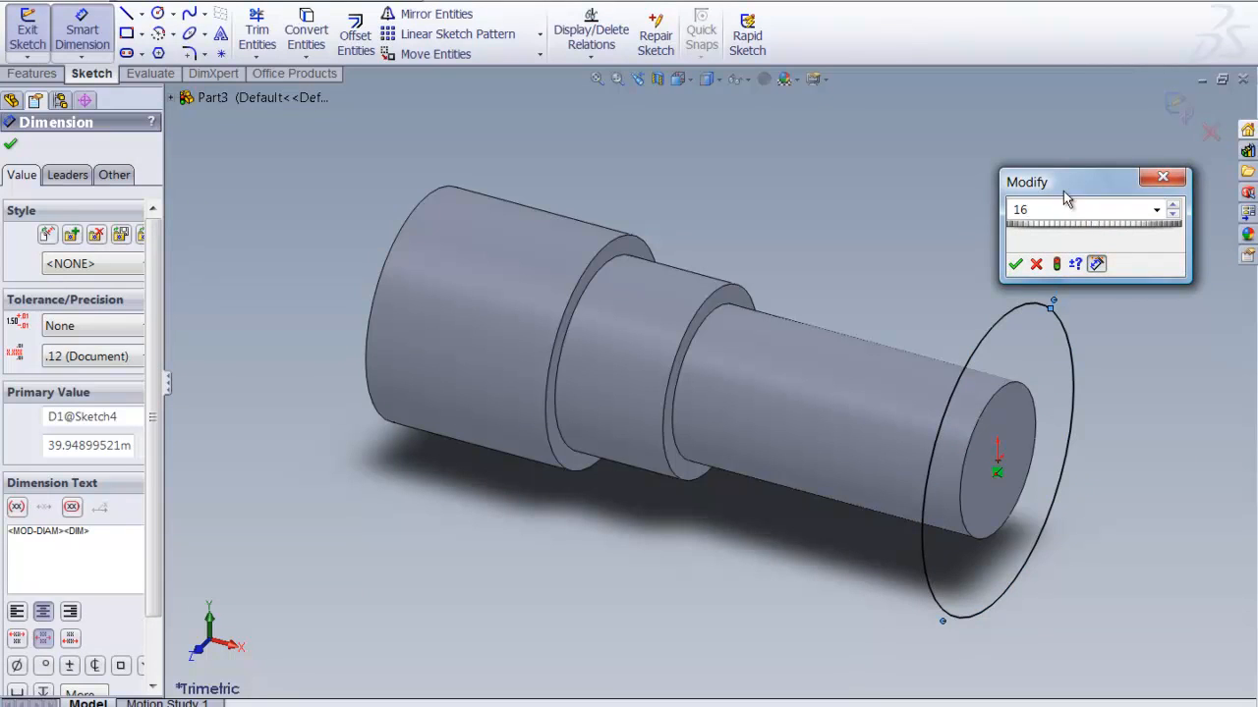
pyautogui.click(1010, 263)
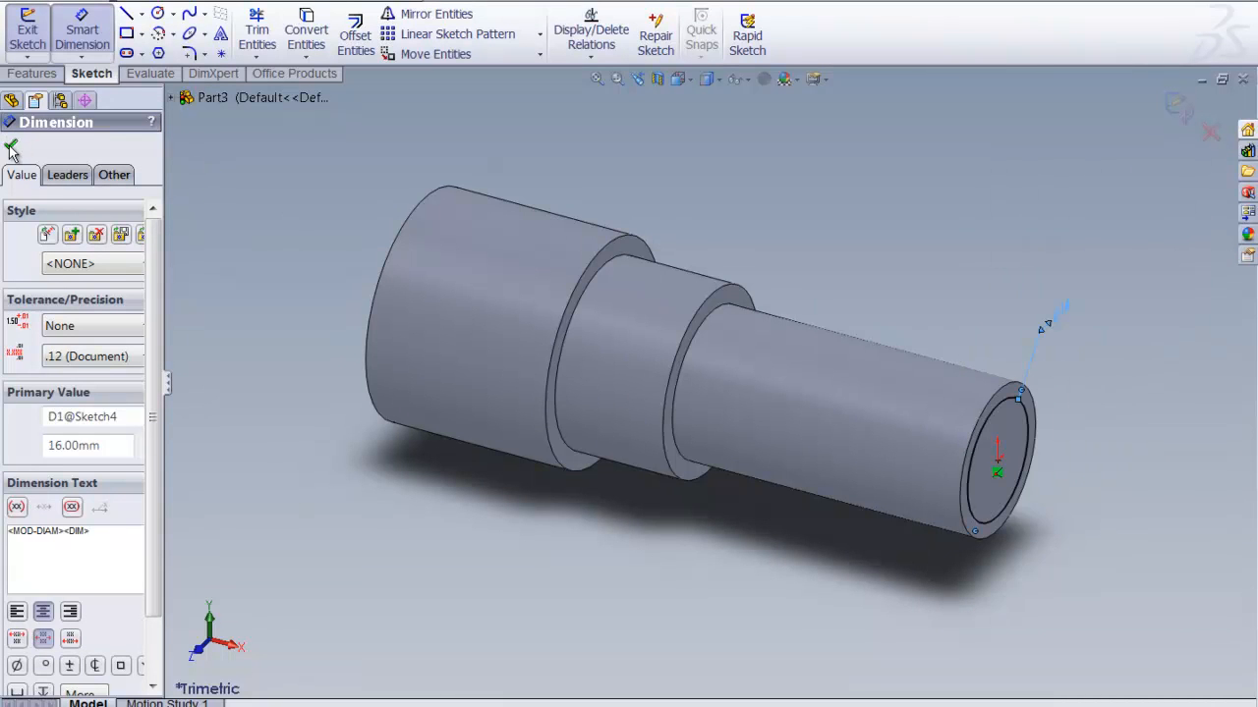
pyautogui.click(12, 150)
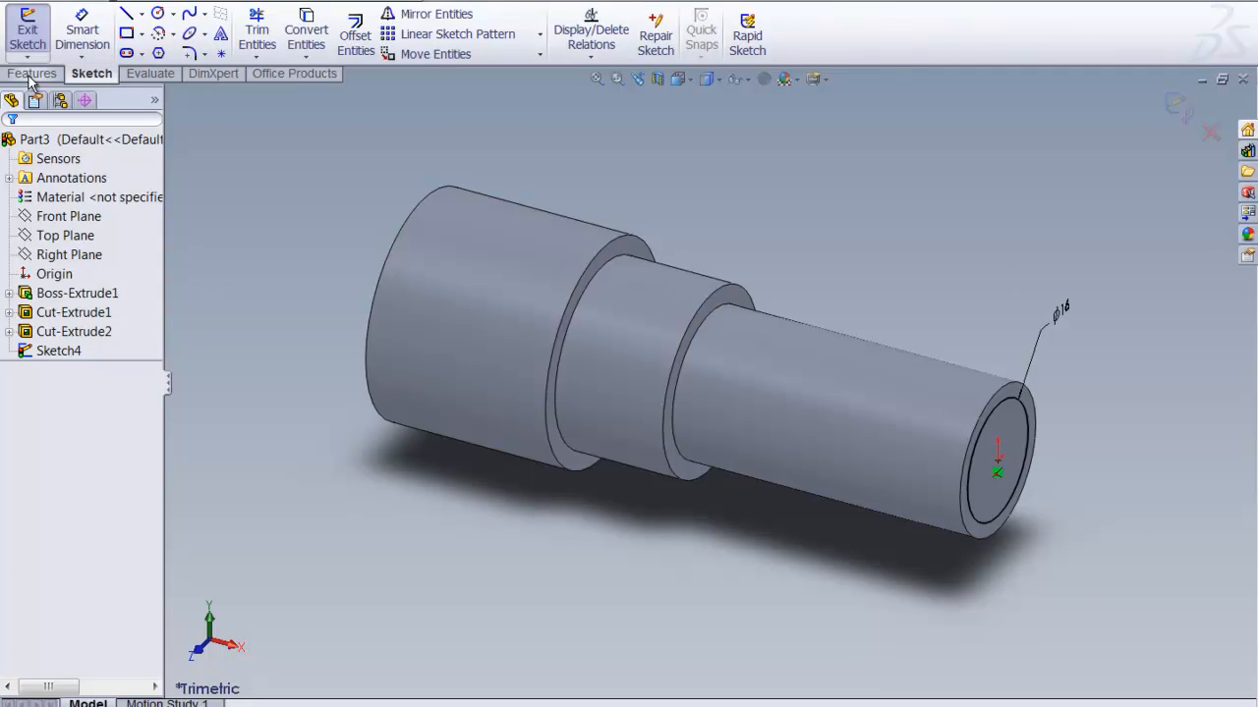
# - Extruded cut 25 mm deep with Flip side to cut, trimming the end to the 16 mm circle
pyautogui.click(31, 75)
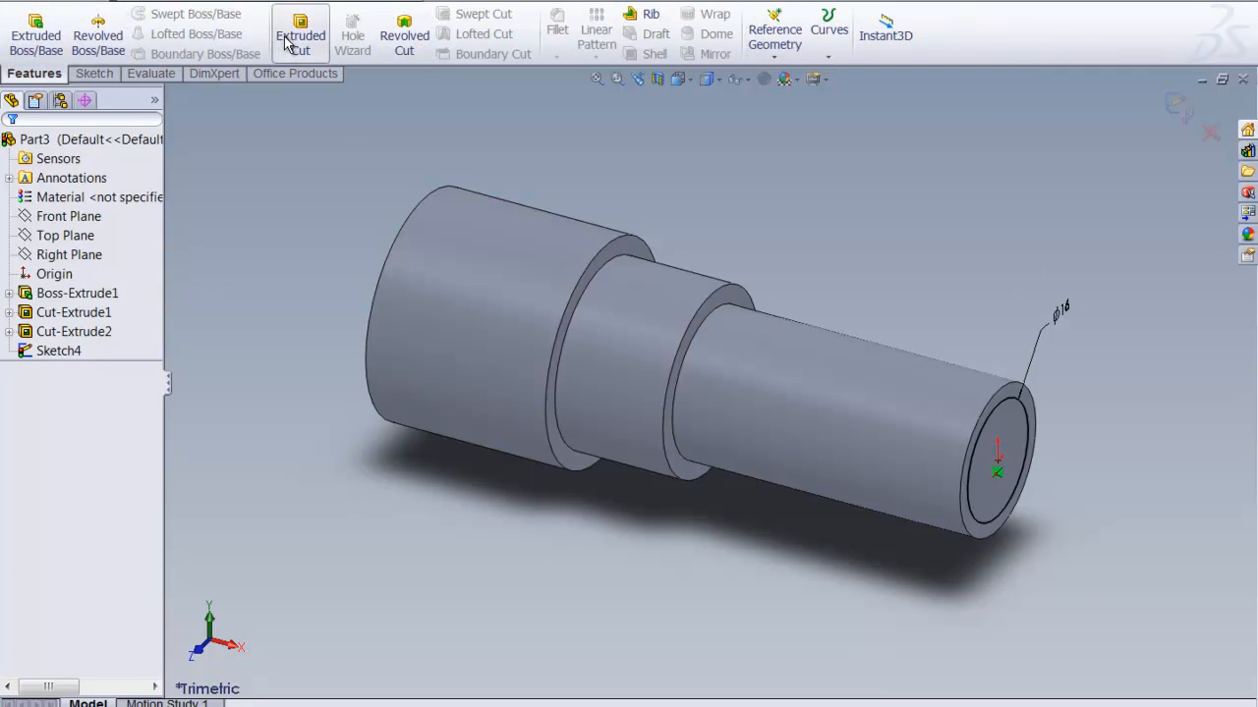
pyautogui.click(299, 35)
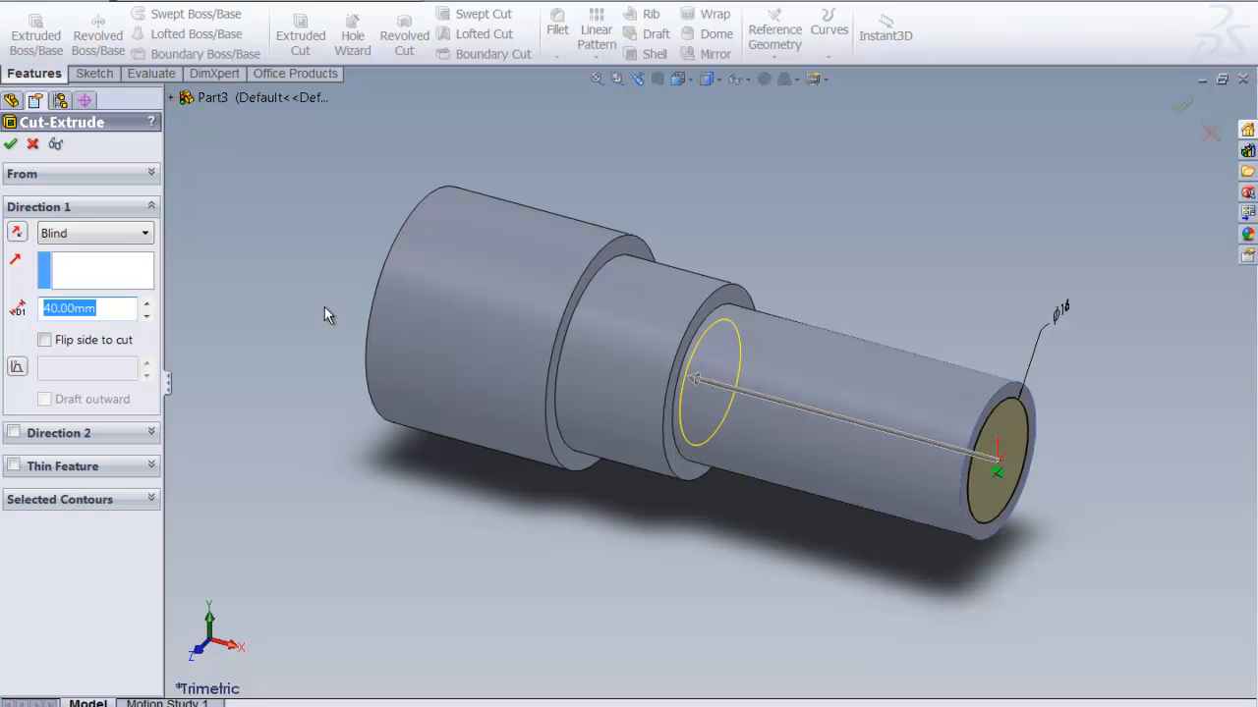
pyautogui.moveTo(43, 340)
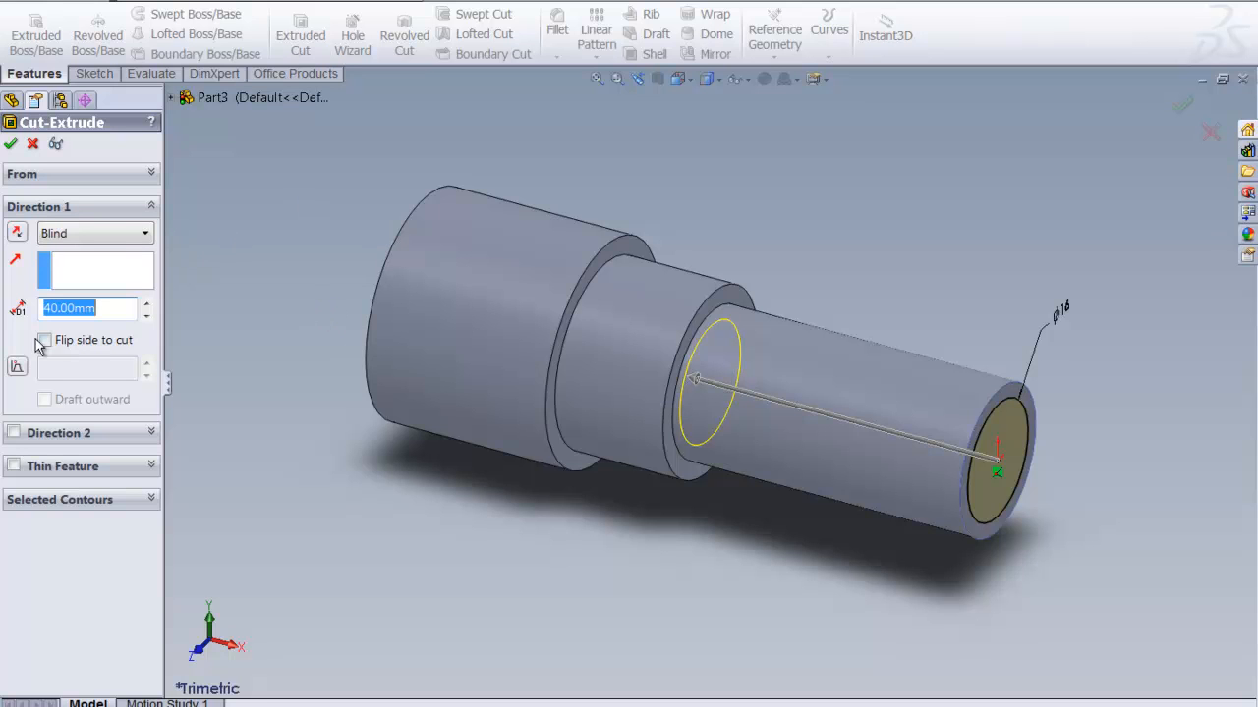
pyautogui.click(43, 340)
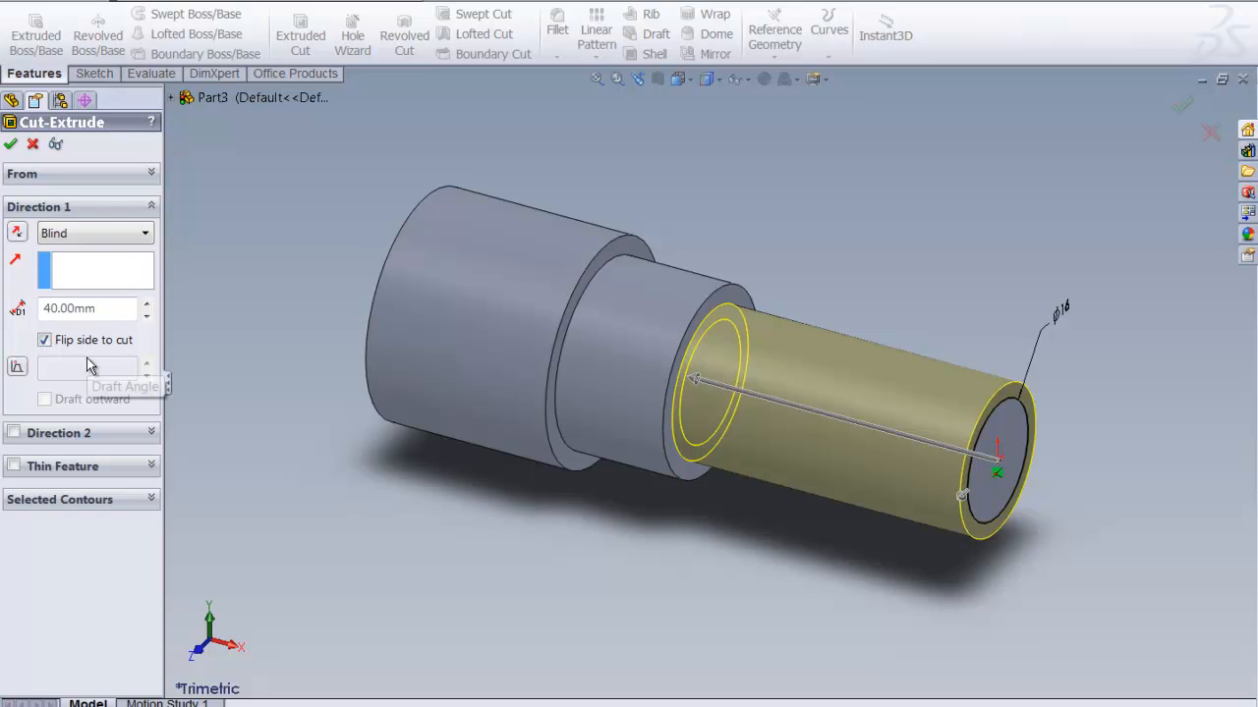
pyautogui.click(86, 306)
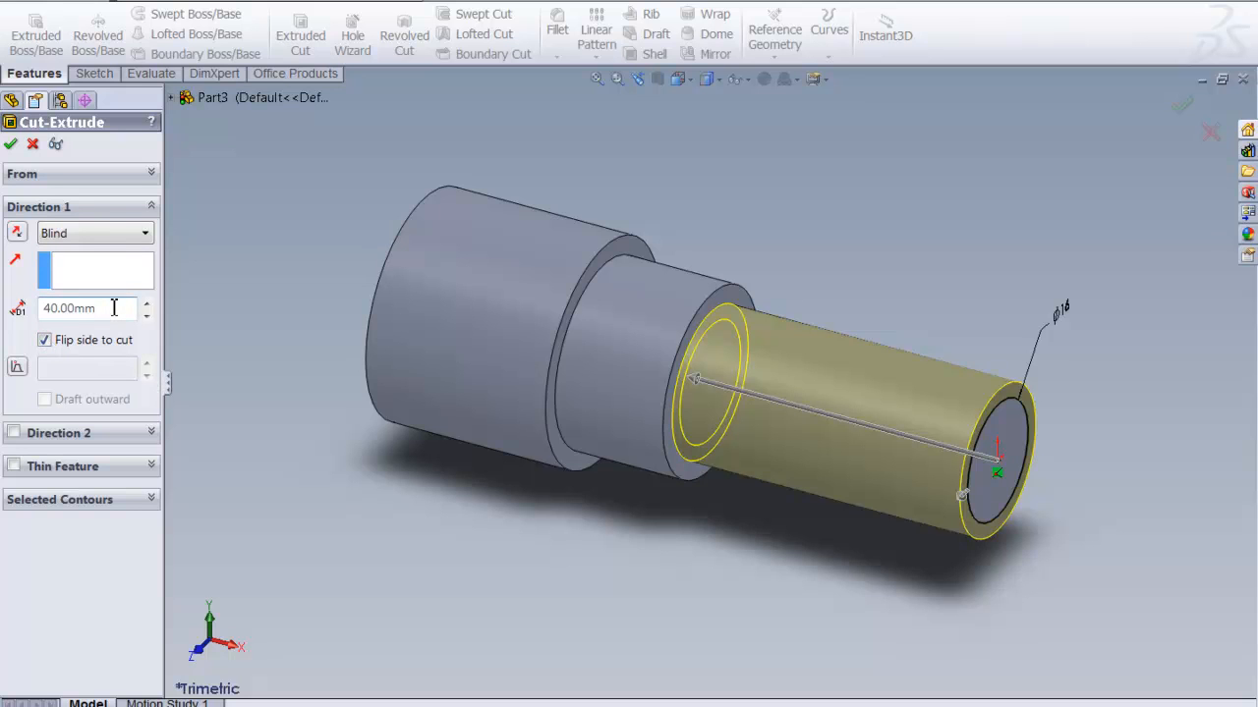
pyautogui.click(86, 306)
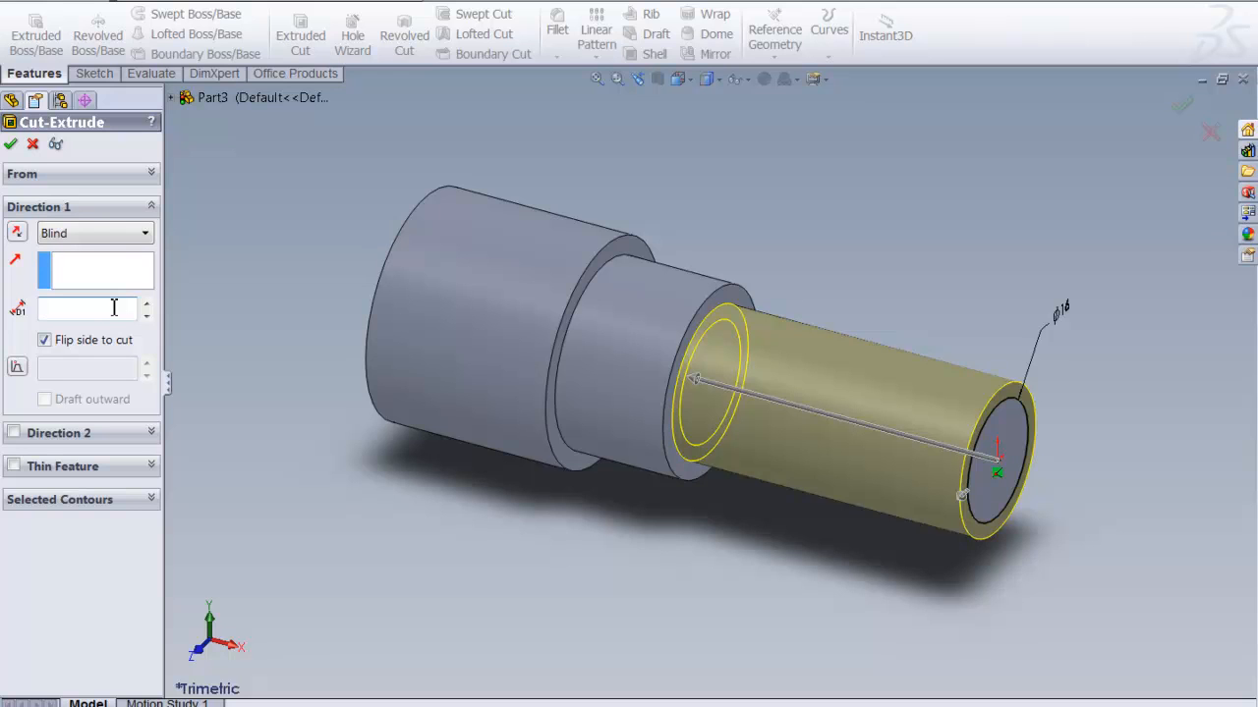
pyautogui.write('2')
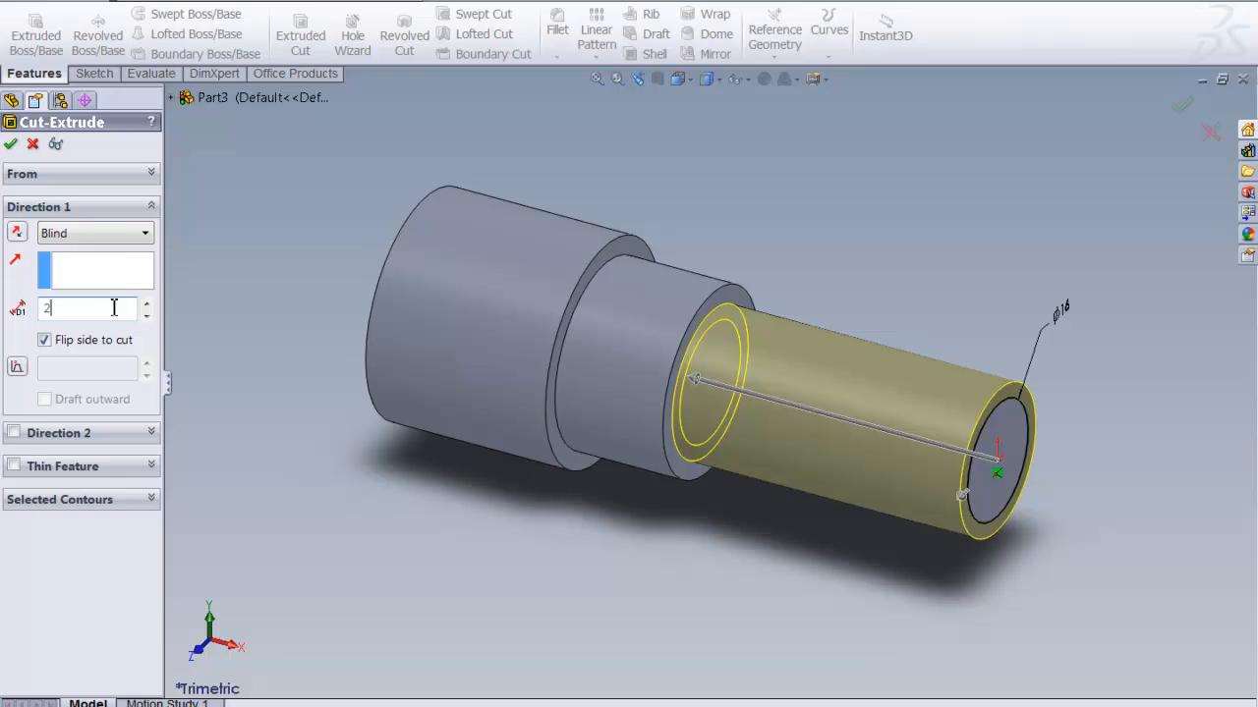
pyautogui.write('5')
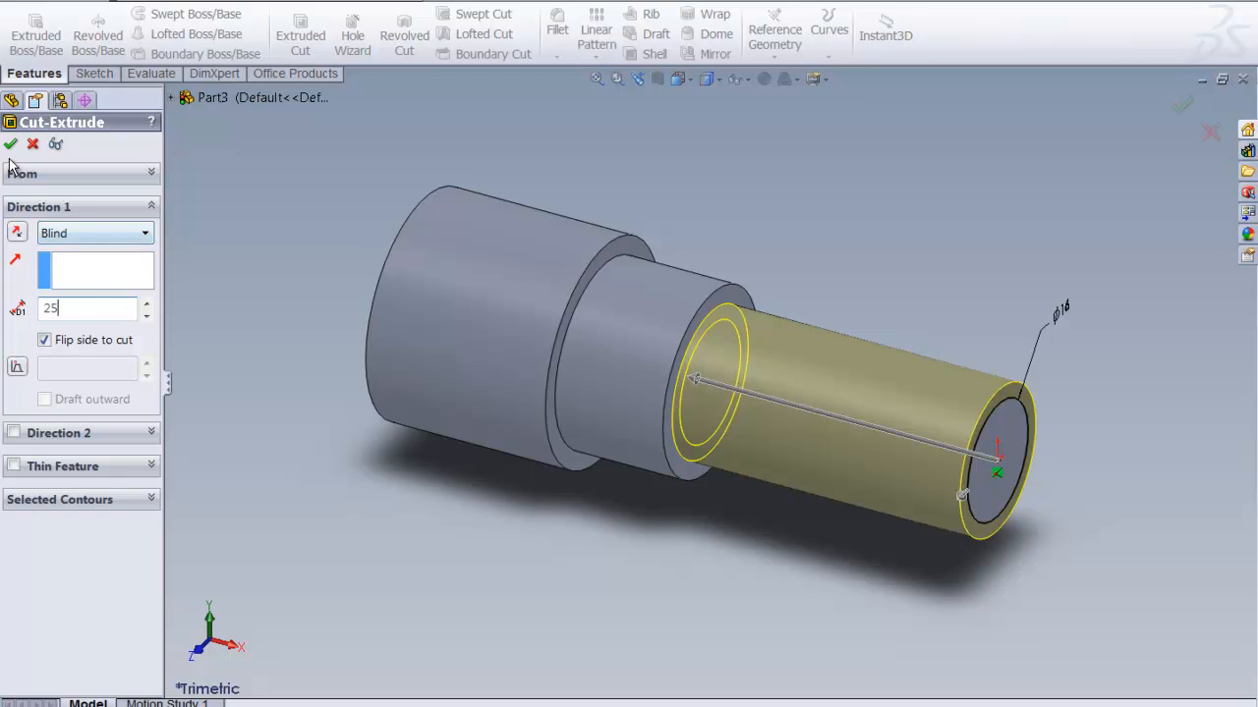
pyautogui.click(11, 143)
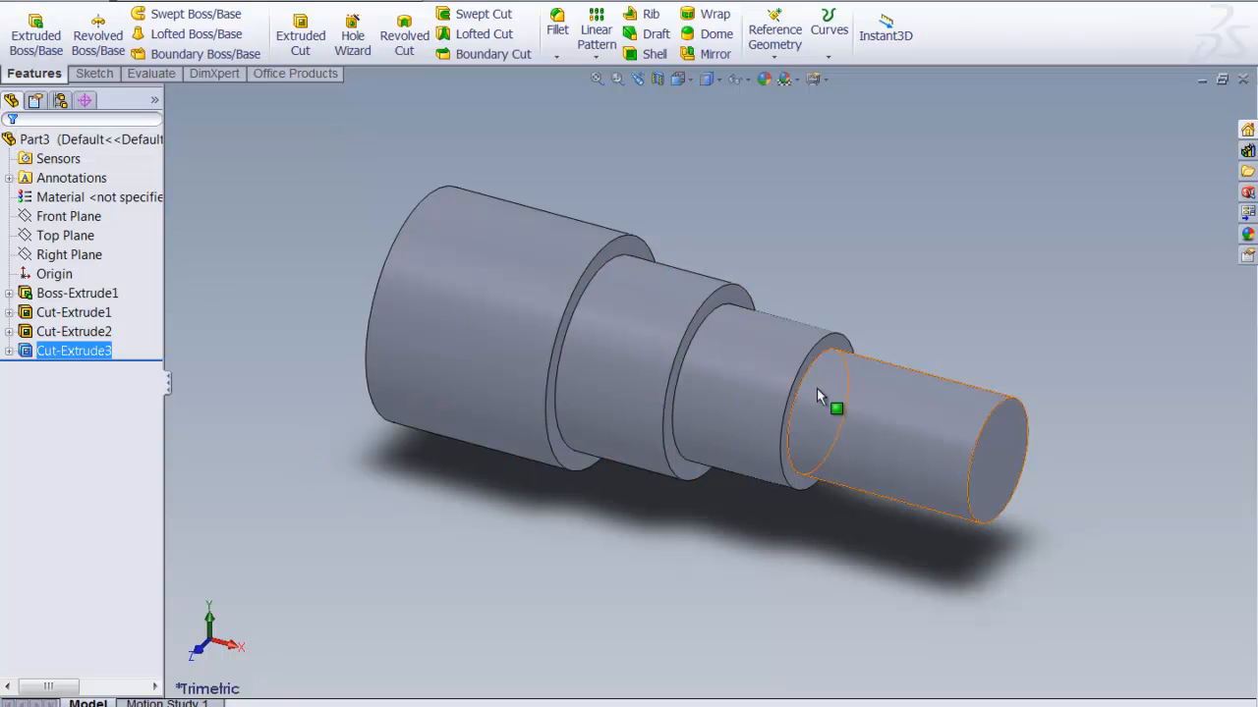
pyautogui.click(1067, 342)
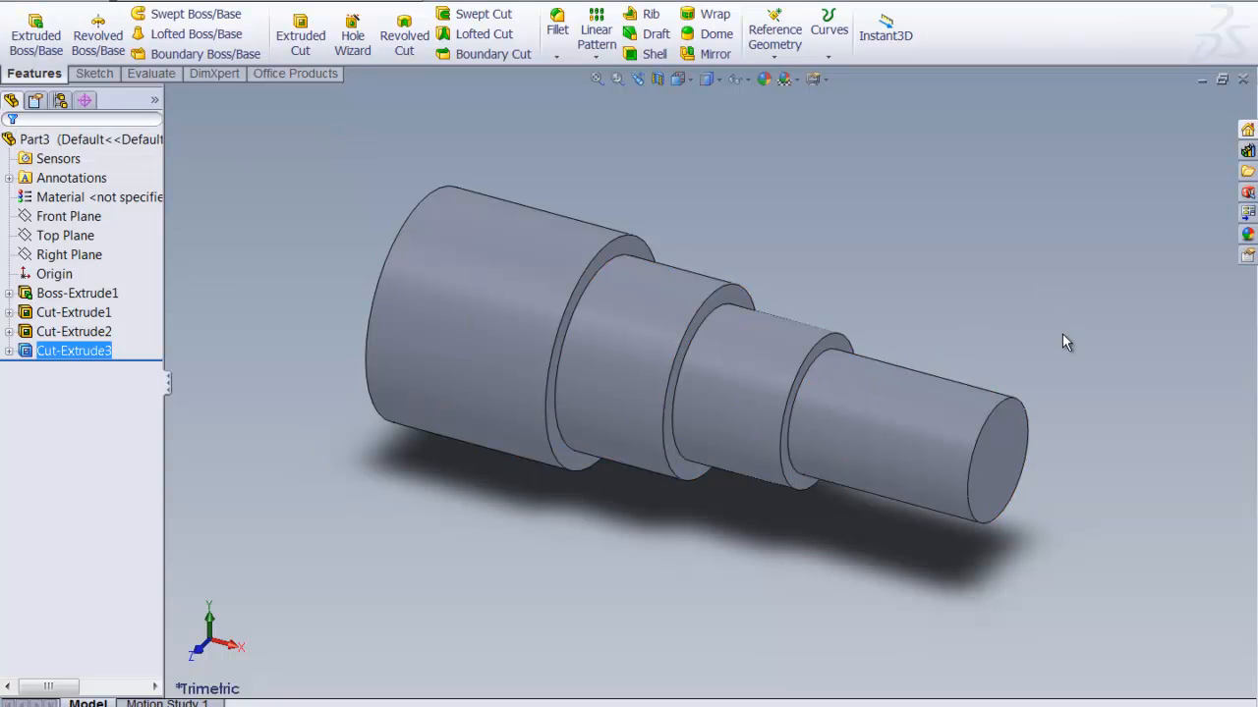
pyautogui.moveTo(1088, 346)
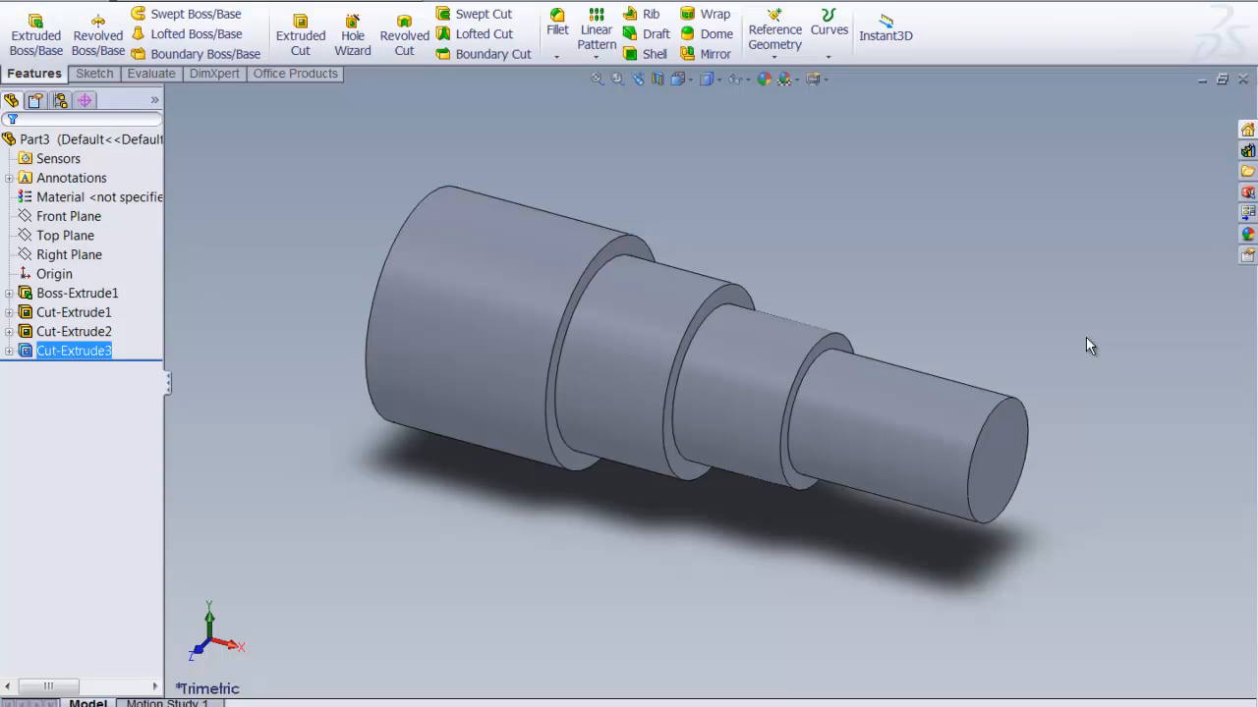
pyautogui.moveTo(1097, 346)
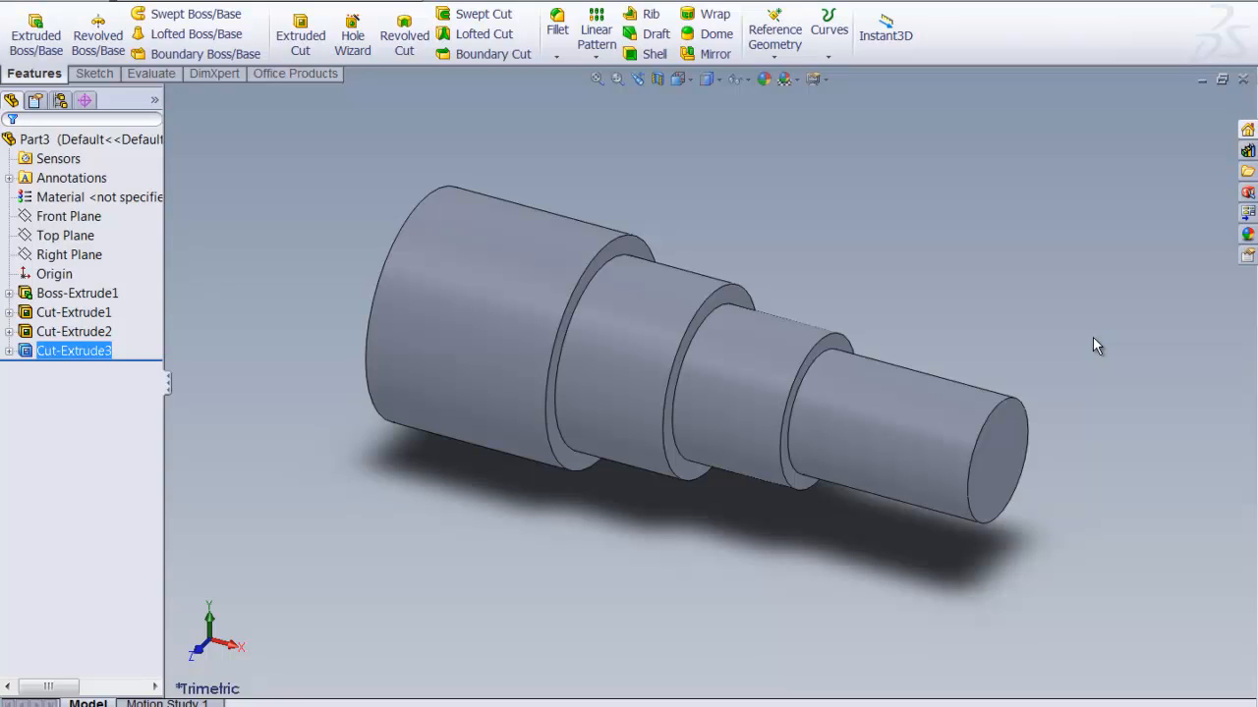
pyautogui.click(59, 157)
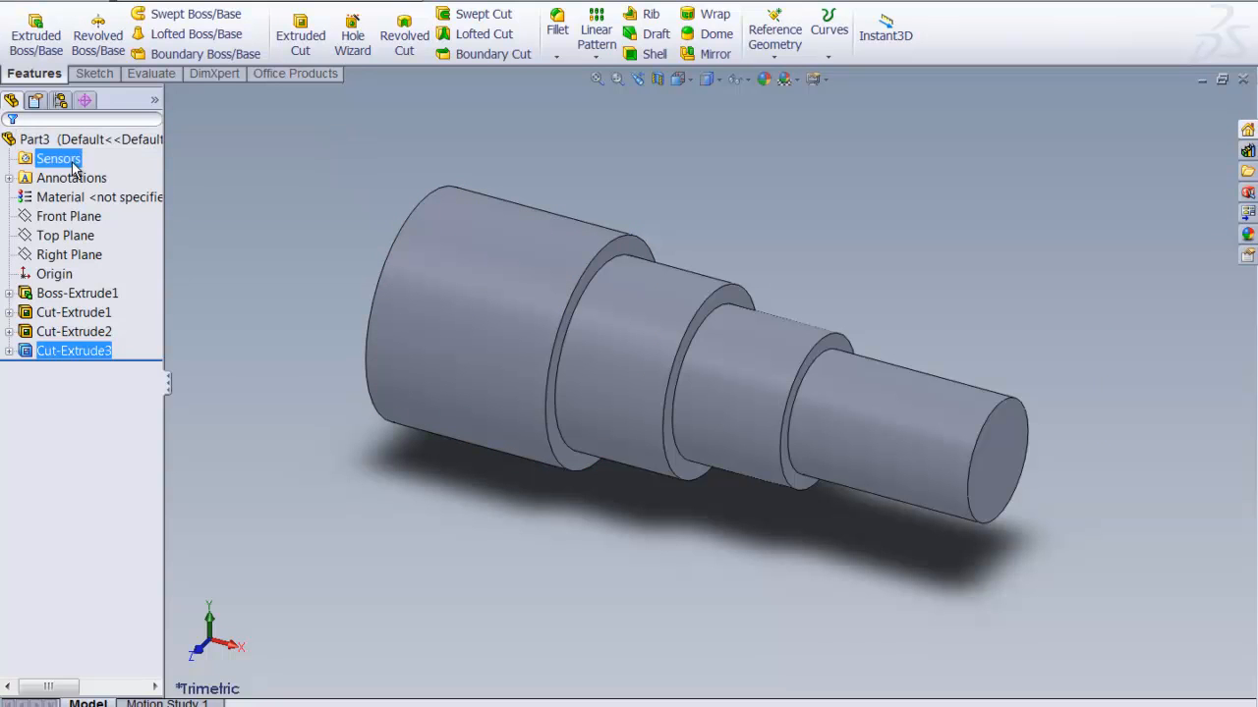
pyautogui.click(64, 236)
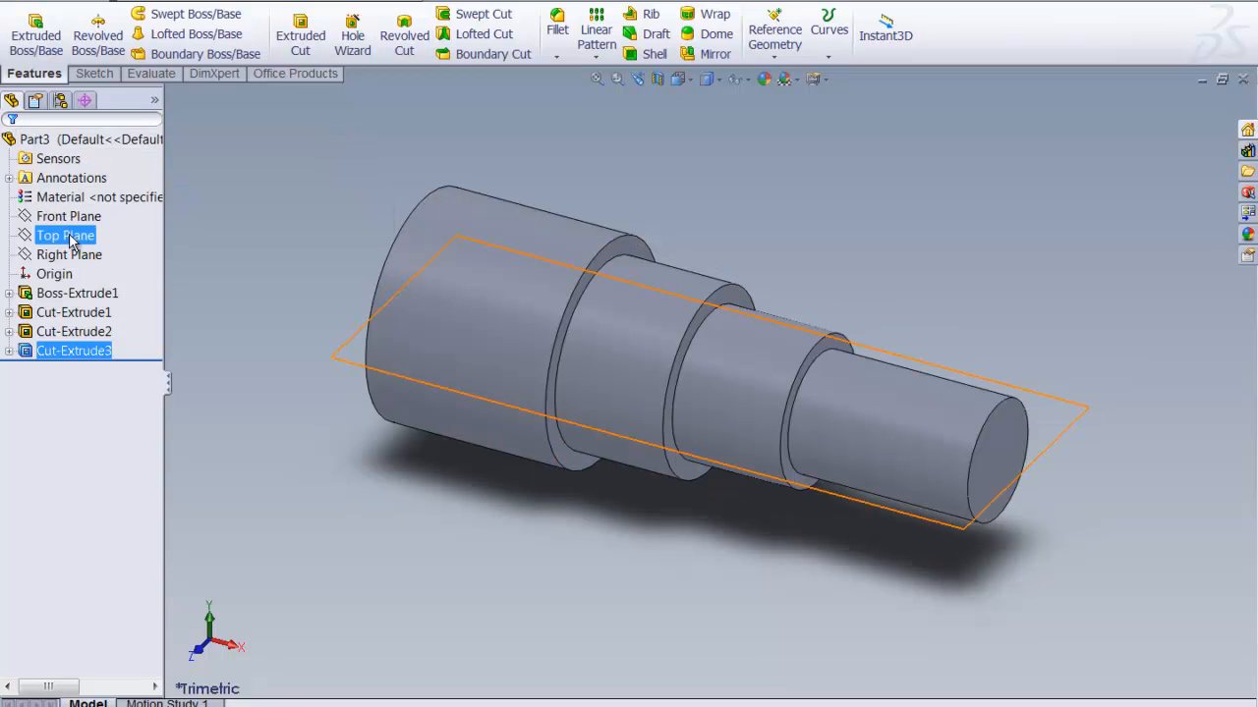
pyautogui.click(77, 292)
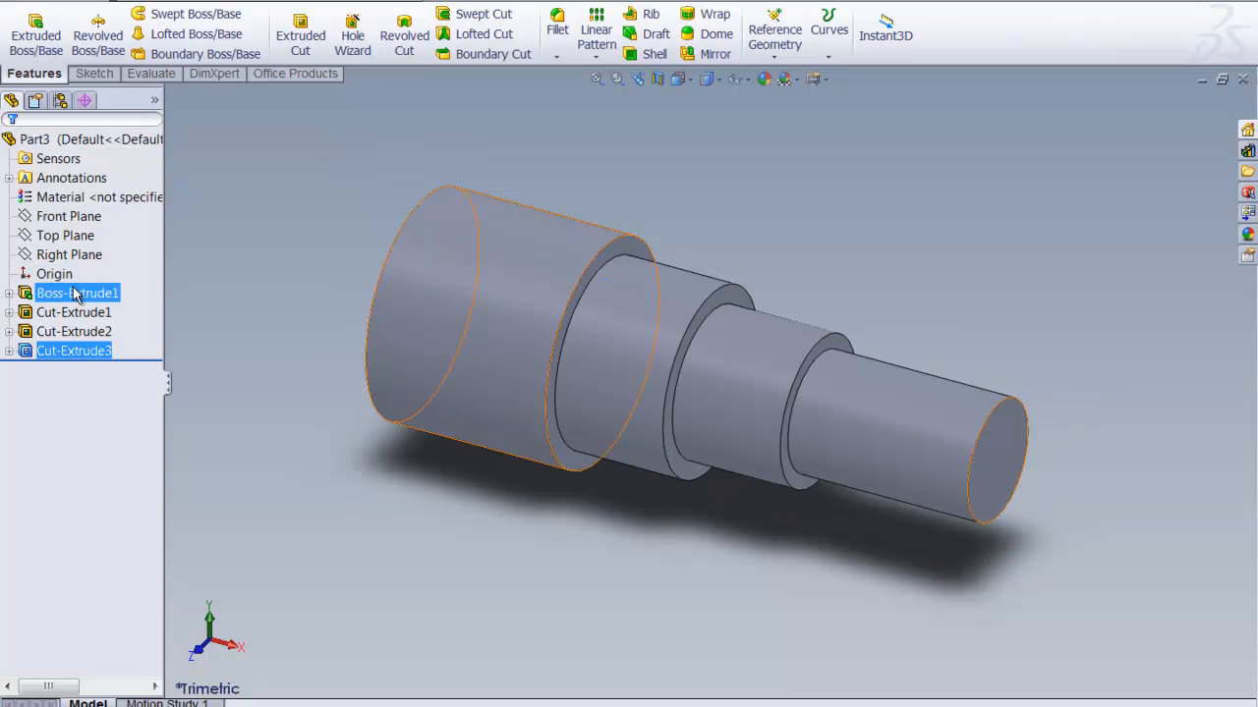
pyautogui.click(74, 349)
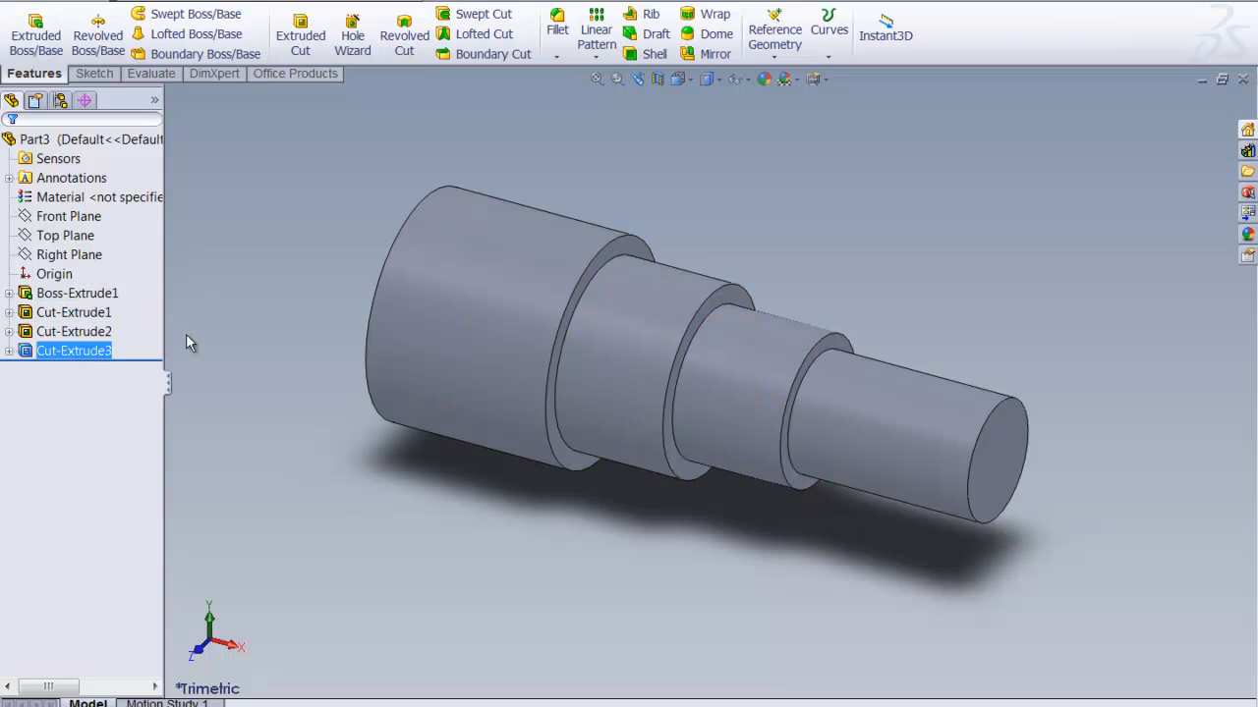
pyautogui.moveTo(248, 412)
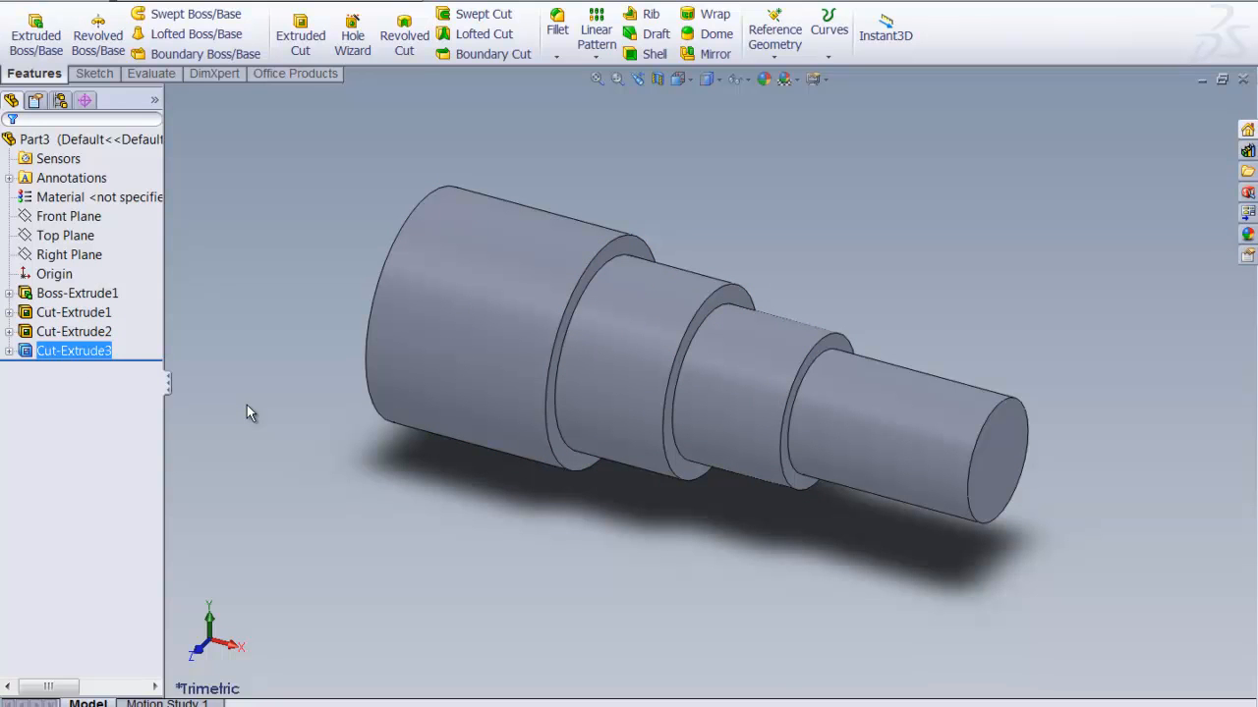
pyautogui.moveTo(244, 401)
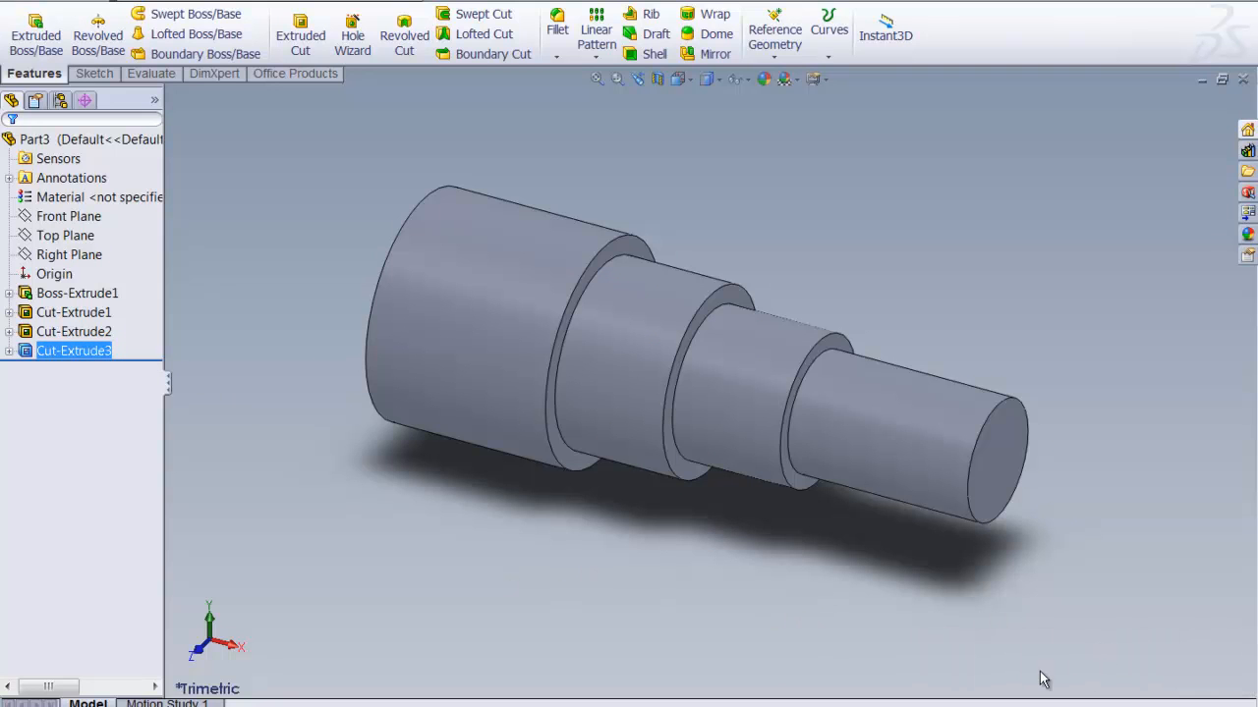
pyautogui.moveTo(1085, 672)
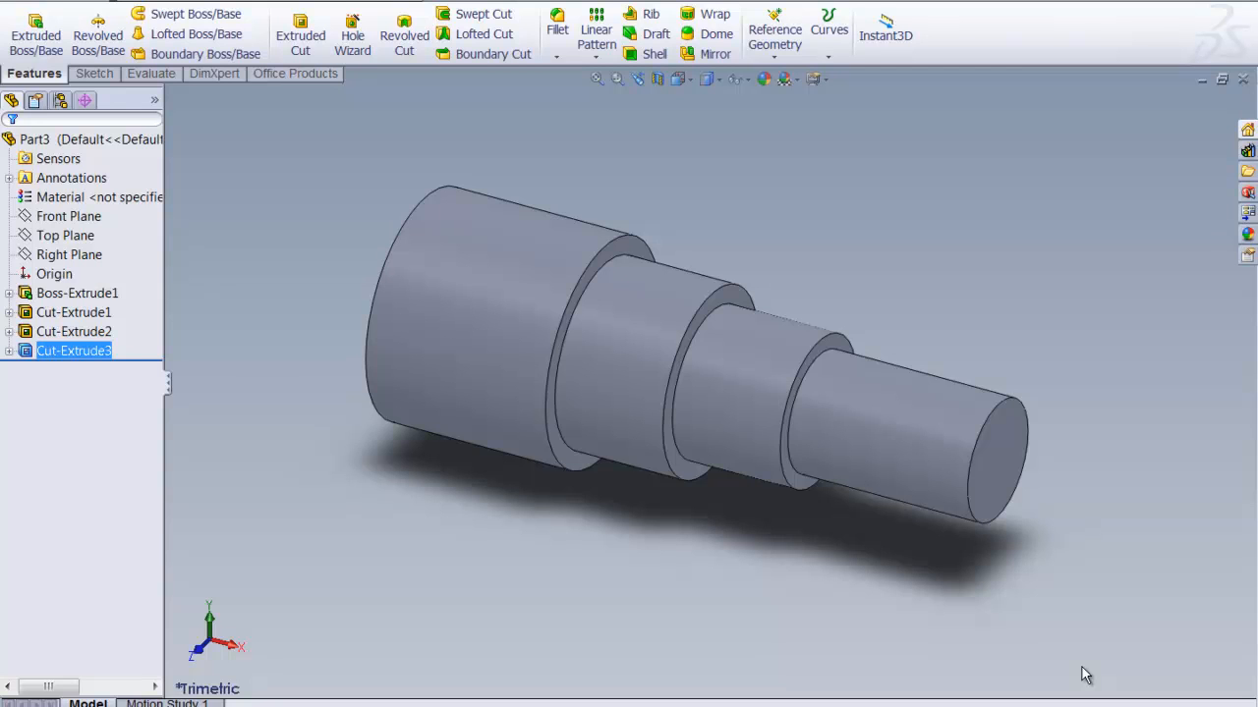
pyautogui.moveTo(1211, 445)
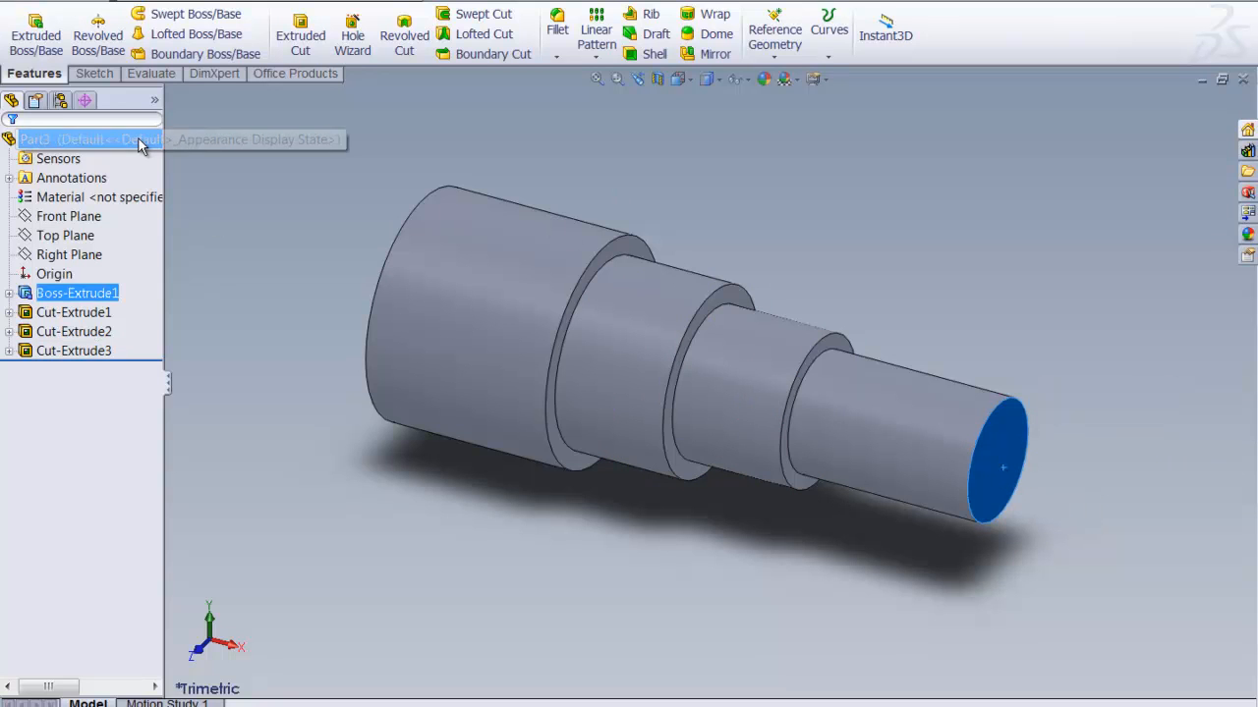
# - Draw a centred circle on the end face and dimension it to 12 mm diameter
pyautogui.click(93, 72)
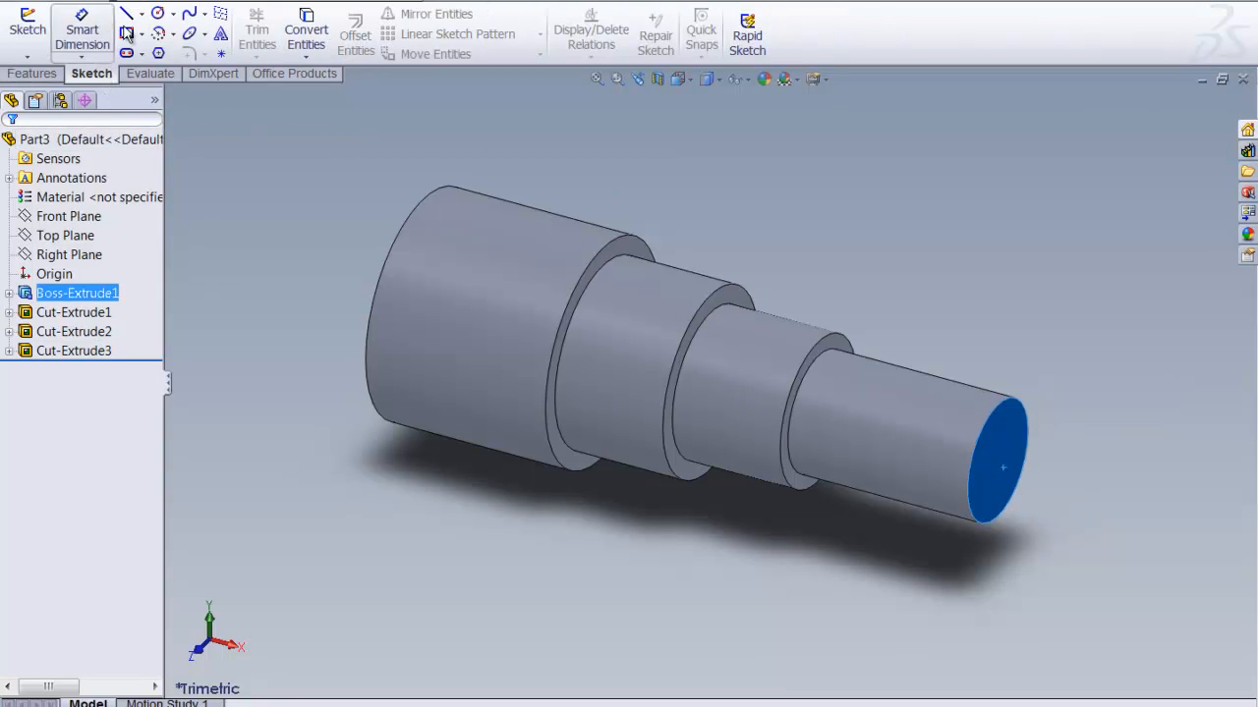
pyautogui.click(154, 12)
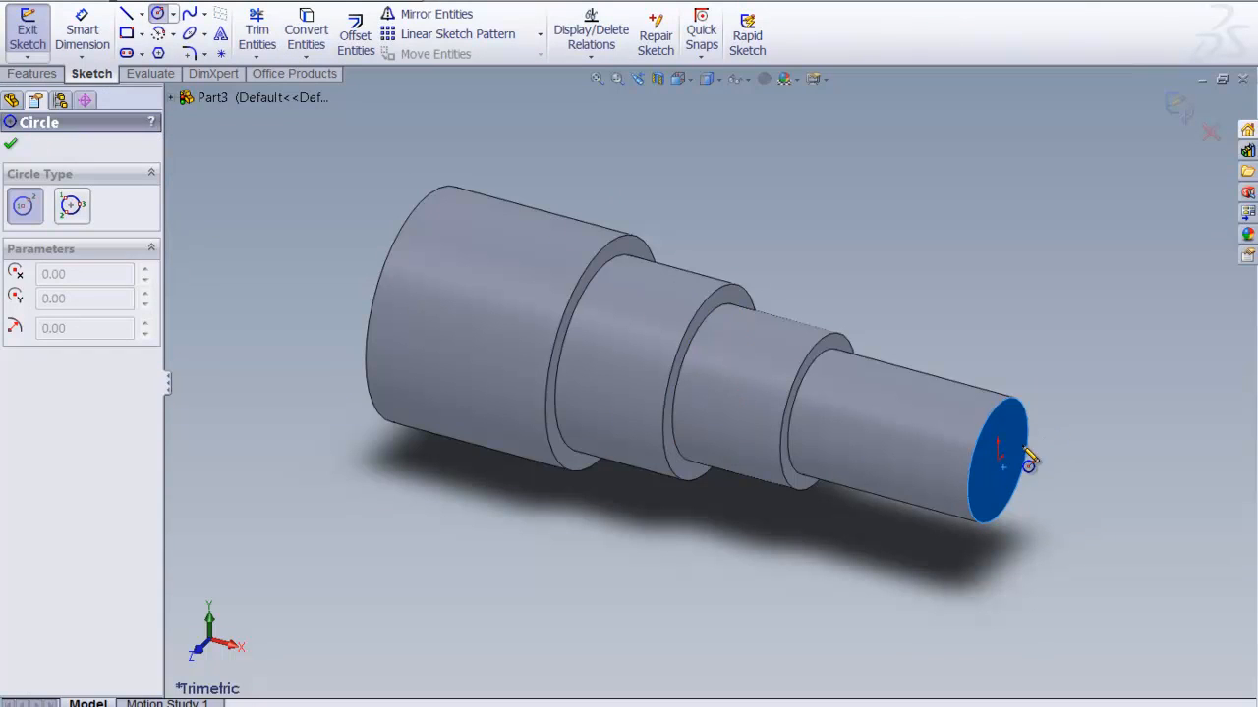
pyautogui.moveTo(1000, 452); pyautogui.dragTo(1046, 407)
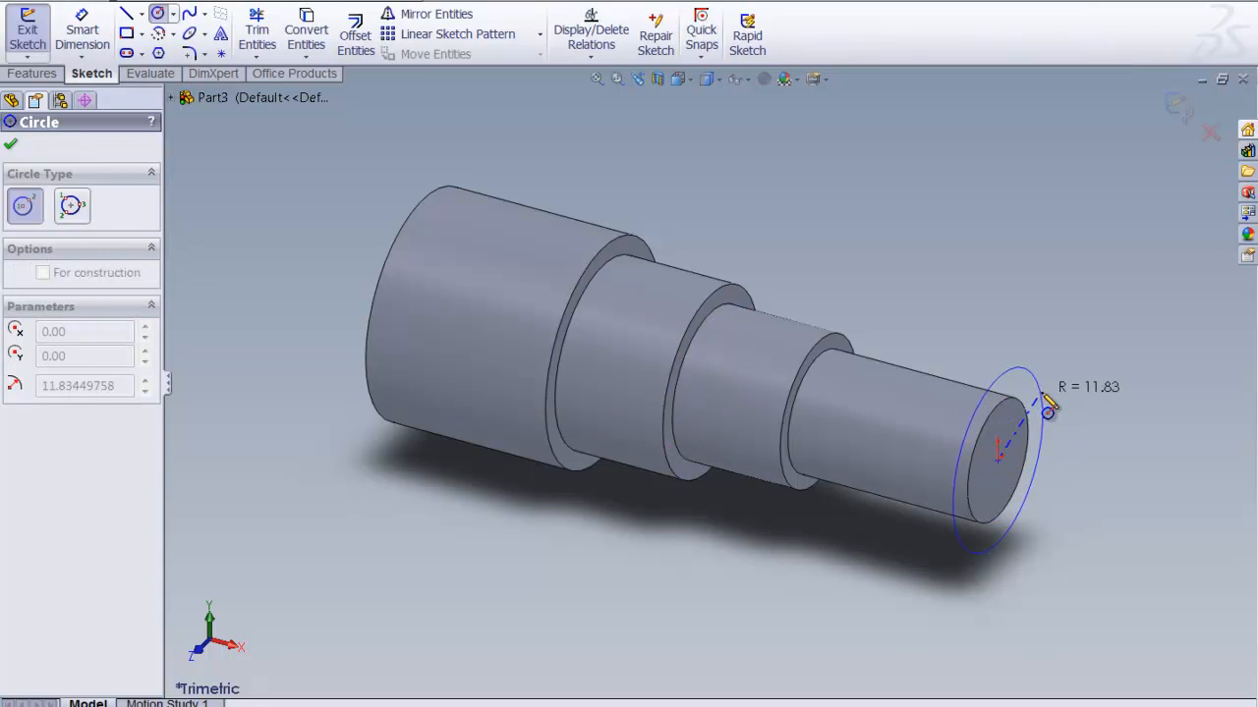
pyautogui.click(1045, 414)
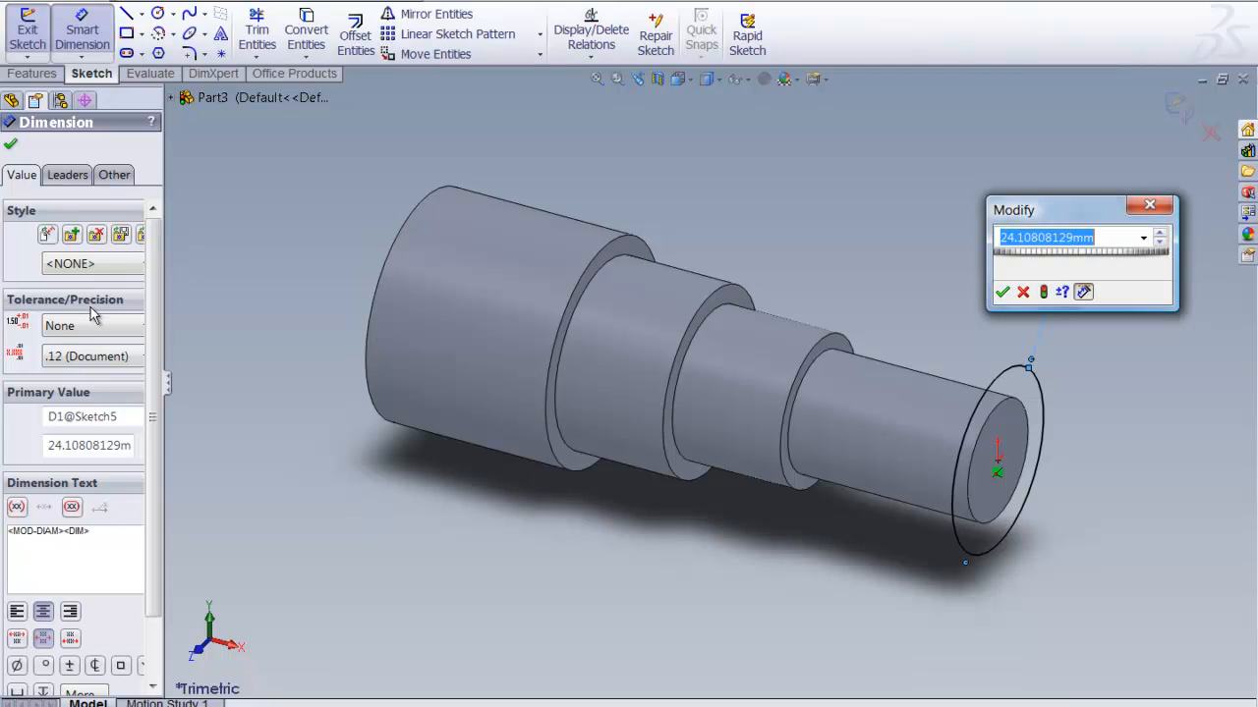
pyautogui.moveTo(452, 255)
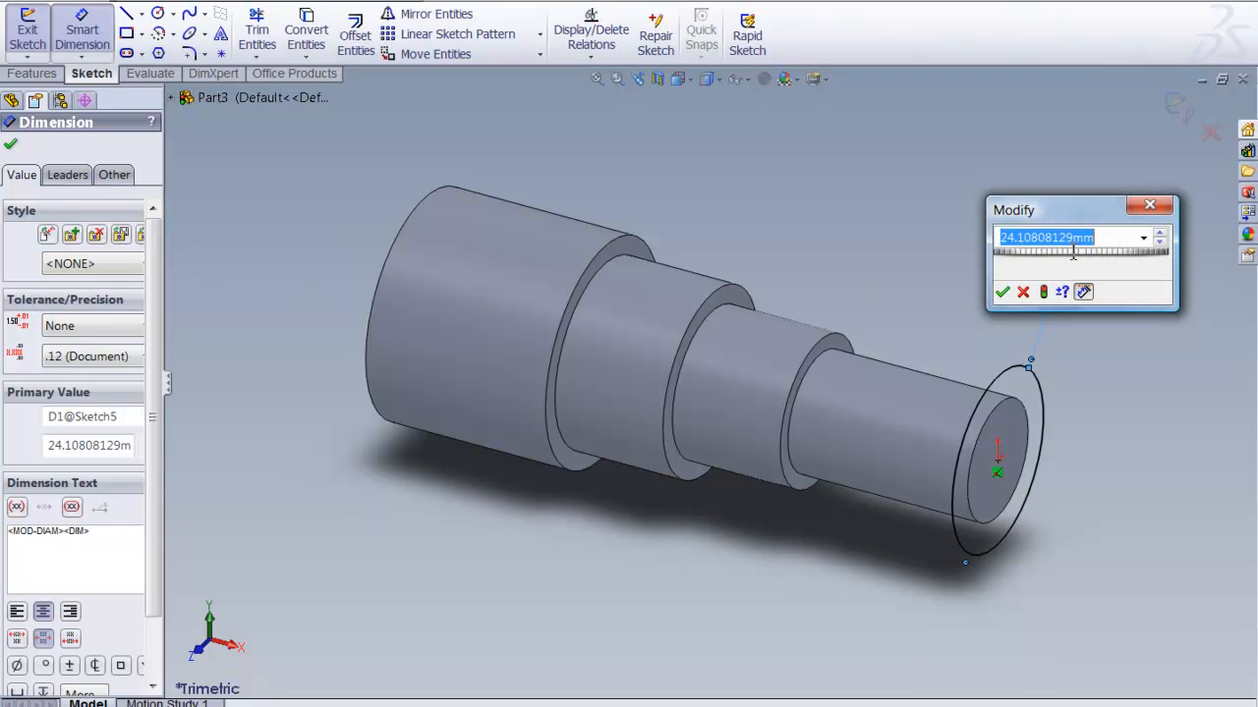
pyautogui.press('Delete')
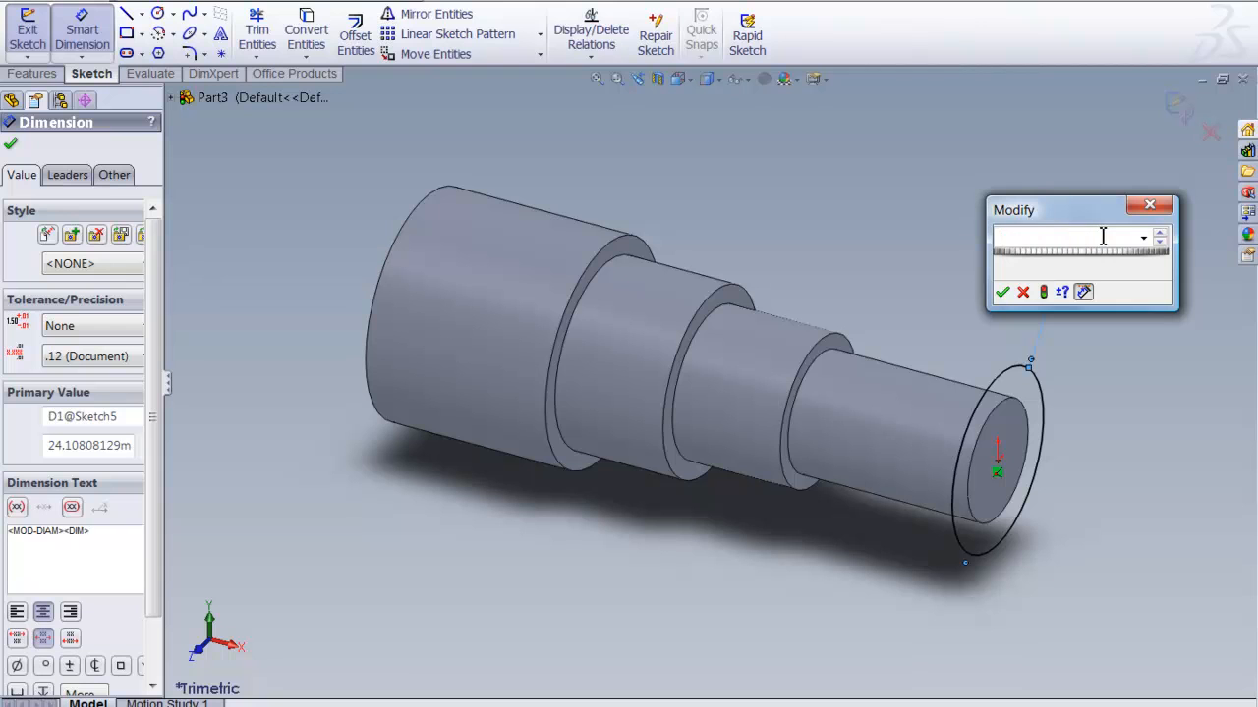
pyautogui.write('12')
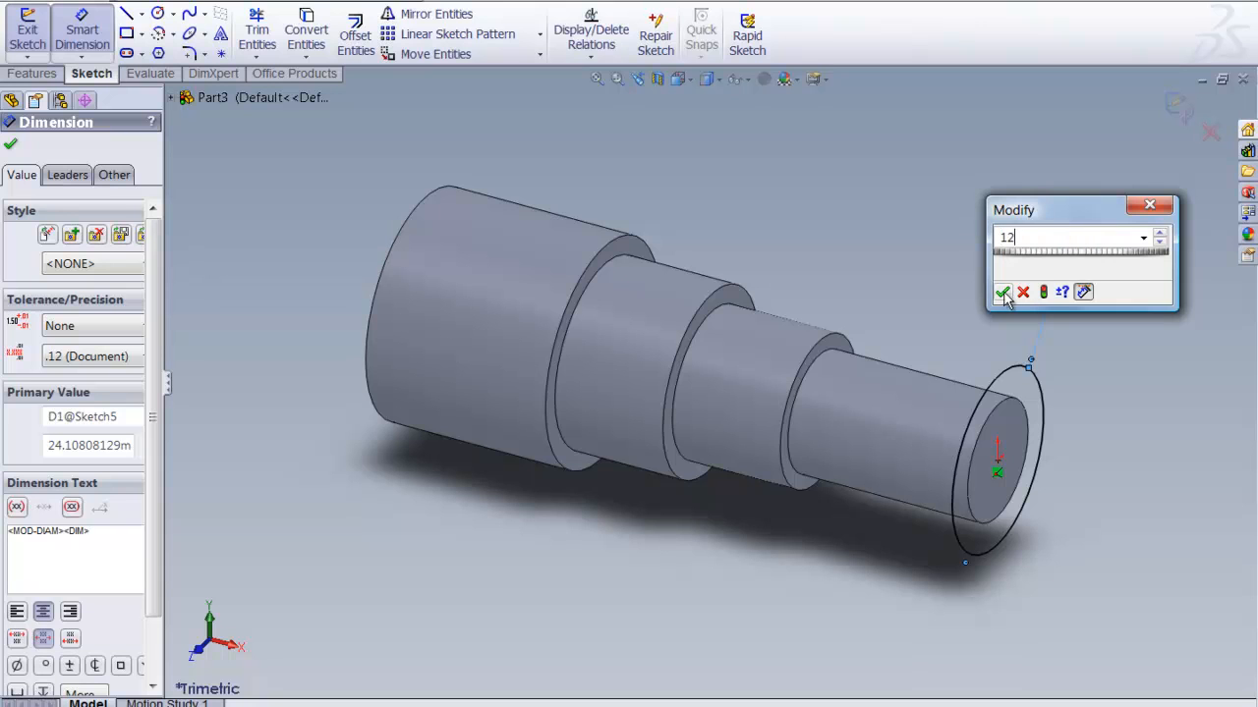
pyautogui.click(1006, 293)
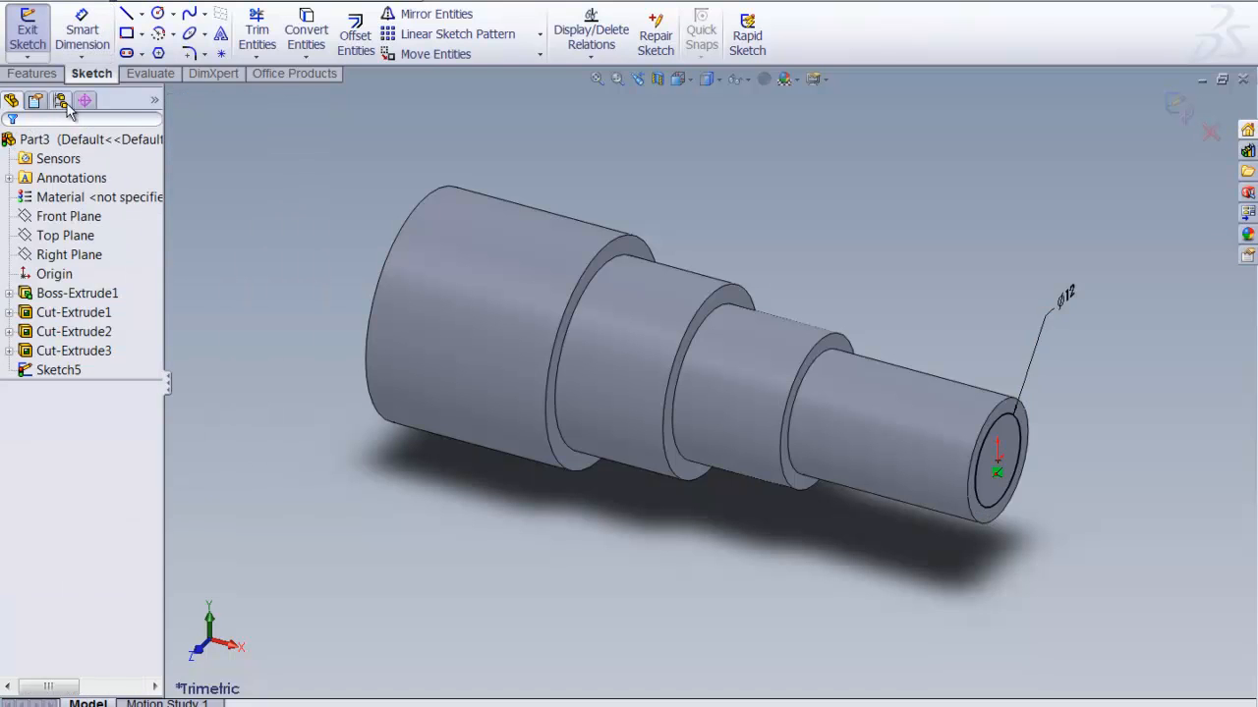
pyautogui.click(33, 73)
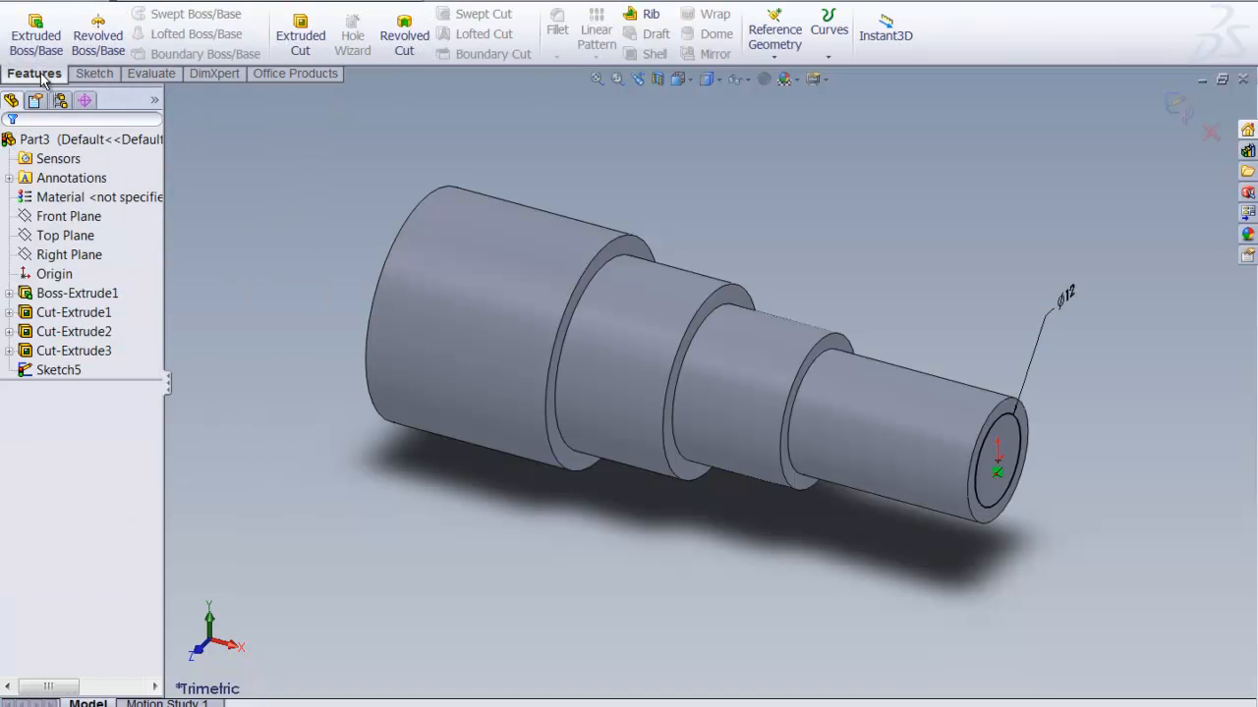
# - Extruded cut 12 mm deep with Flip side to cut, trimming the end to the 12 mm circle
pyautogui.click(299, 36)
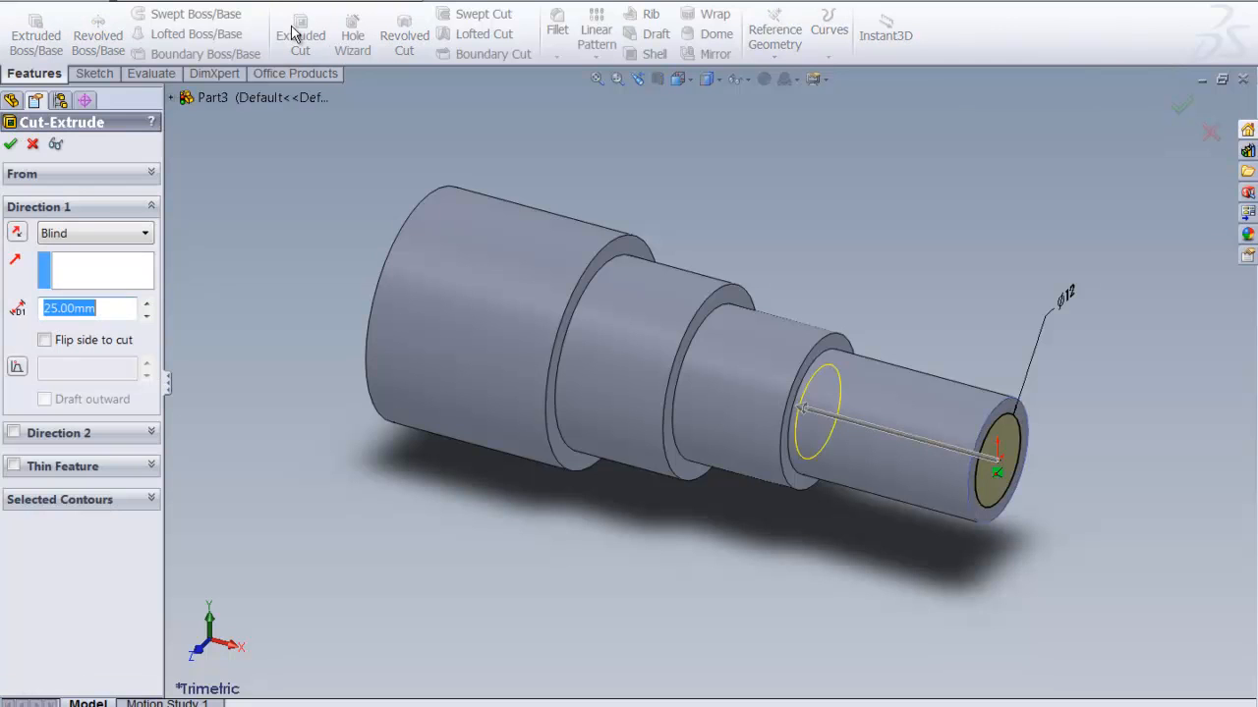
pyautogui.moveTo(271, 53)
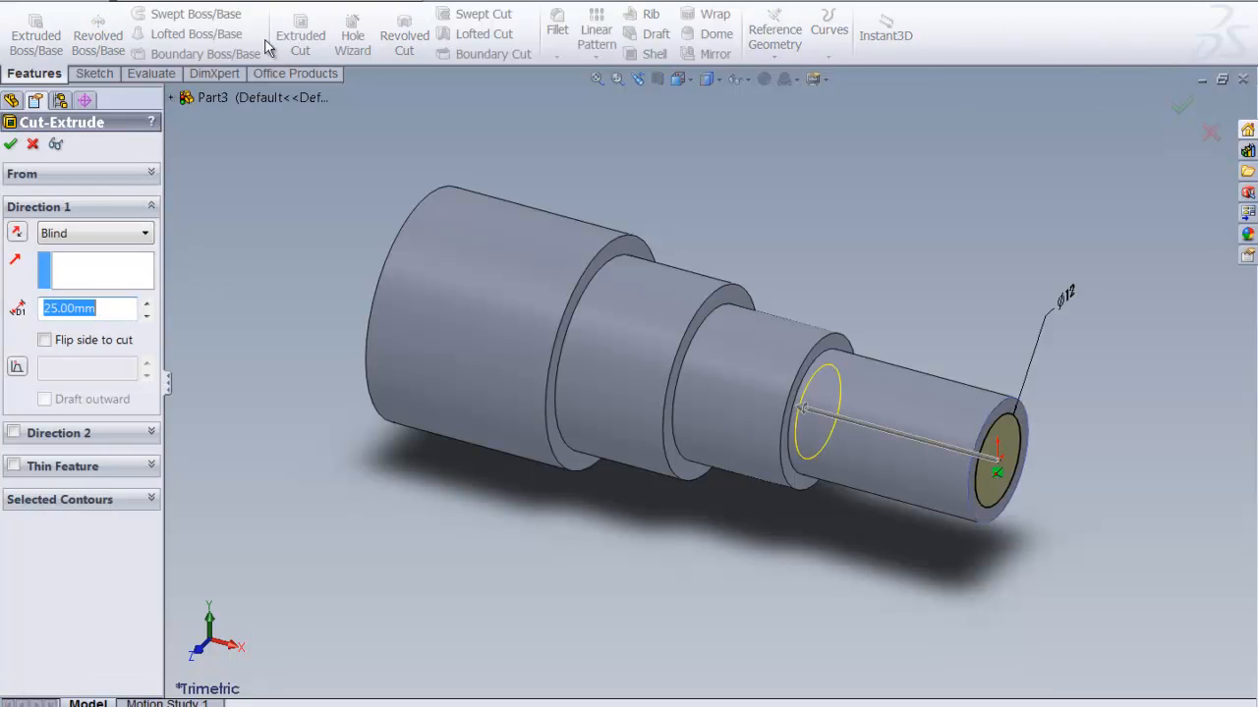
pyautogui.click(43, 338)
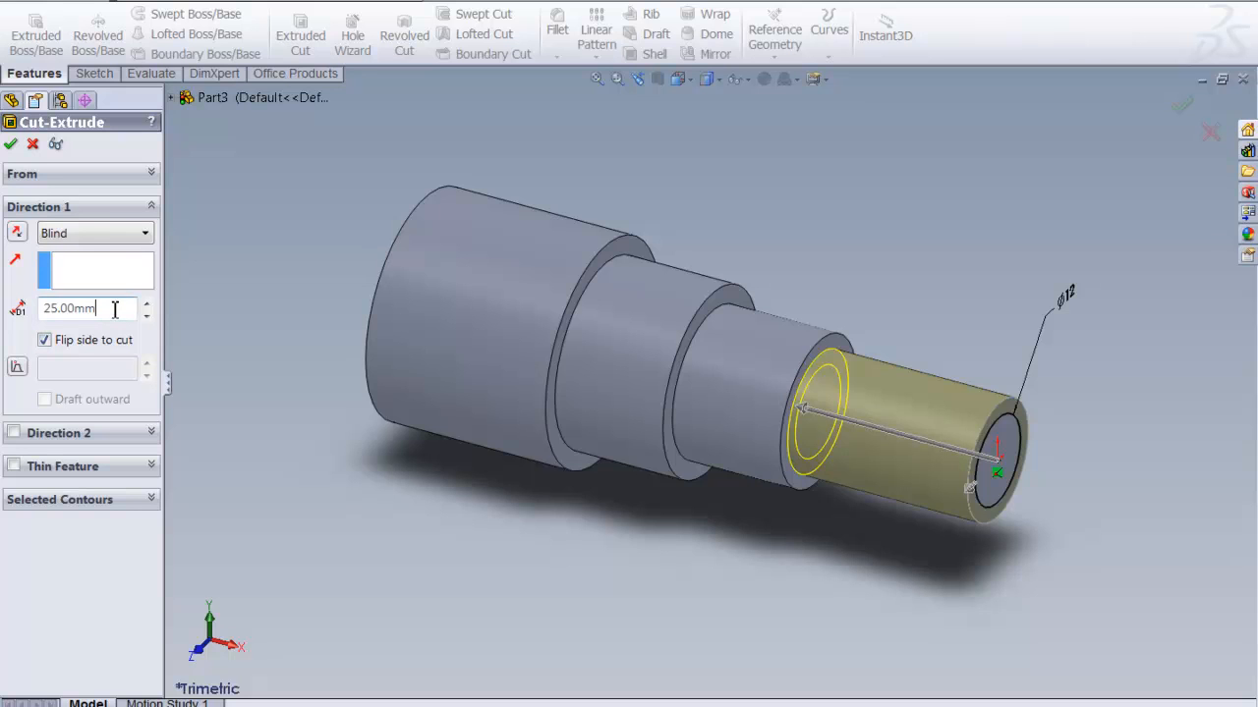
pyautogui.press('Backspace')
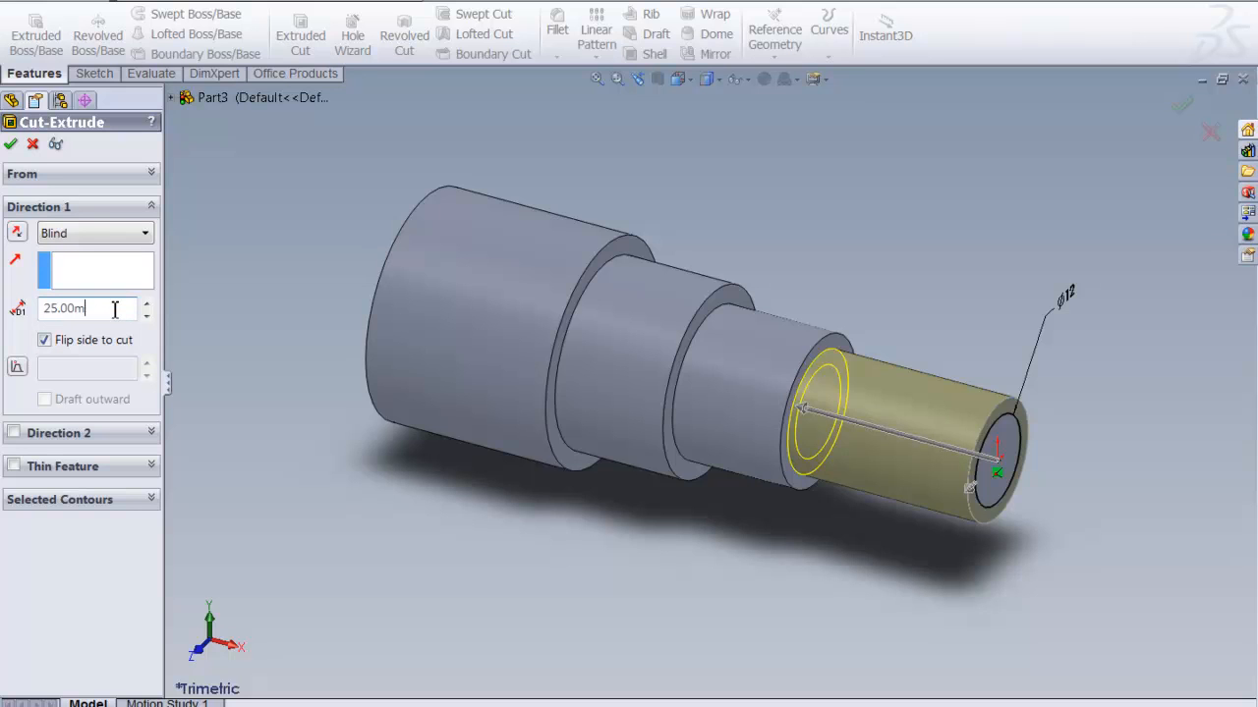
pyautogui.write('1')
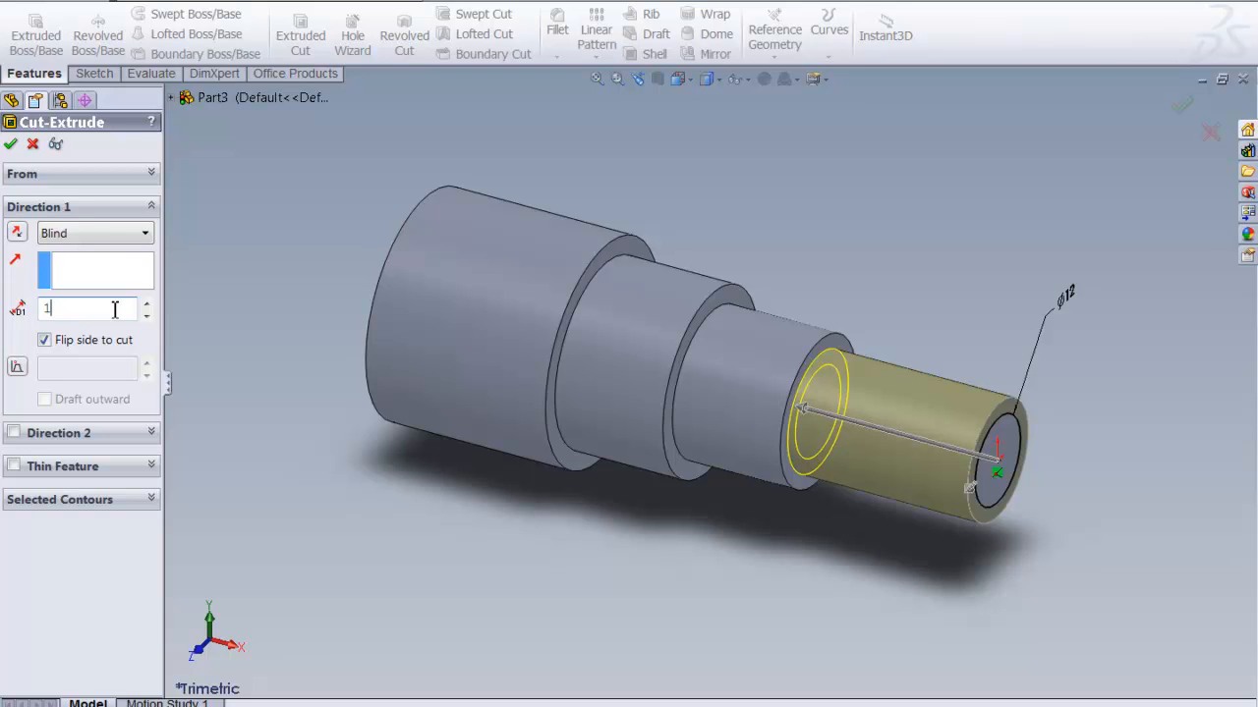
pyautogui.write('2')
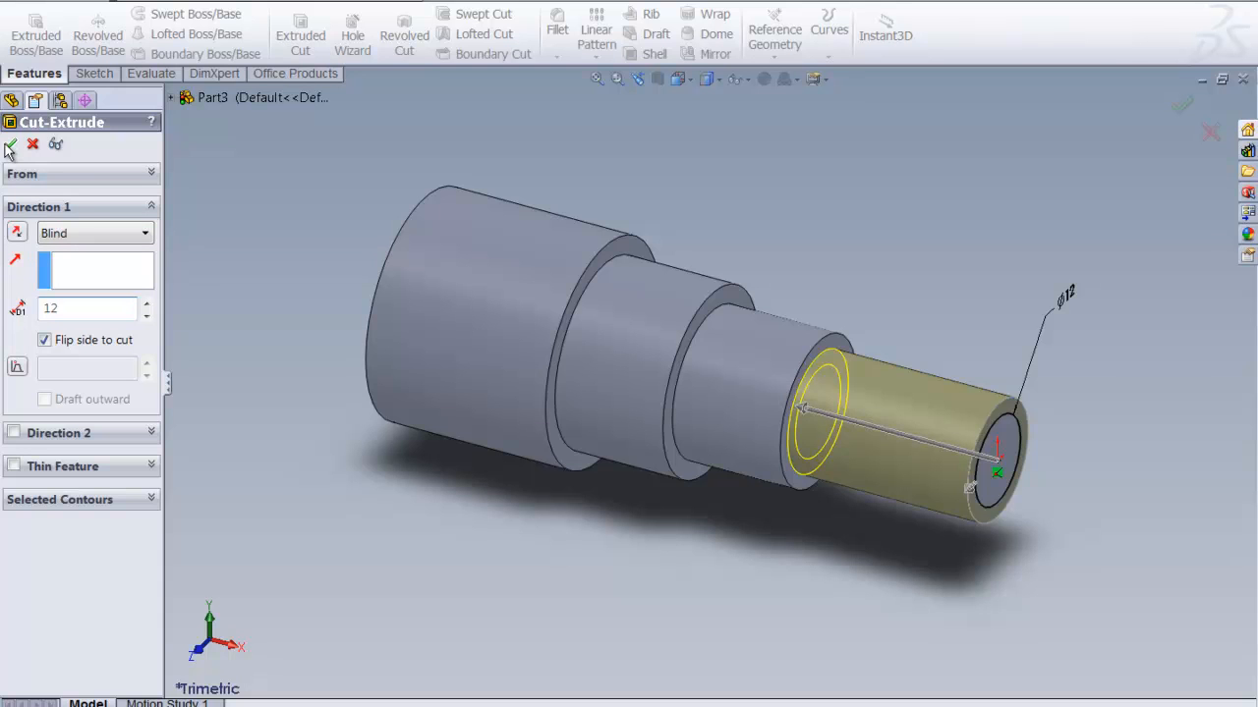
pyautogui.click(10, 145)
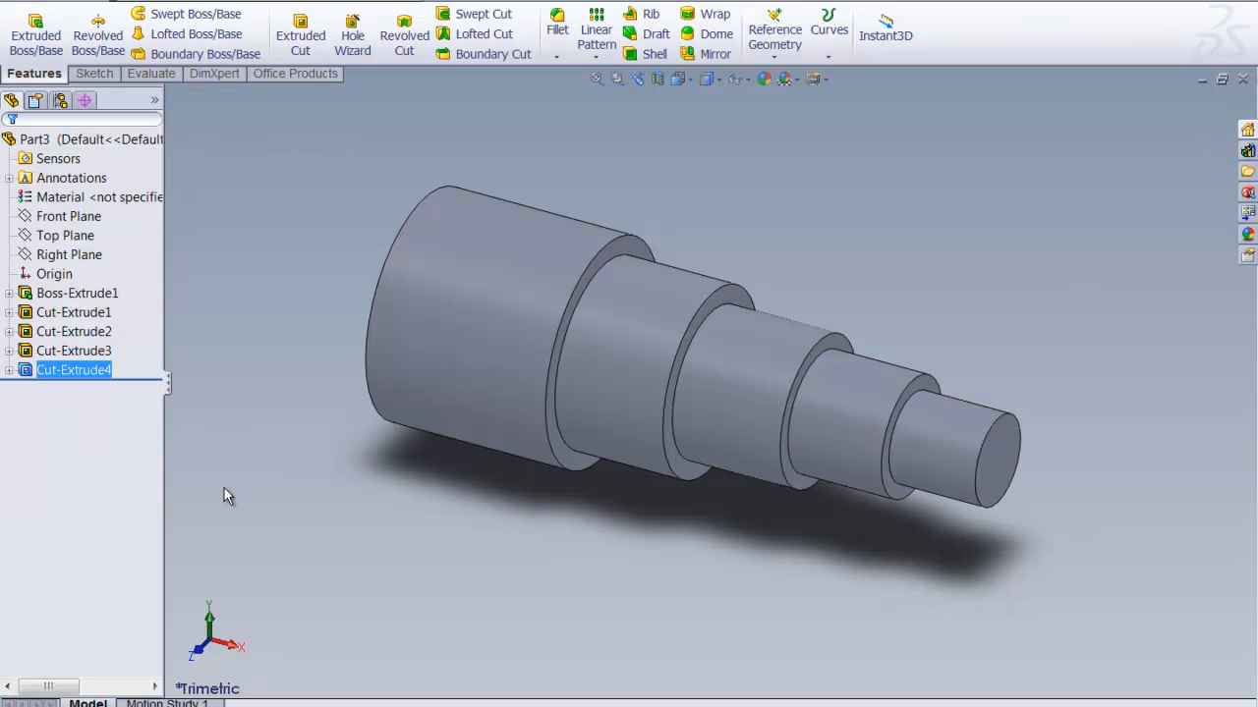
pyautogui.click(248, 499)
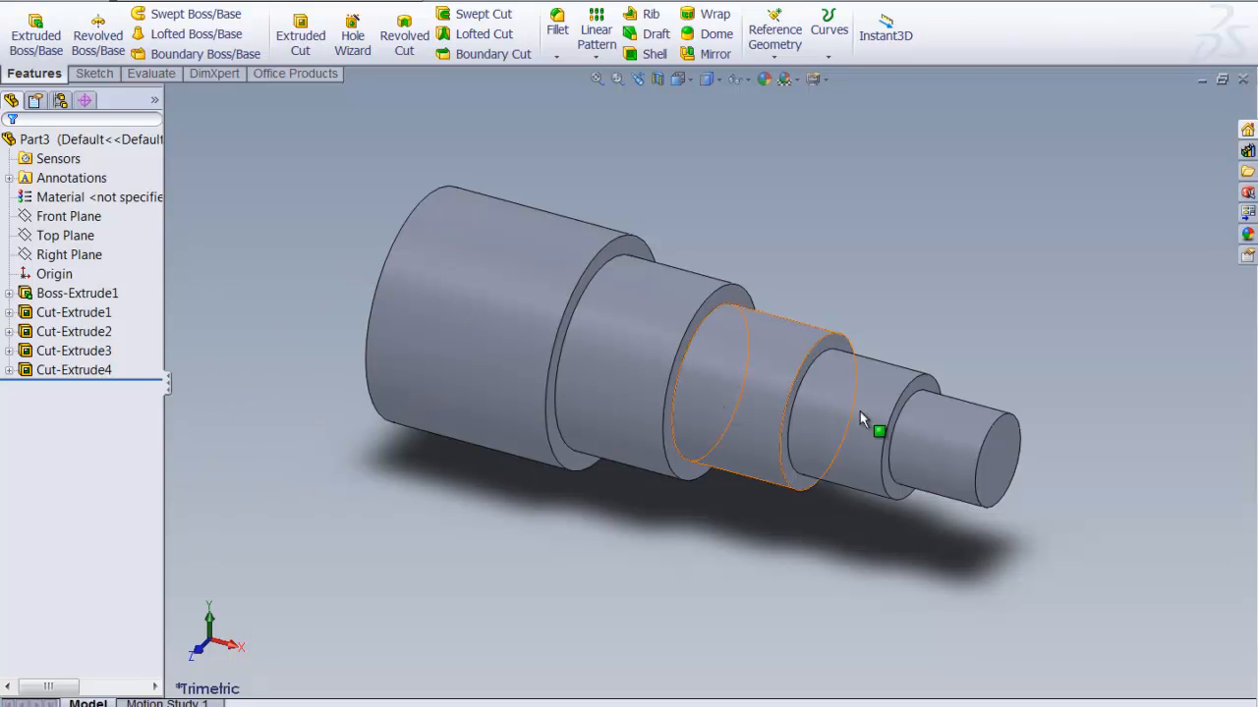
pyautogui.click(821, 236)
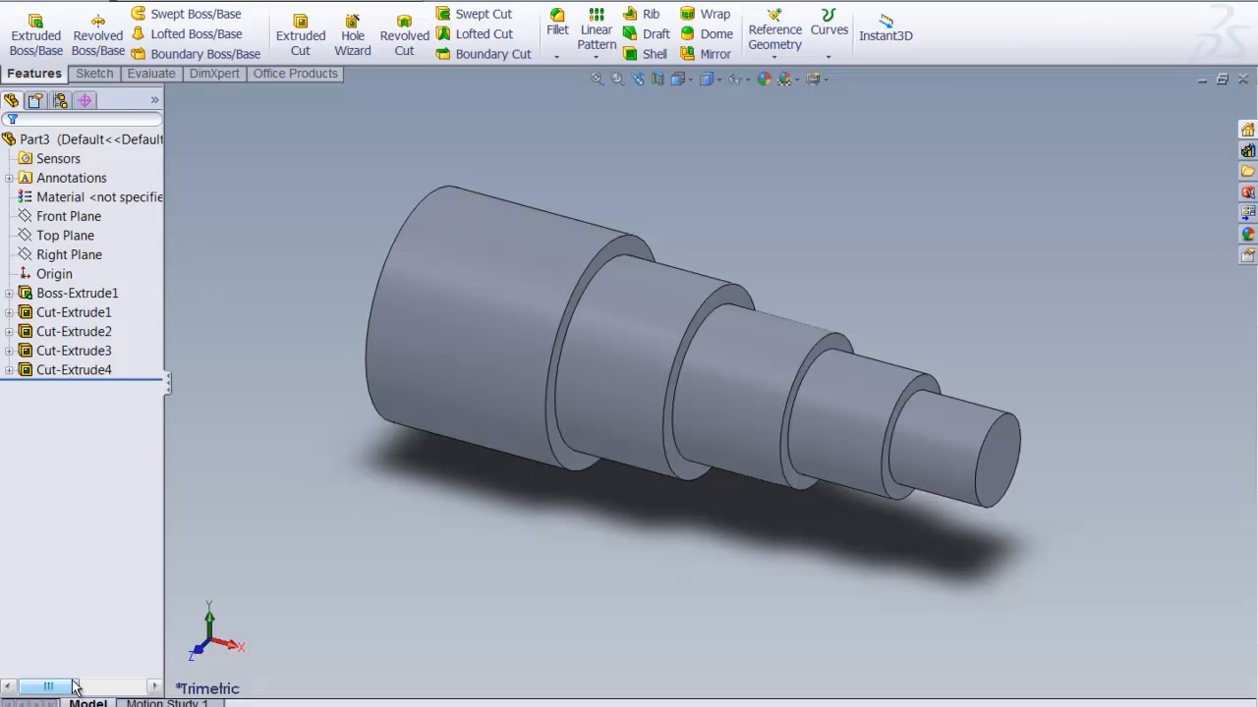
pyautogui.moveTo(37, 589)
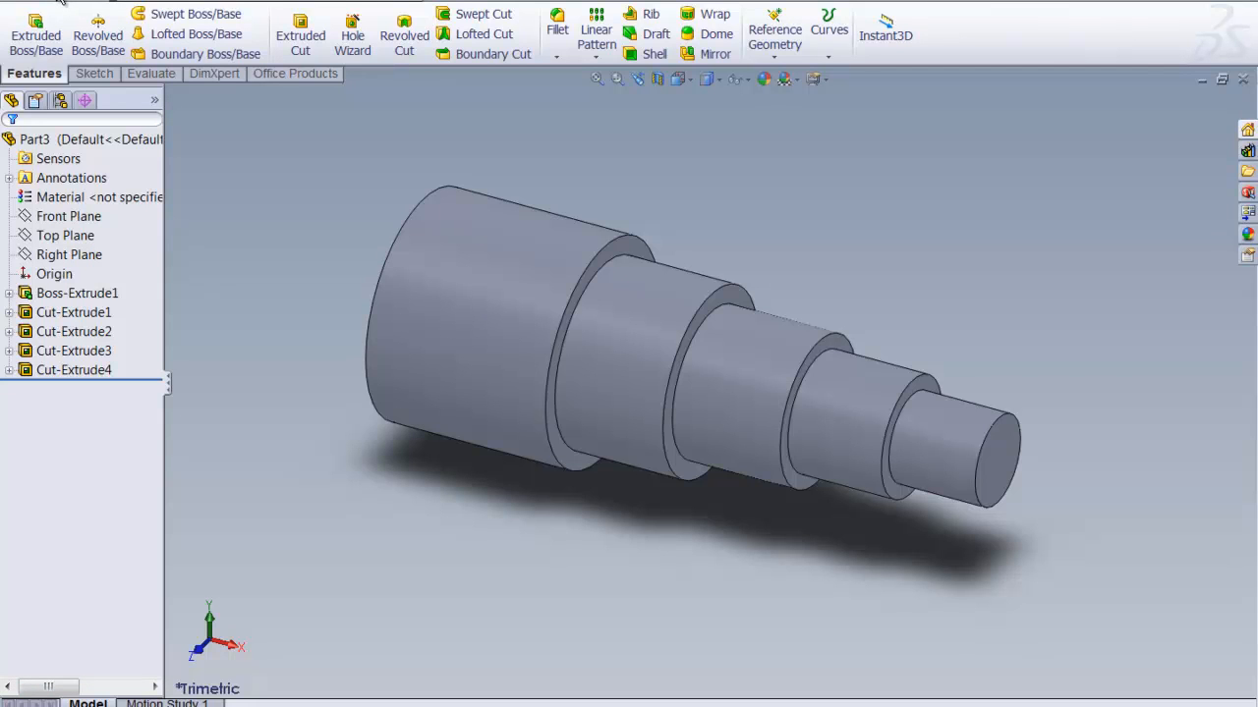
pyautogui.moveTo(420, 4)
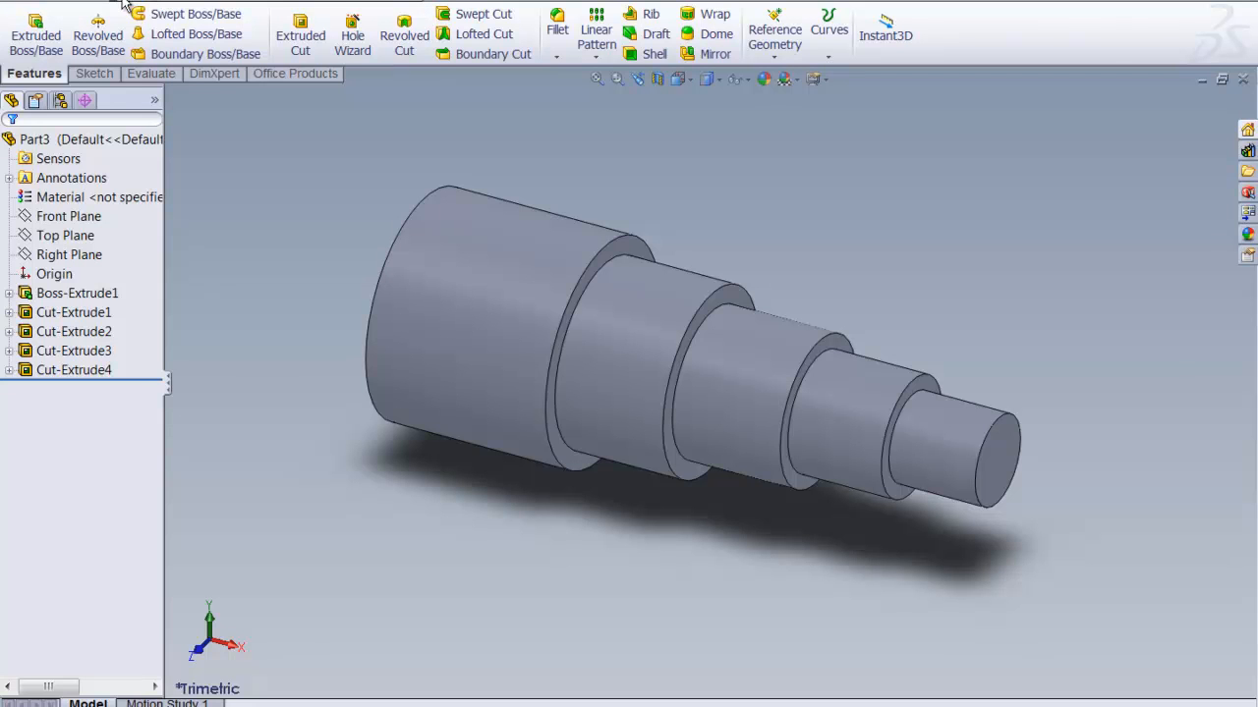
pyautogui.click(122, 4)
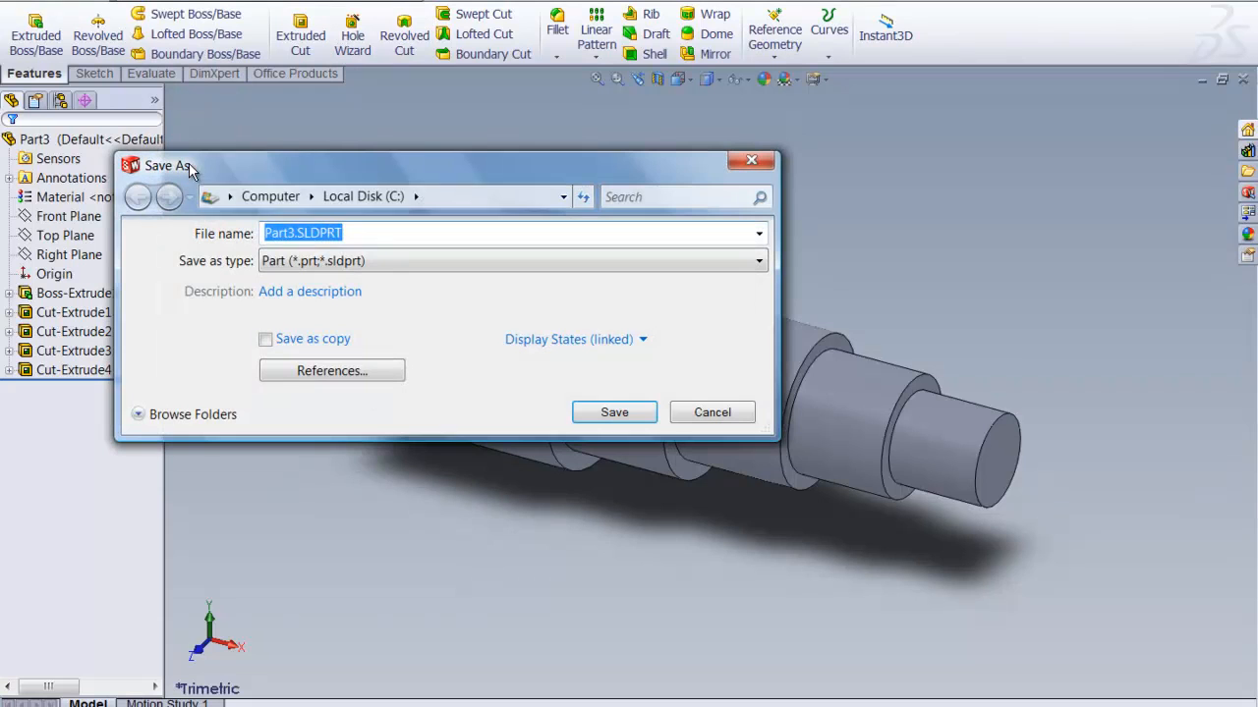
pyautogui.moveTo(361, 256)
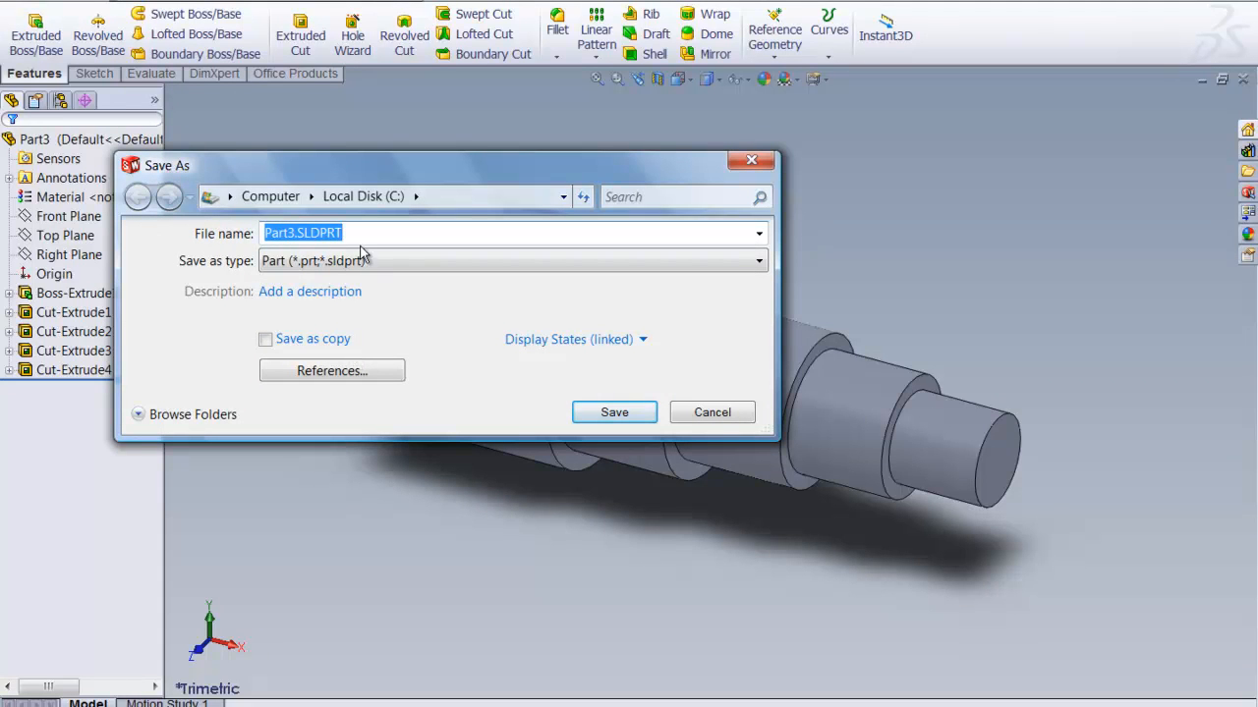
pyautogui.moveTo(373, 253)
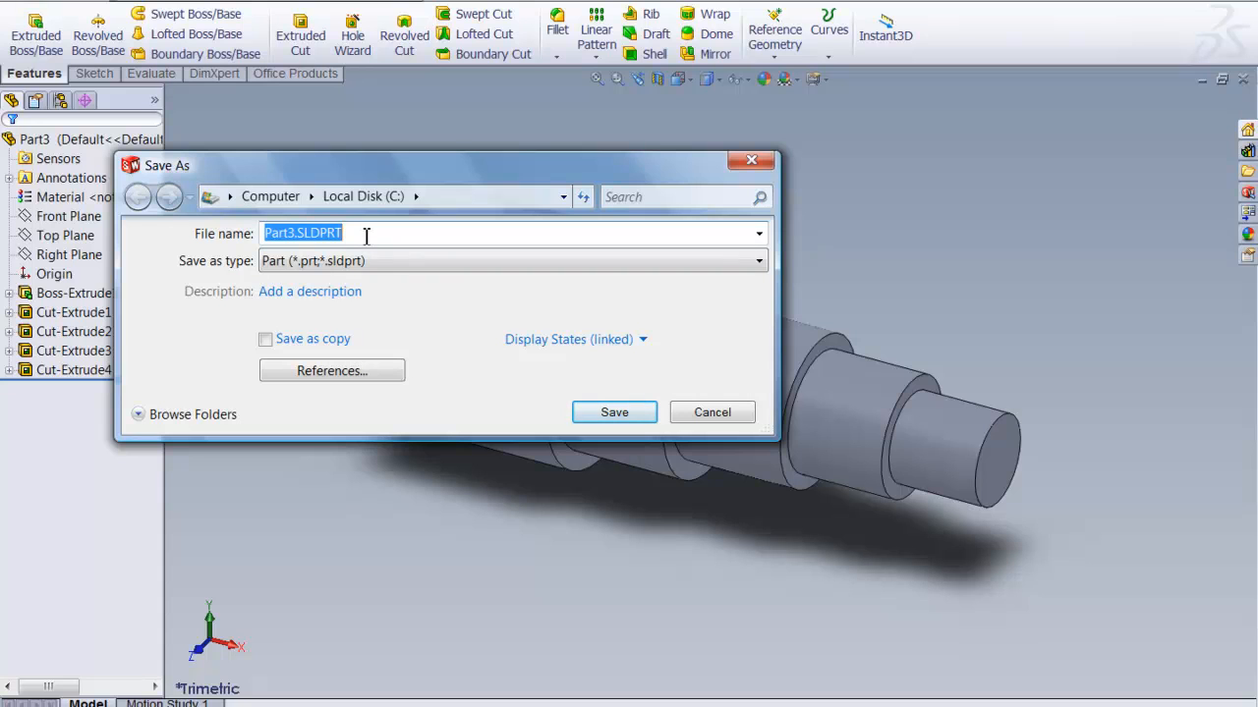
# - Save the axle as Part3.SLDPRT on the C drive
pyautogui.click(311, 291)
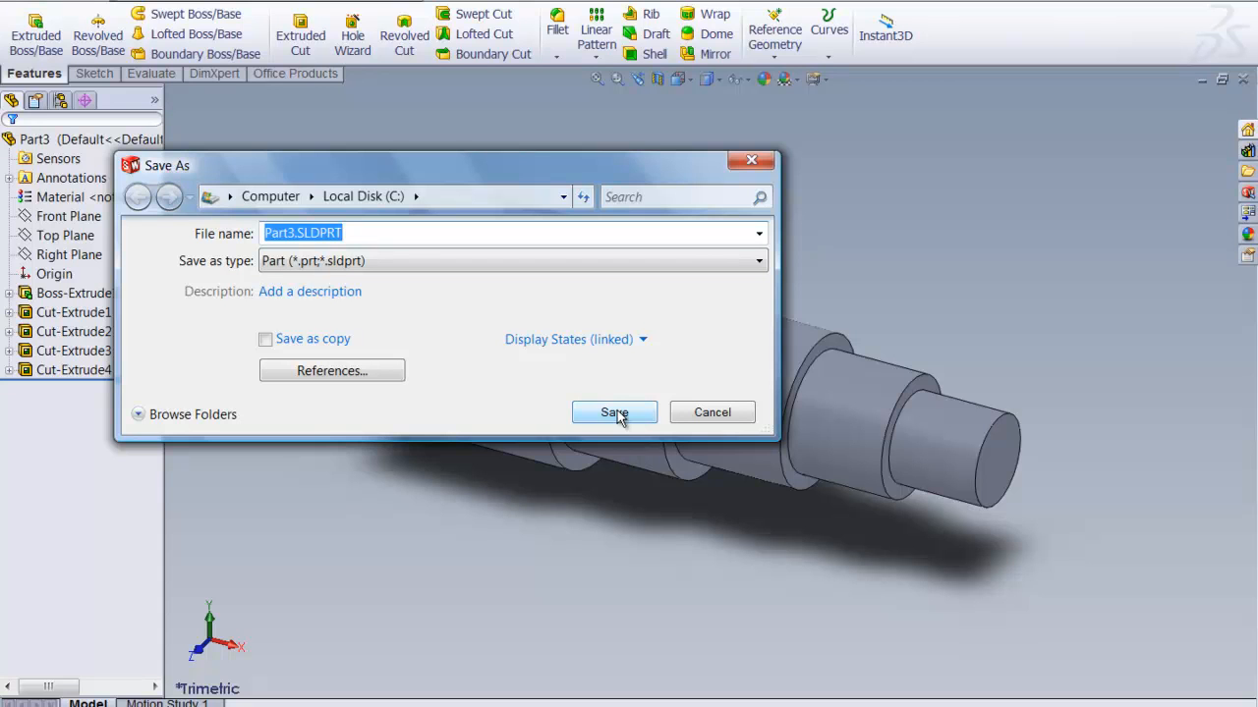
pyautogui.click(613, 413)
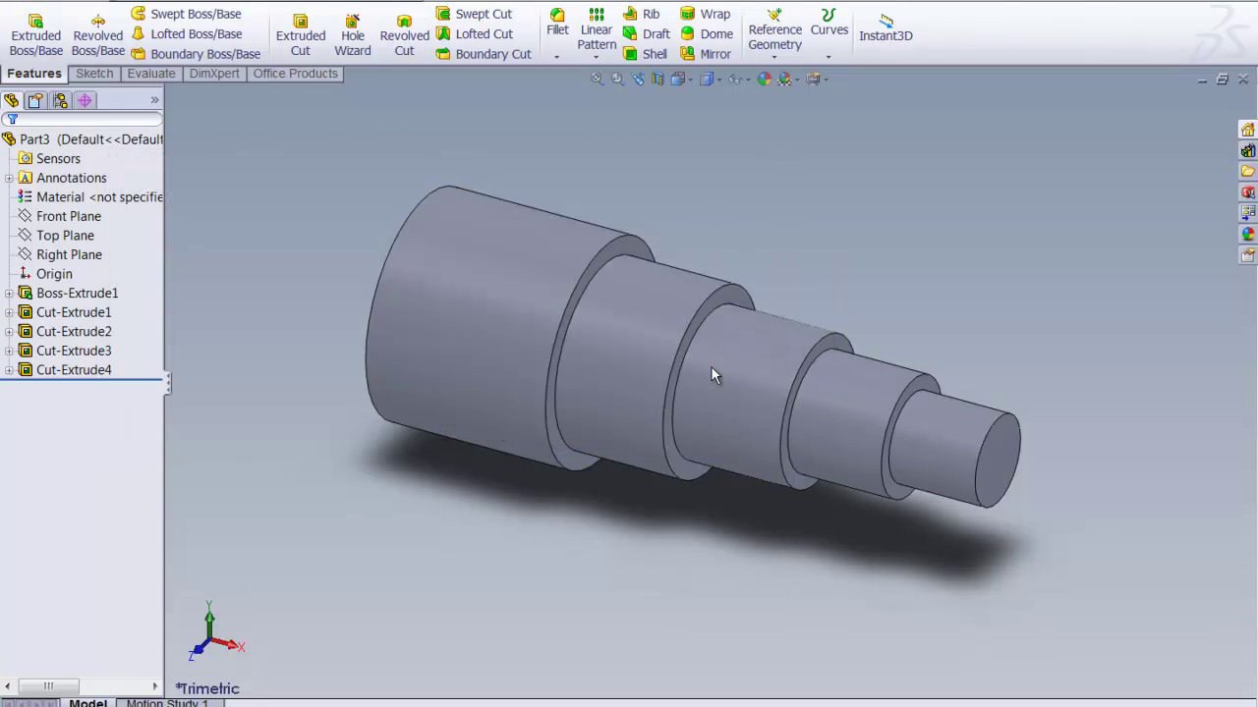
pyautogui.moveTo(373, 665)
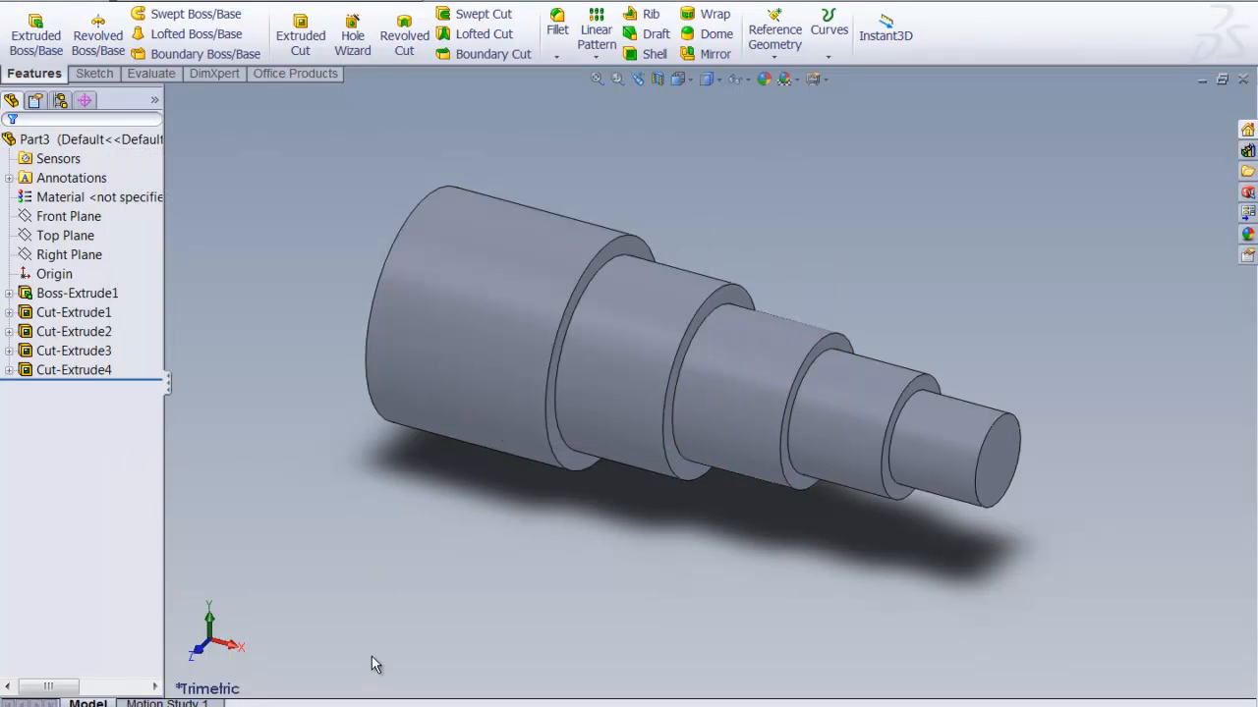